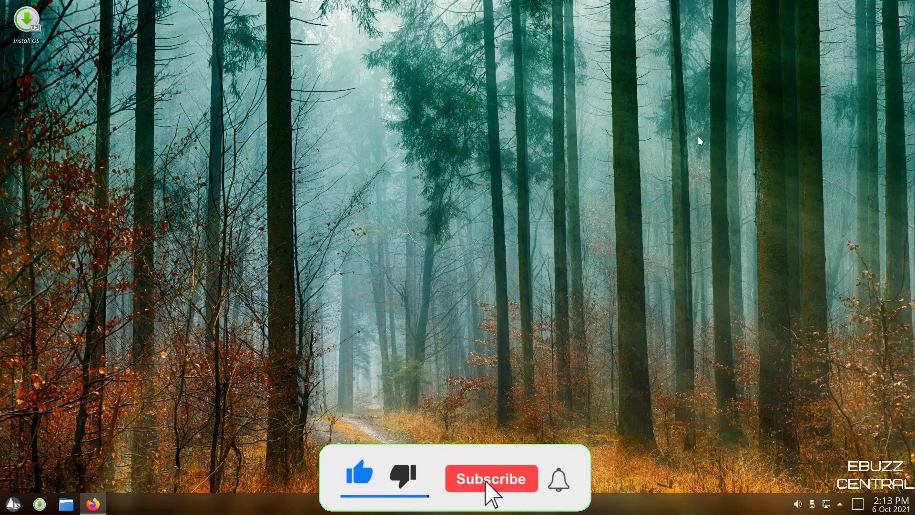
Launch Firefox on the Solus home page and dismiss the Low Disk Space warning.
click(491, 478)
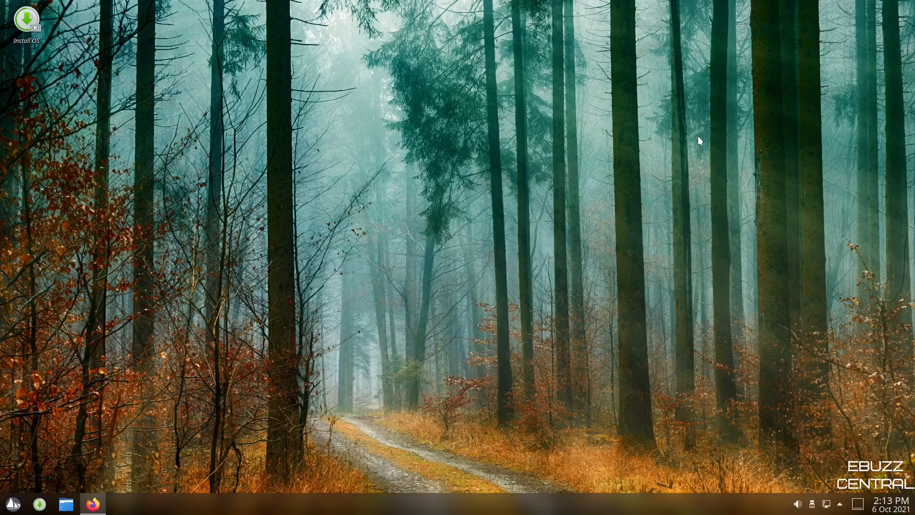
mouse_move(164, 443)
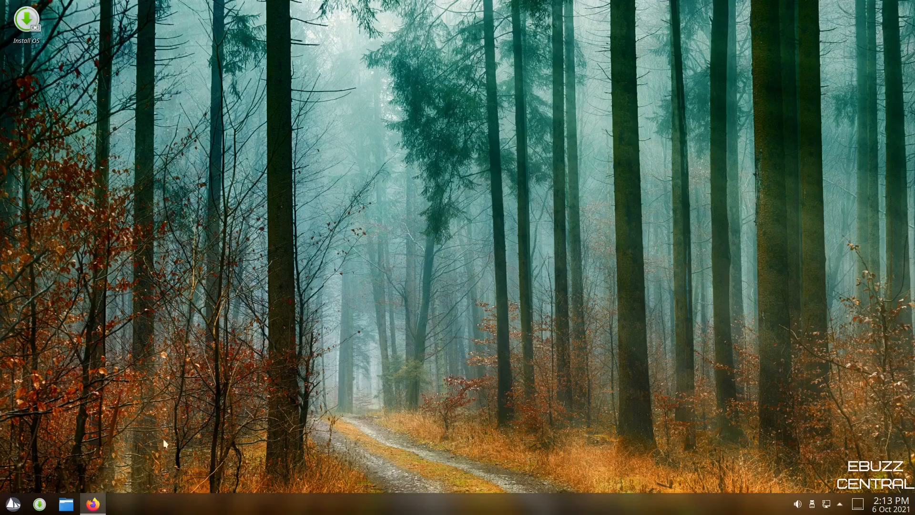
click(92, 503)
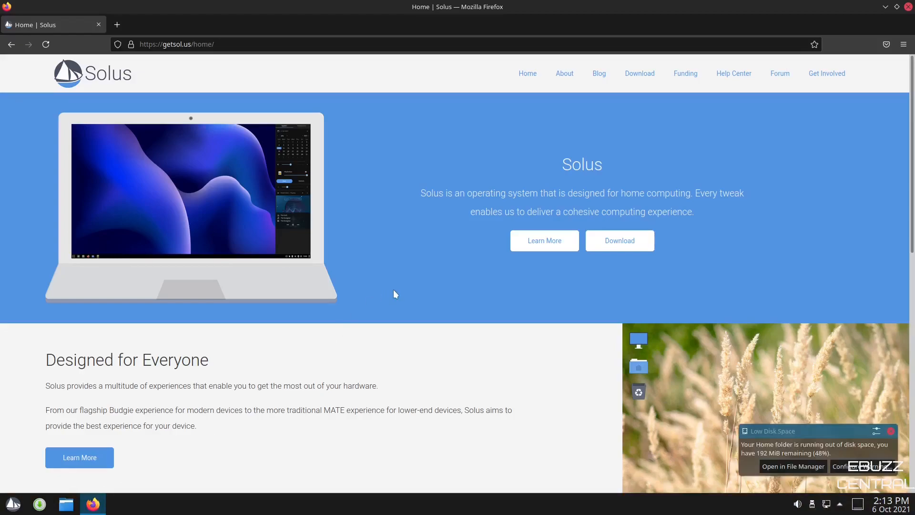
mouse_move(887, 437)
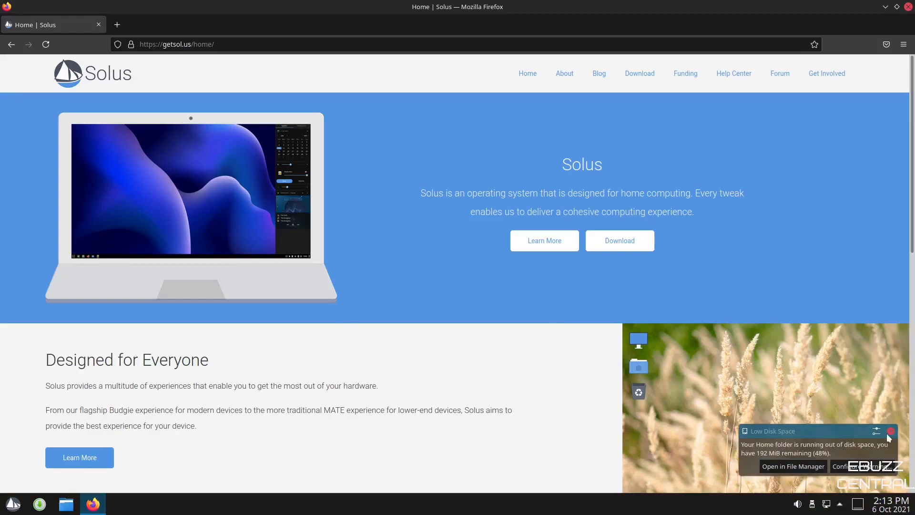
click(890, 431)
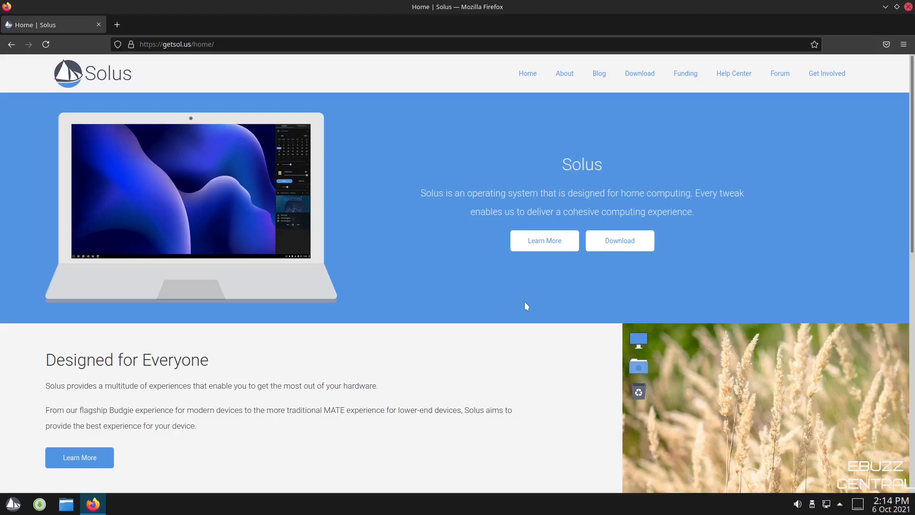
mouse_move(511, 304)
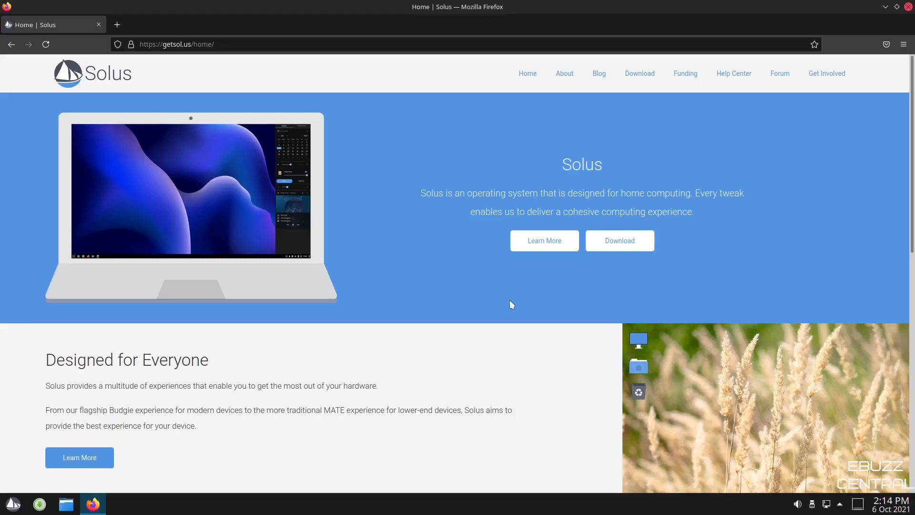
Scroll the Solus home page down to the footer and back to the top.
scroll(down, 3)
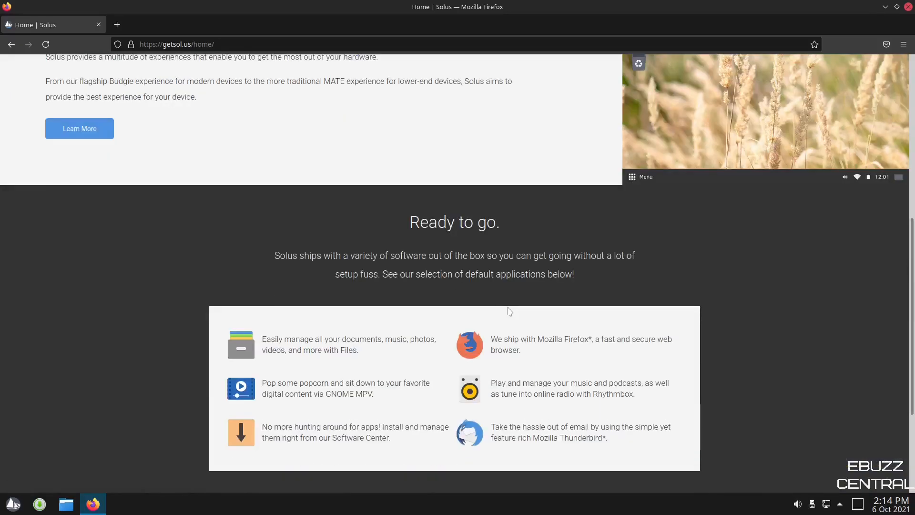
scroll(down, 3)
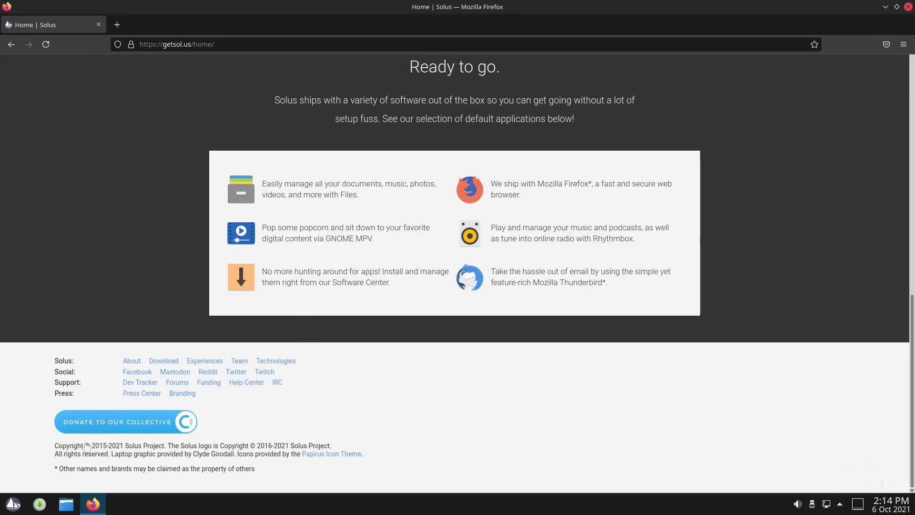
scroll(up, 3)
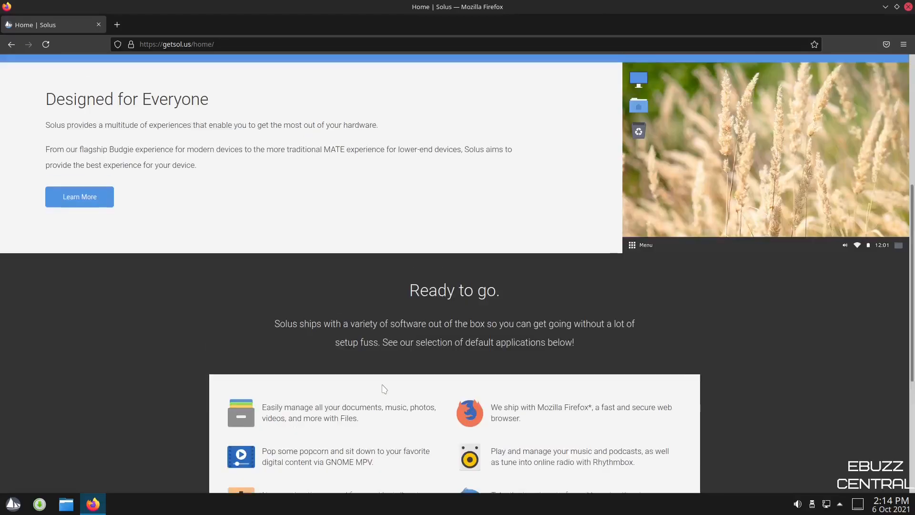
scroll(up, 3)
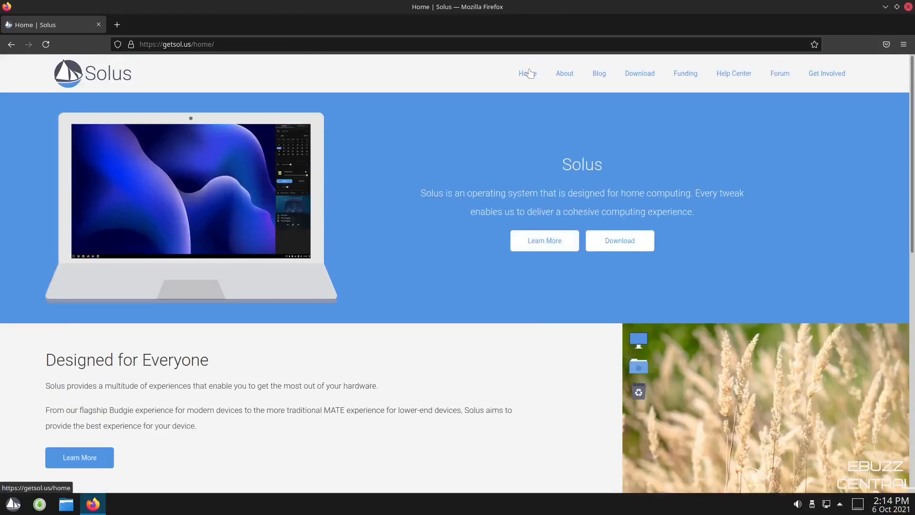
mouse_move(639, 76)
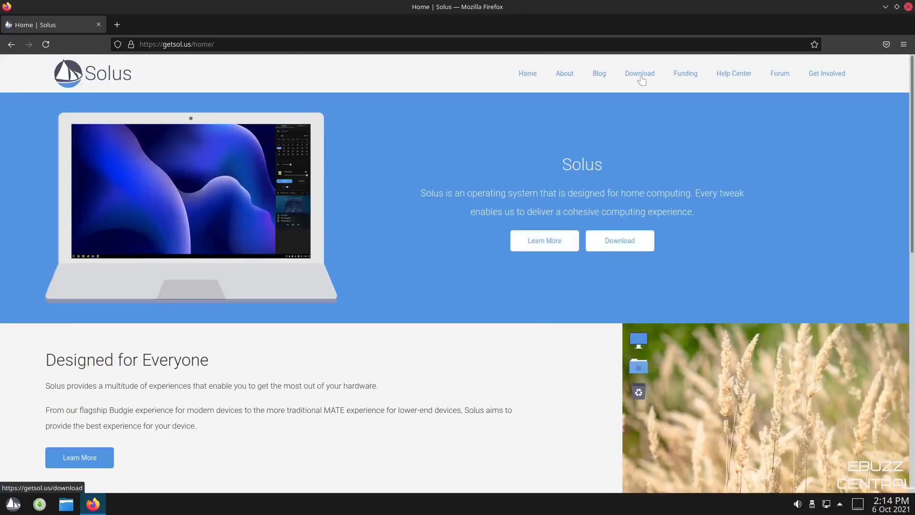
Open the Download page and scroll through the Budgie, GNOME, MATE and Plasma editions.
click(639, 73)
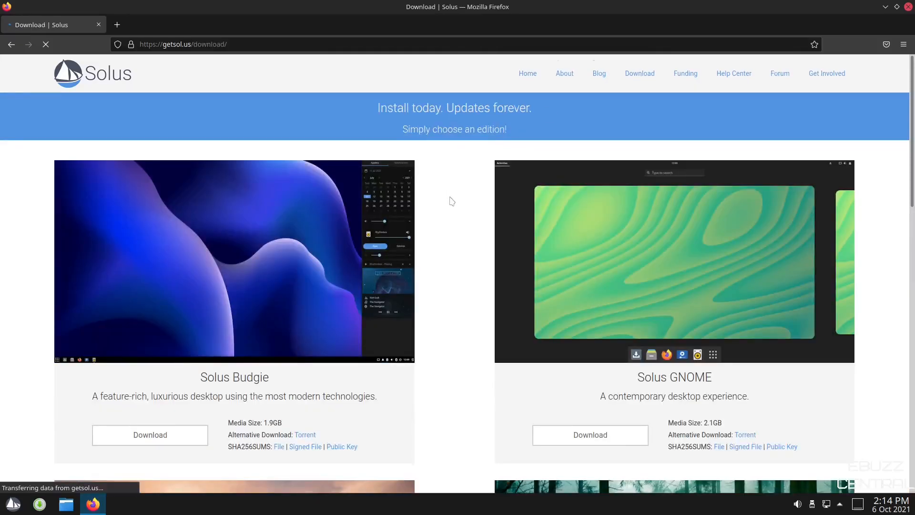
scroll(down, 3)
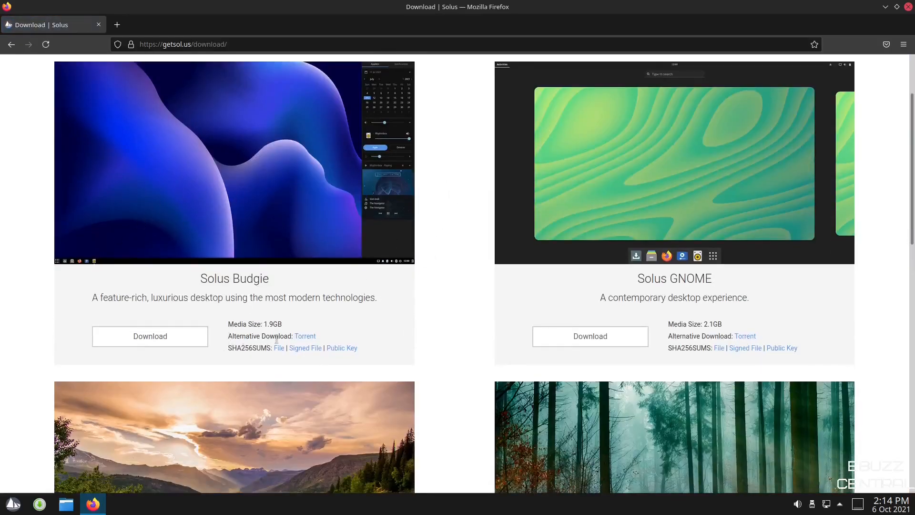
scroll(down, 3)
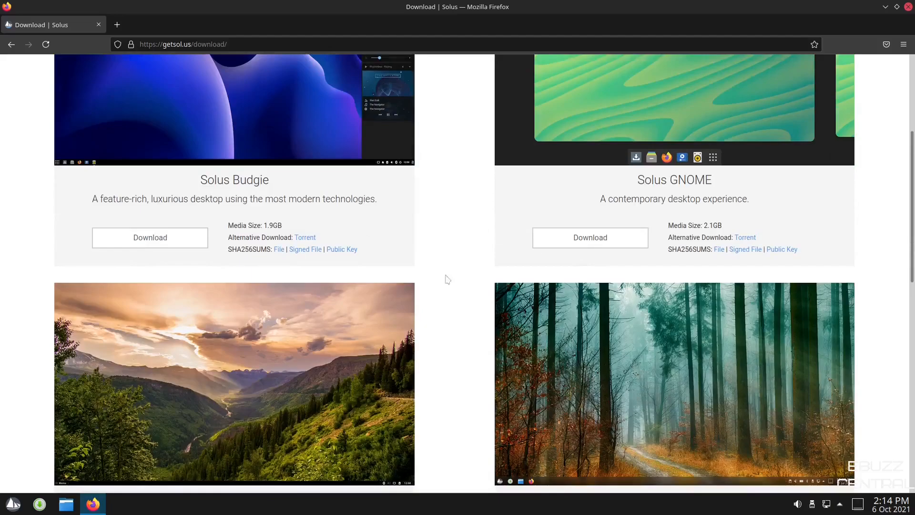
scroll(down, 3)
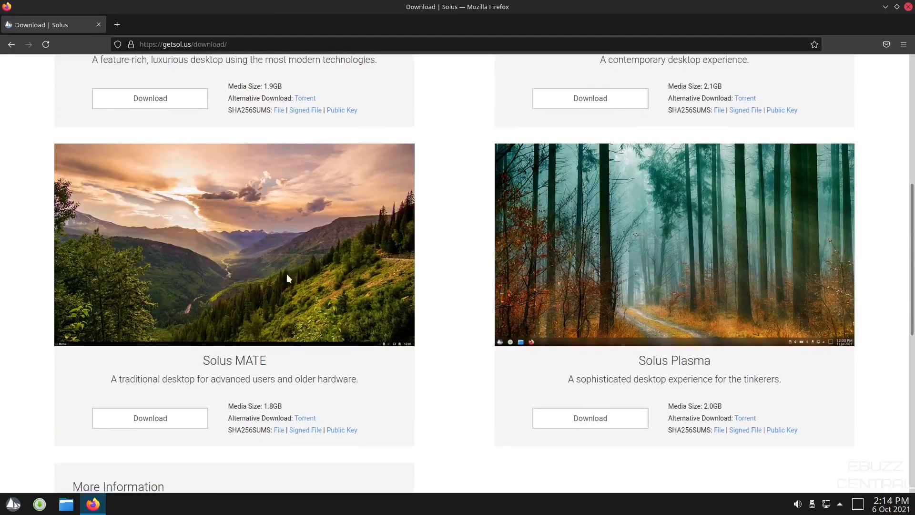
scroll(down, 3)
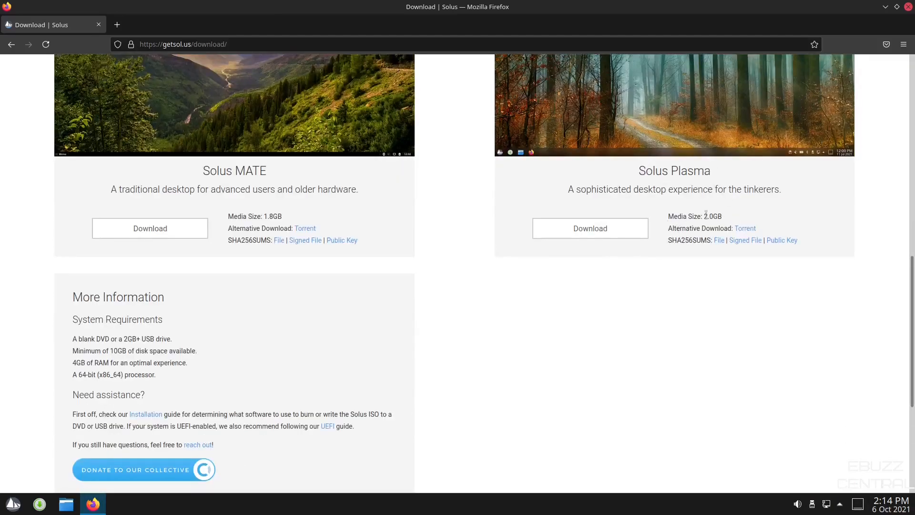
mouse_move(648, 351)
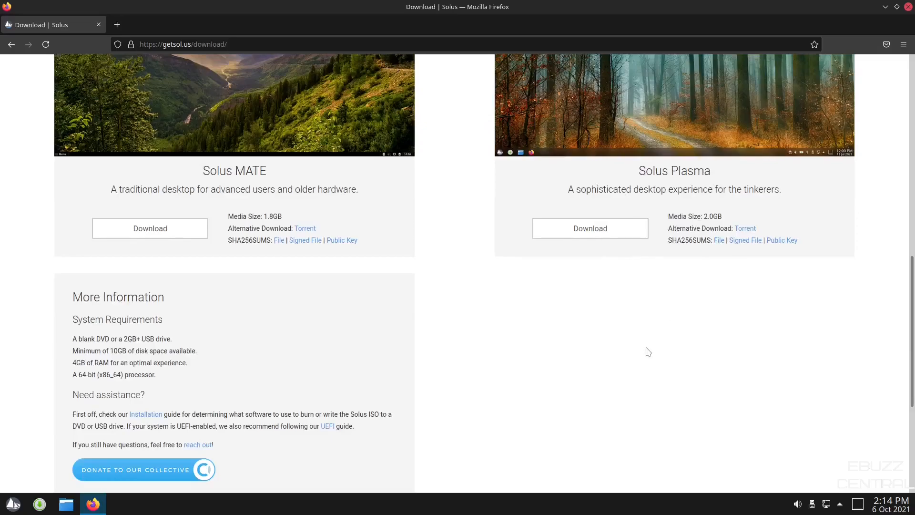
scroll(up, 3)
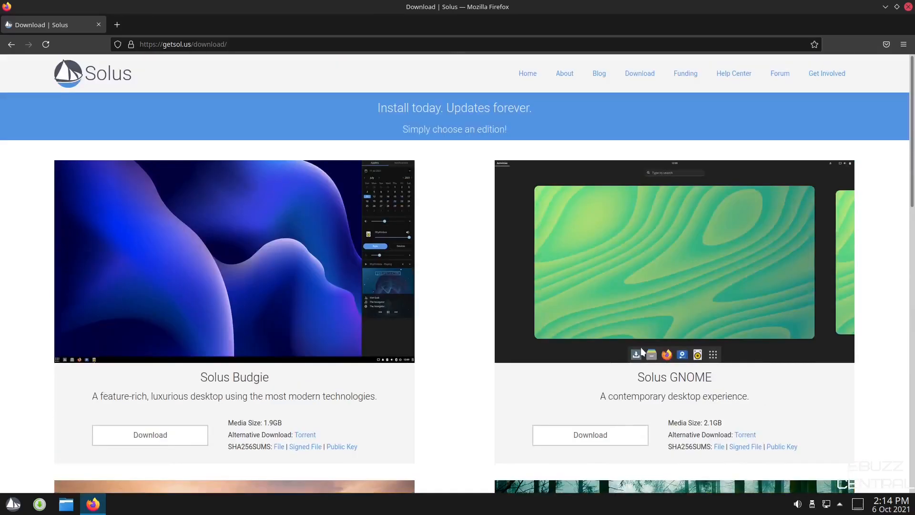
mouse_move(733, 73)
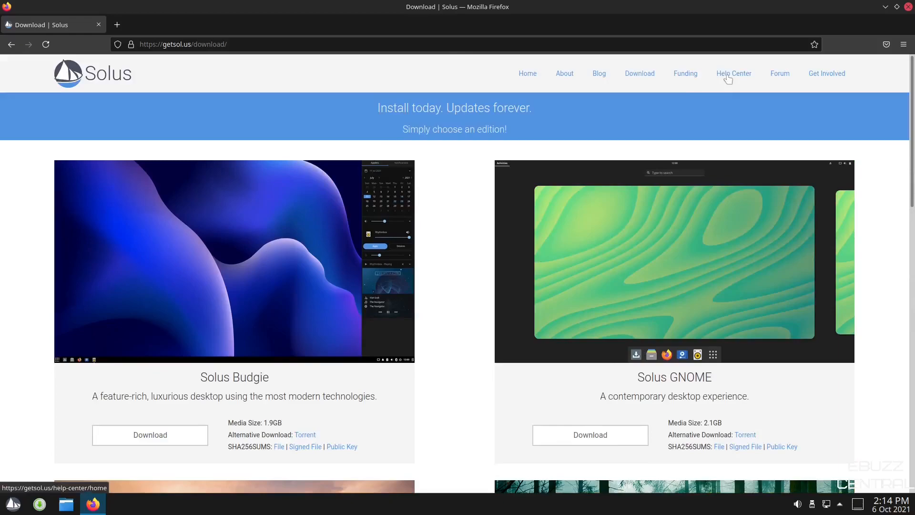
mouse_move(853, 81)
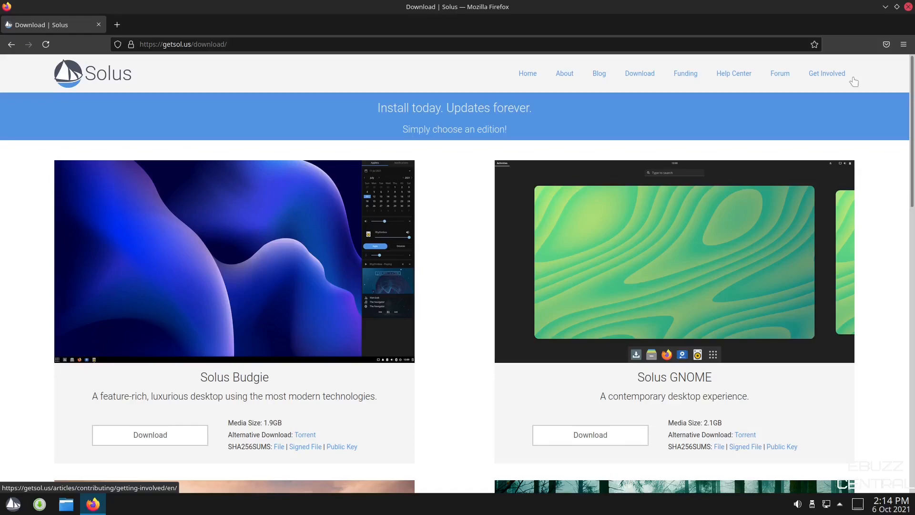
mouse_move(589, 49)
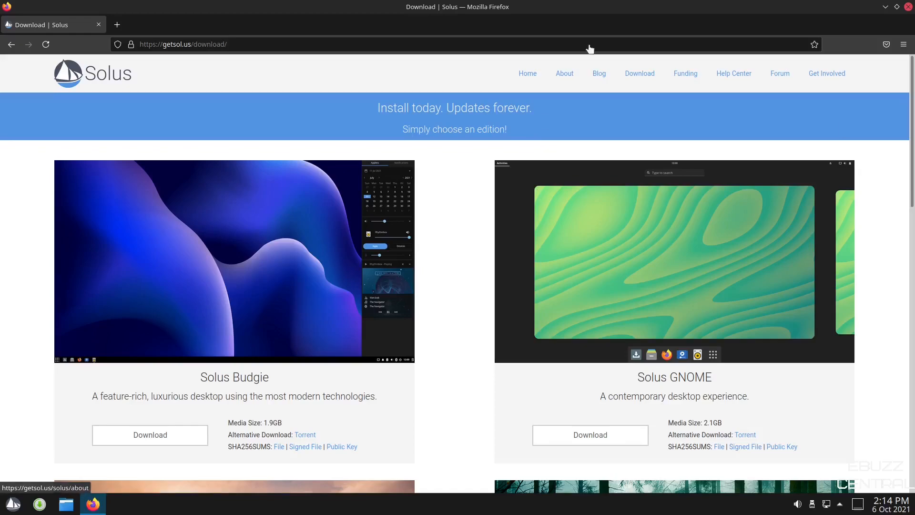
mouse_move(247, 181)
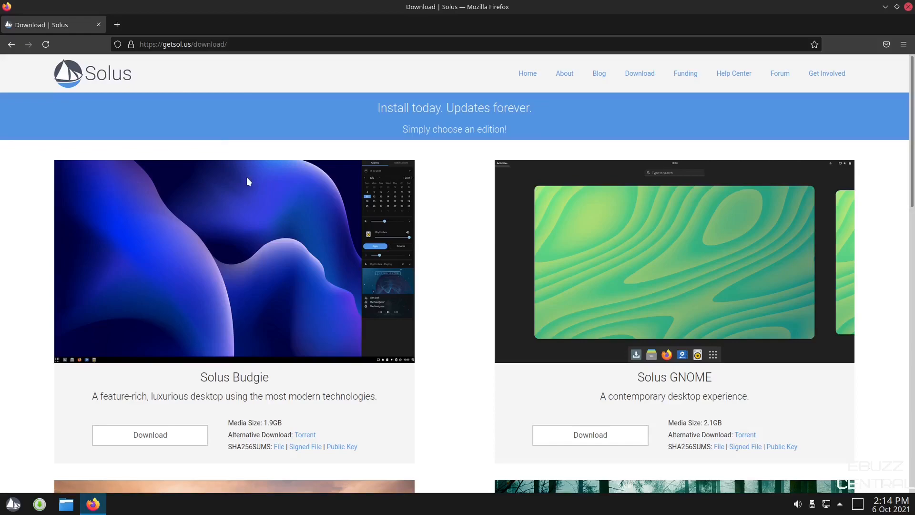
mouse_move(260, 171)
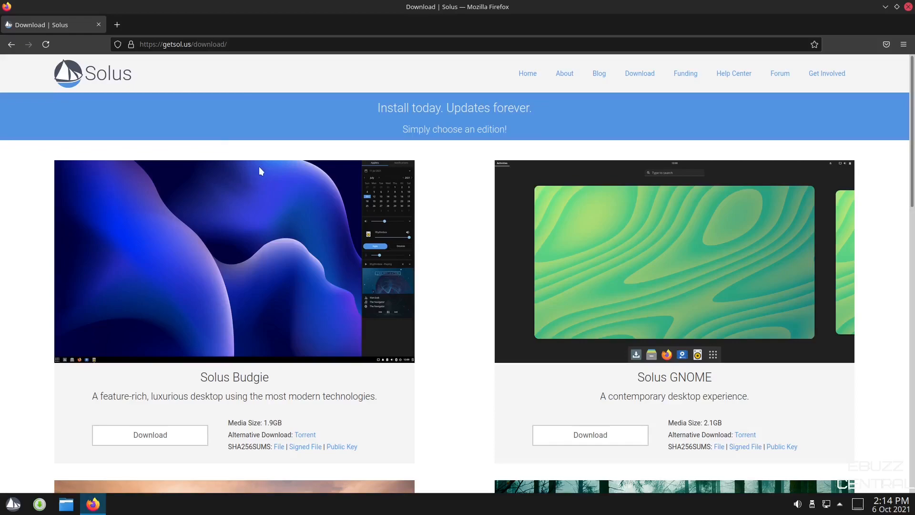
mouse_move(819, 97)
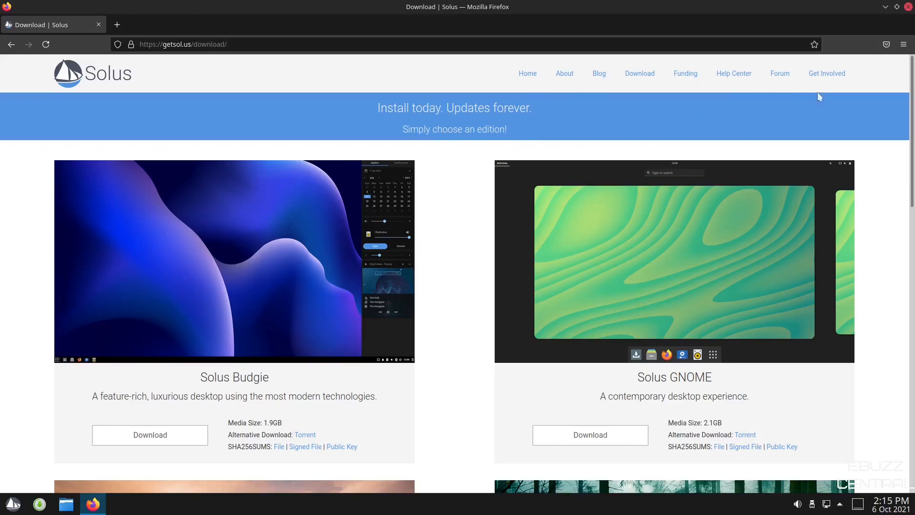
Open the Solus community forum and scroll through its discussion list.
click(779, 73)
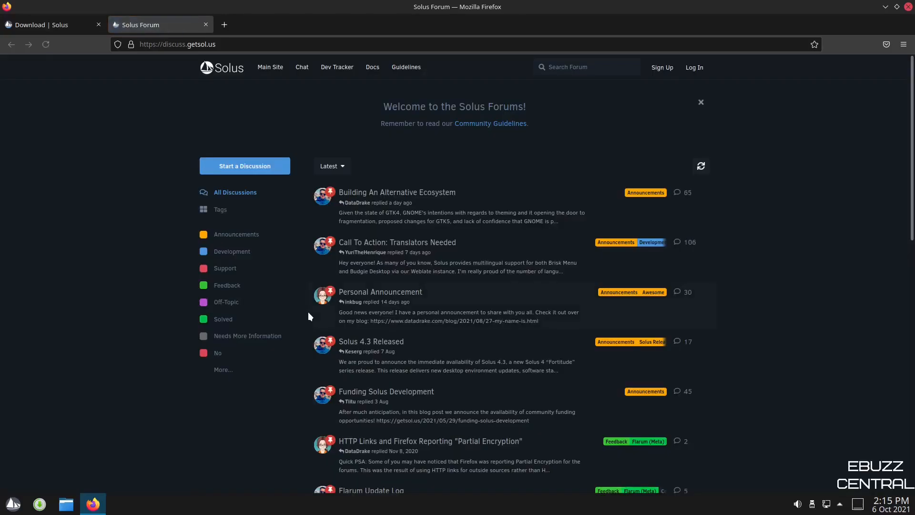
mouse_move(454, 192)
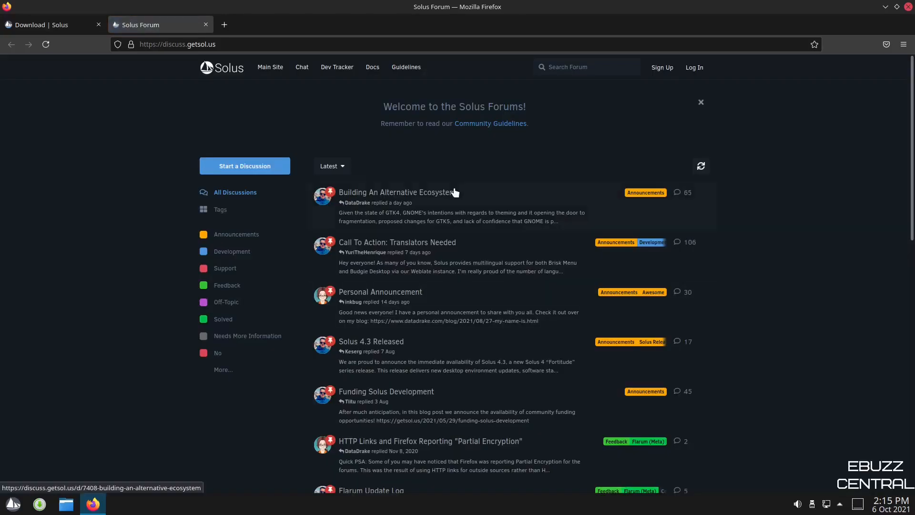
scroll(down, 3)
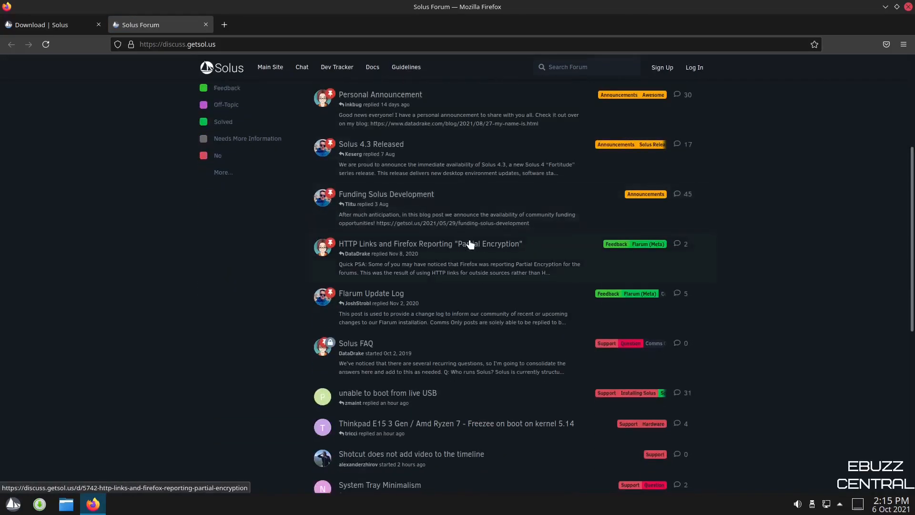
scroll(up, 3)
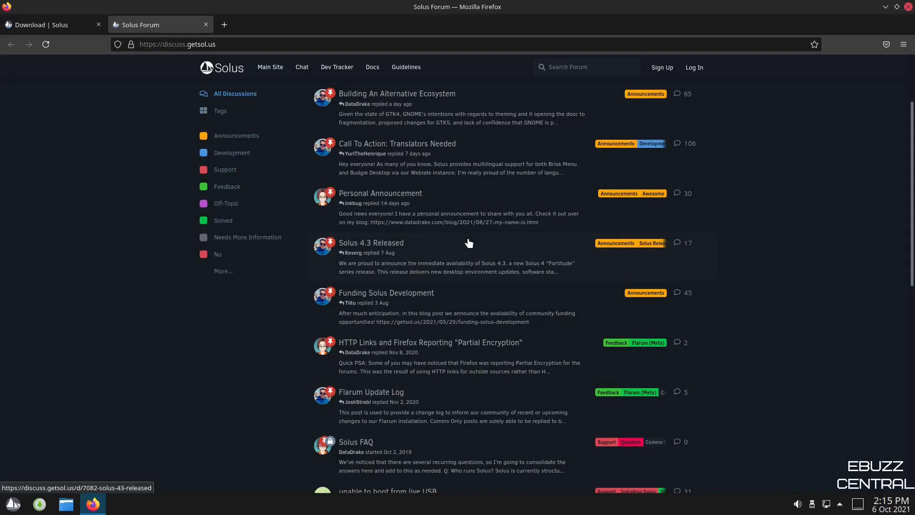
scroll(down, 3)
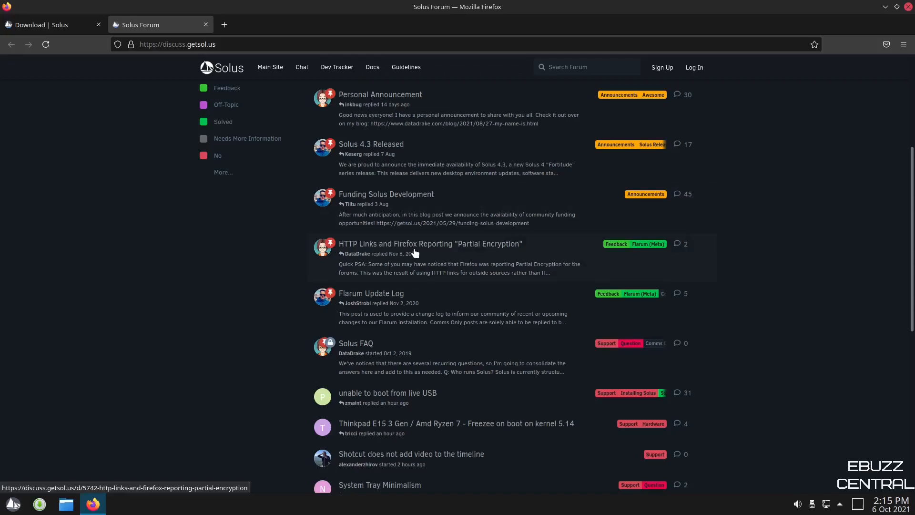
mouse_move(483, 252)
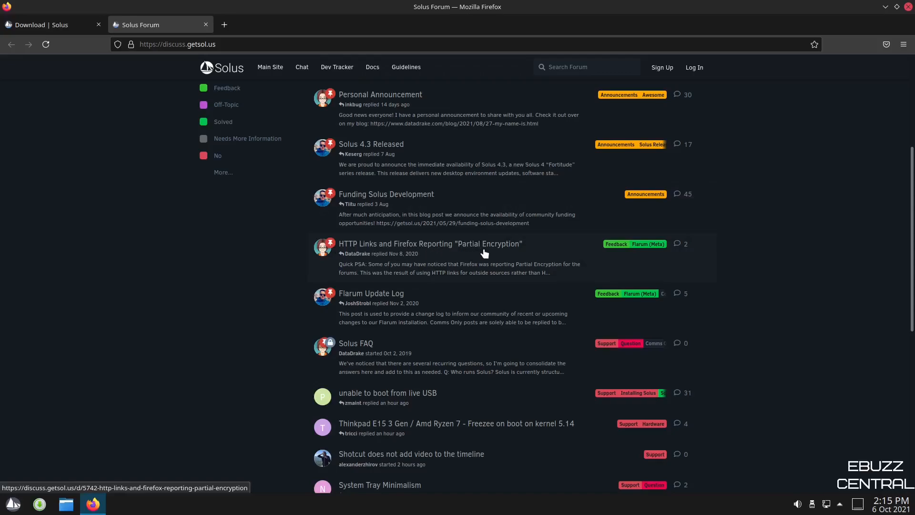
scroll(down, 3)
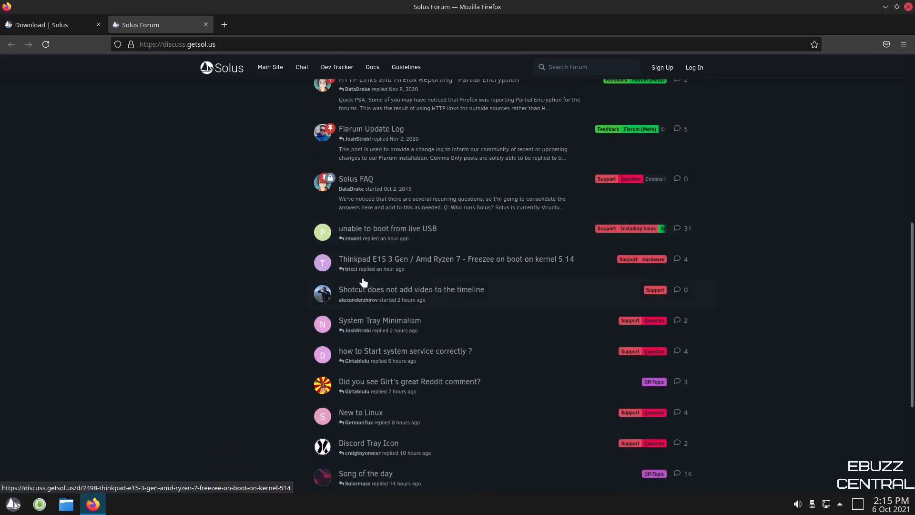
mouse_move(344, 274)
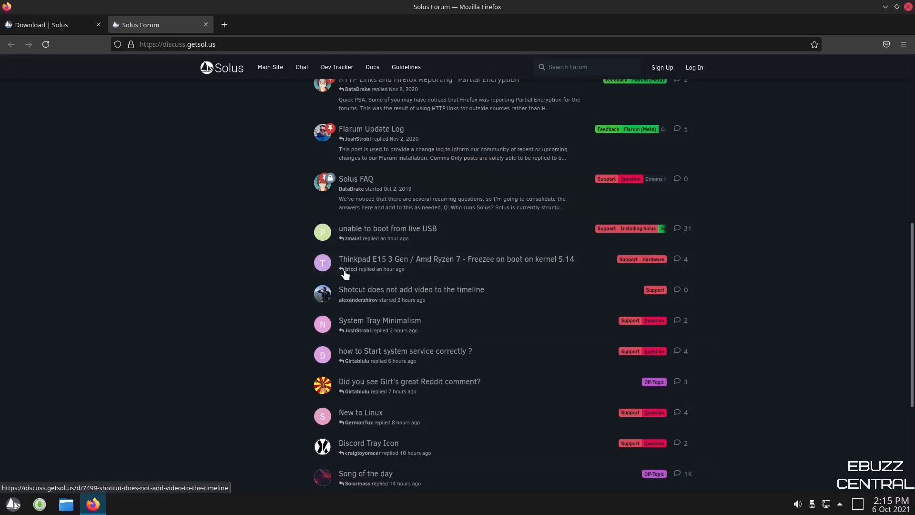
mouse_move(442, 268)
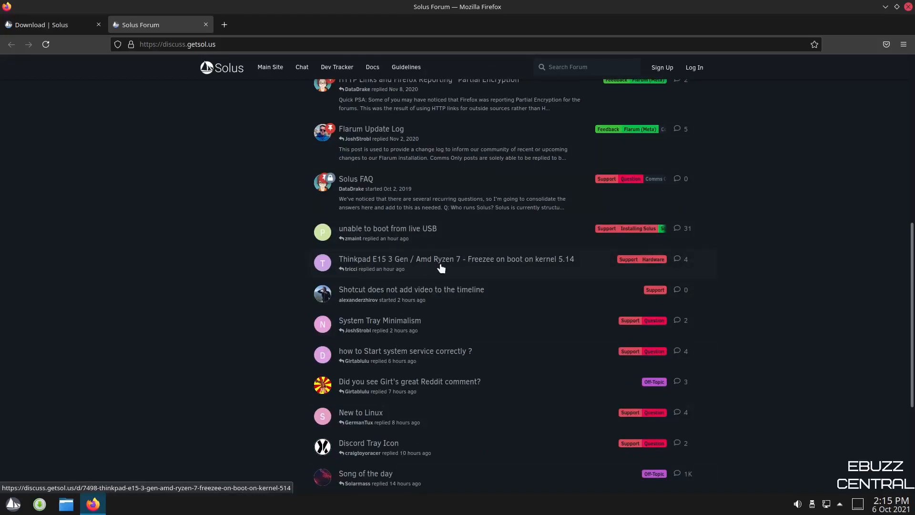
Scroll the forum back to the top, close its tab and quit Firefox.
scroll(down, 3)
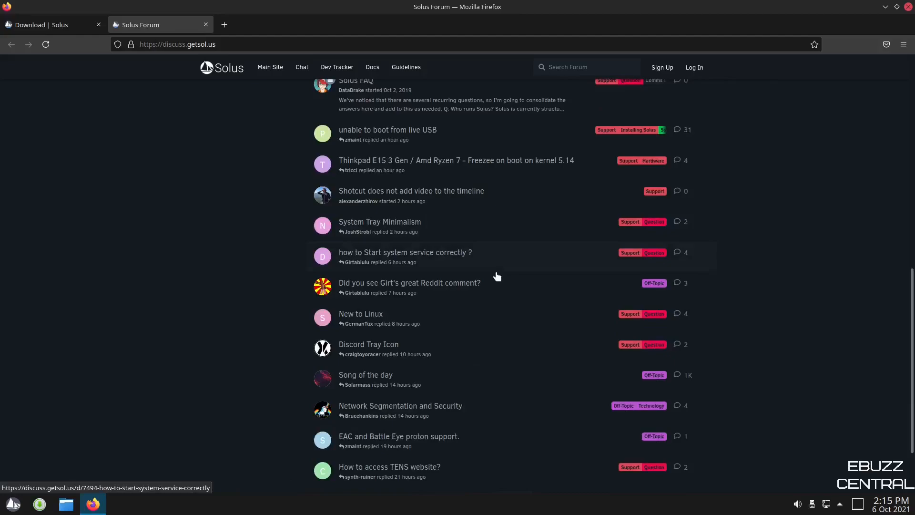
scroll(up, 3)
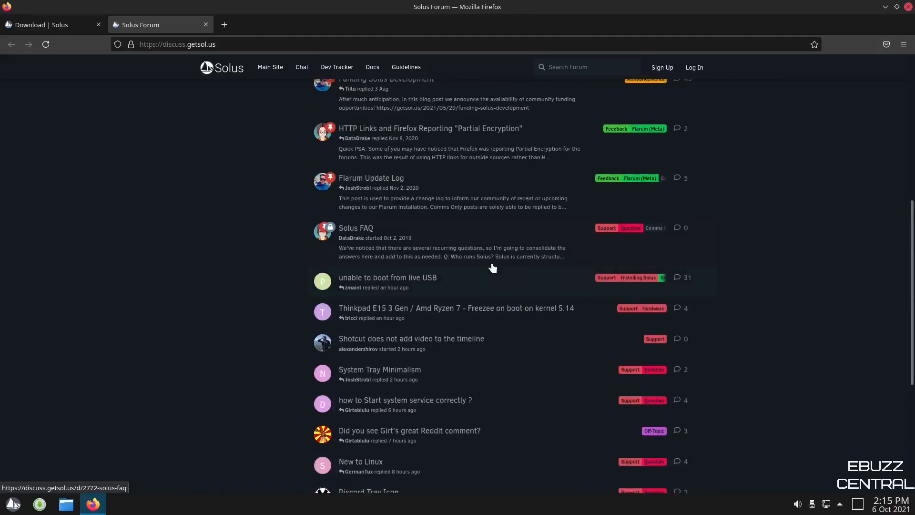
scroll(up, 3)
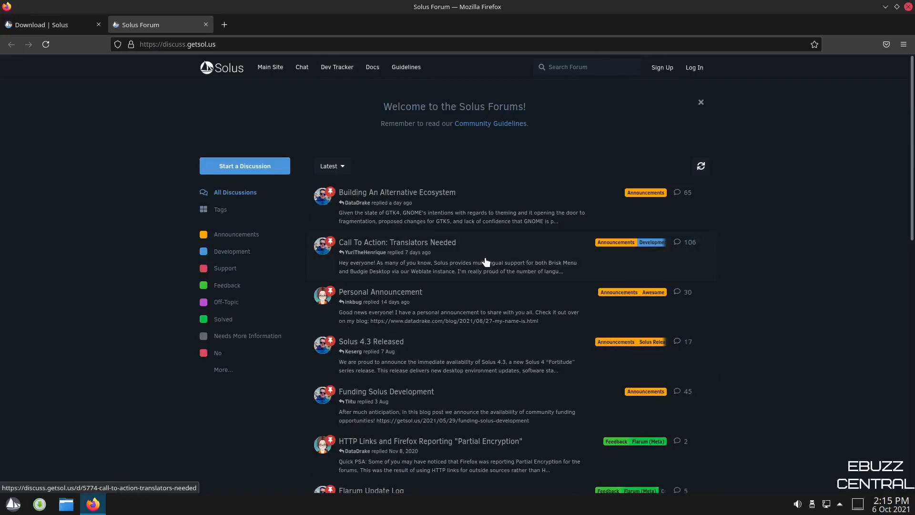
mouse_move(731, 234)
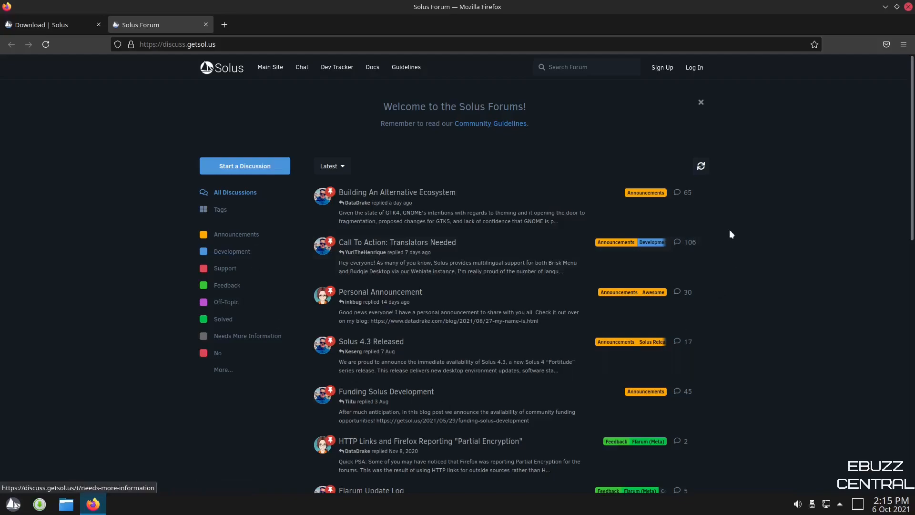
mouse_move(224, 25)
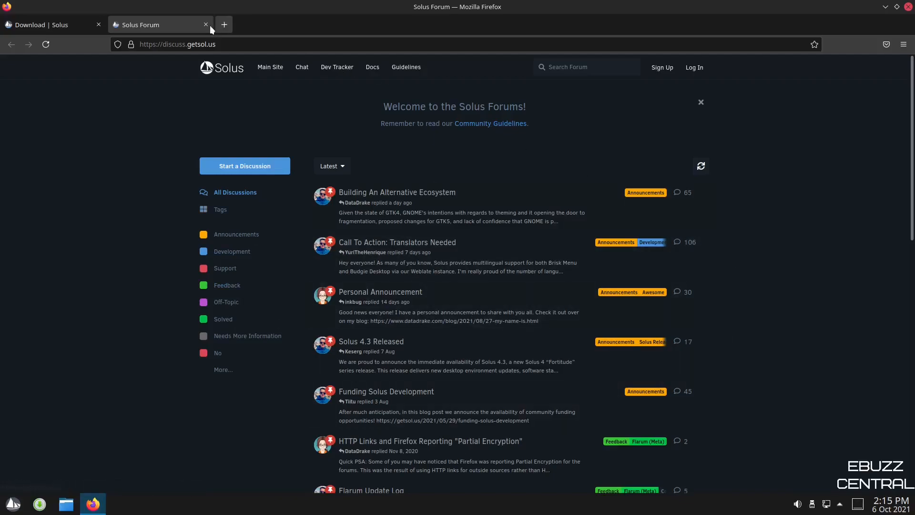
click(204, 24)
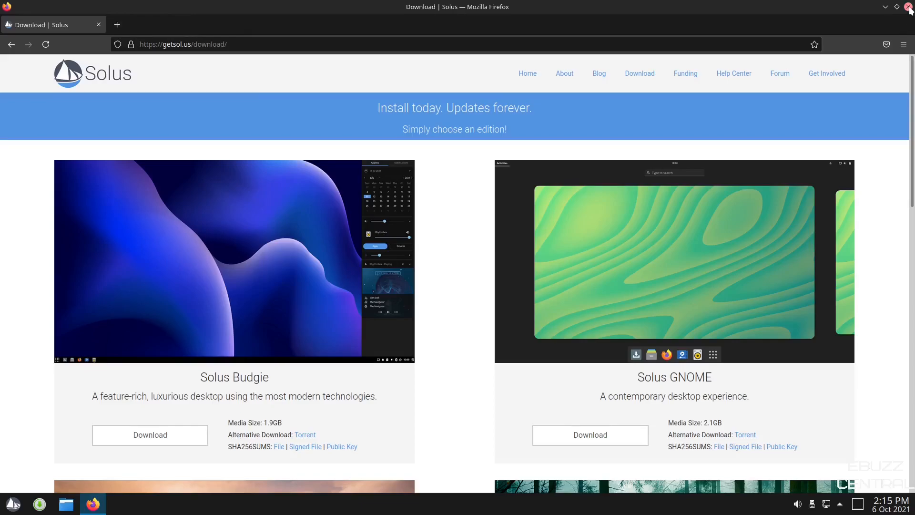
click(909, 6)
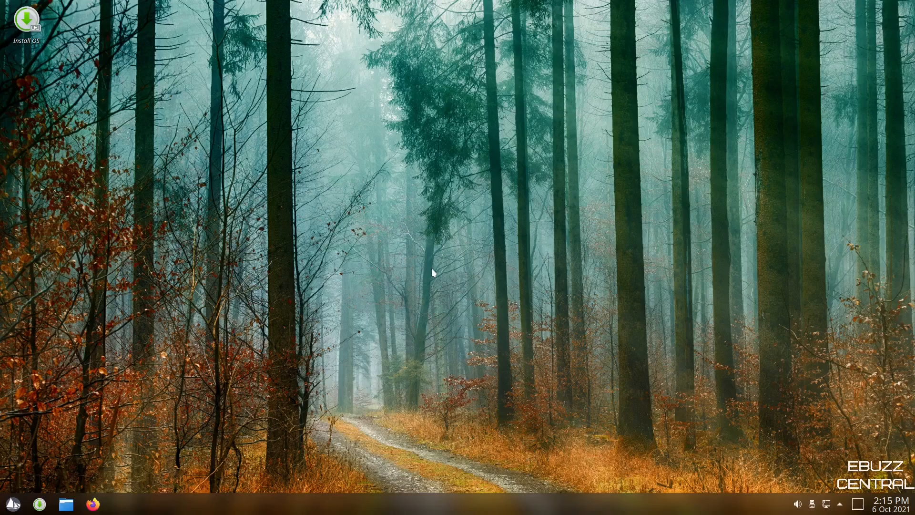
mouse_move(216, 240)
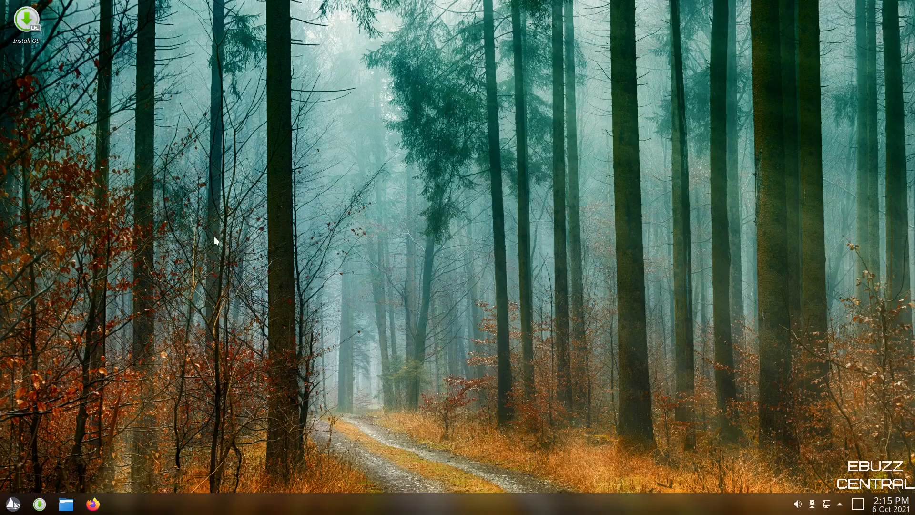
mouse_move(620, 348)
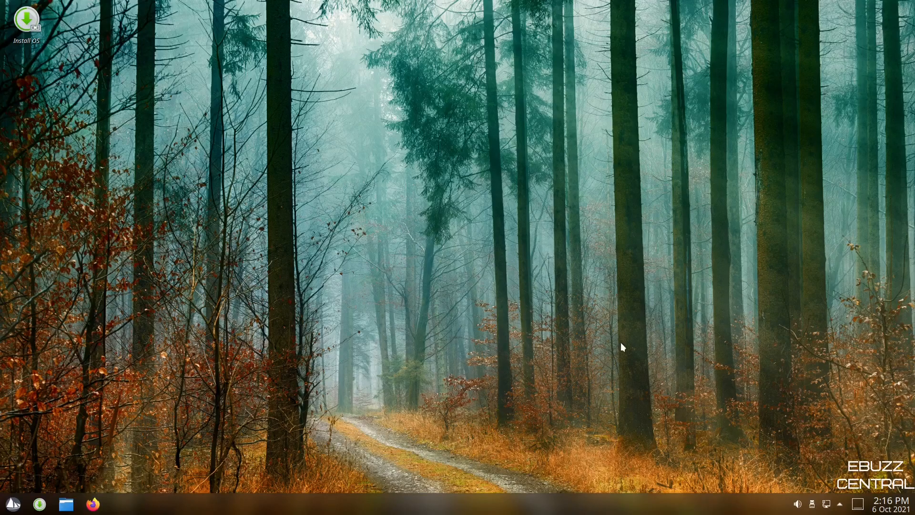
mouse_move(618, 344)
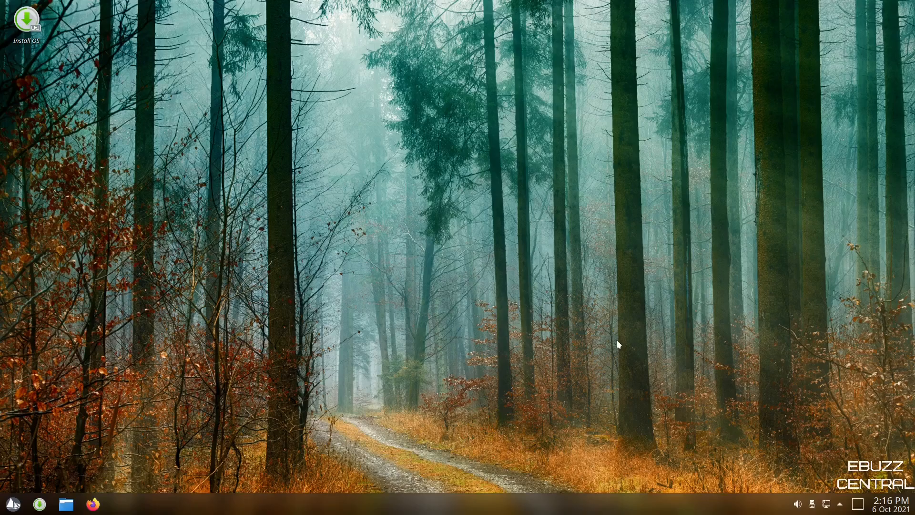
mouse_move(806, 507)
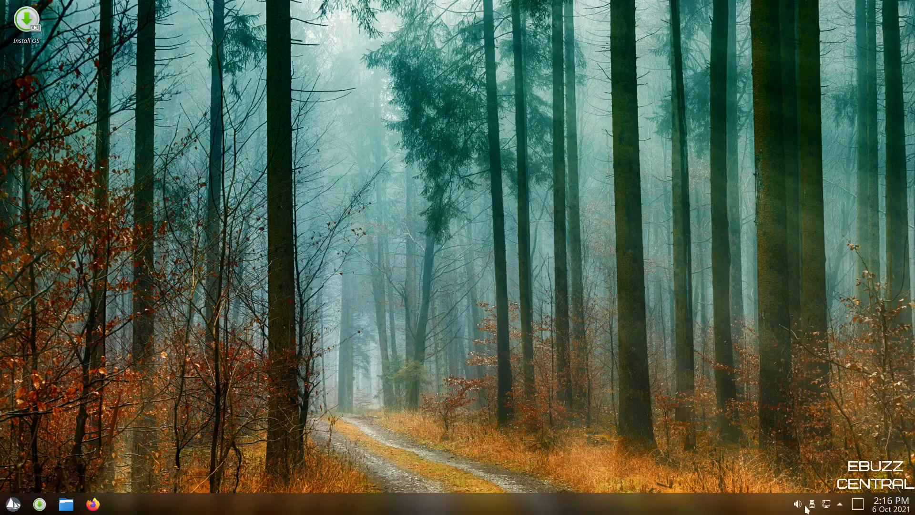
click(838, 503)
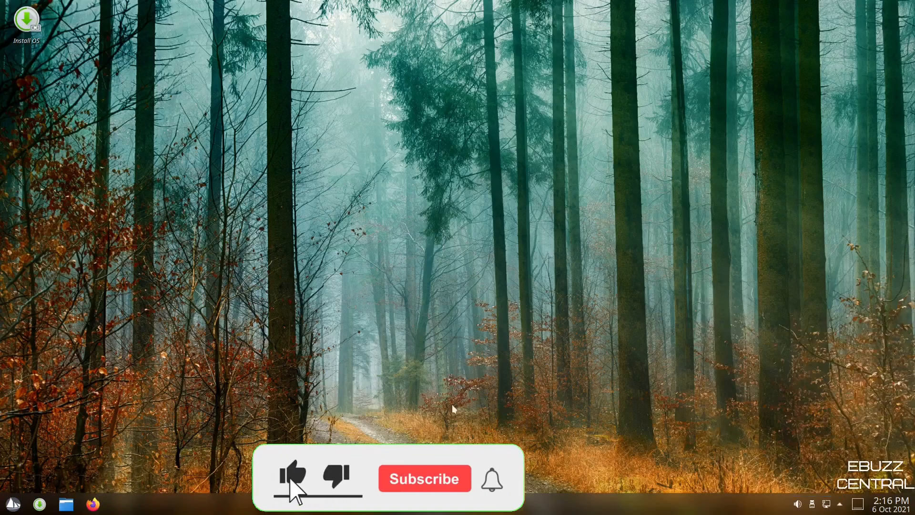
click(12, 503)
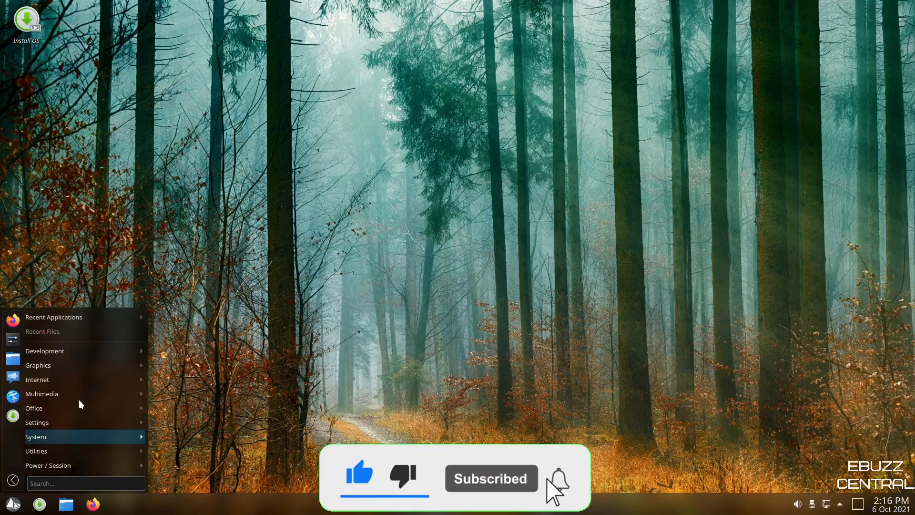
click(459, 229)
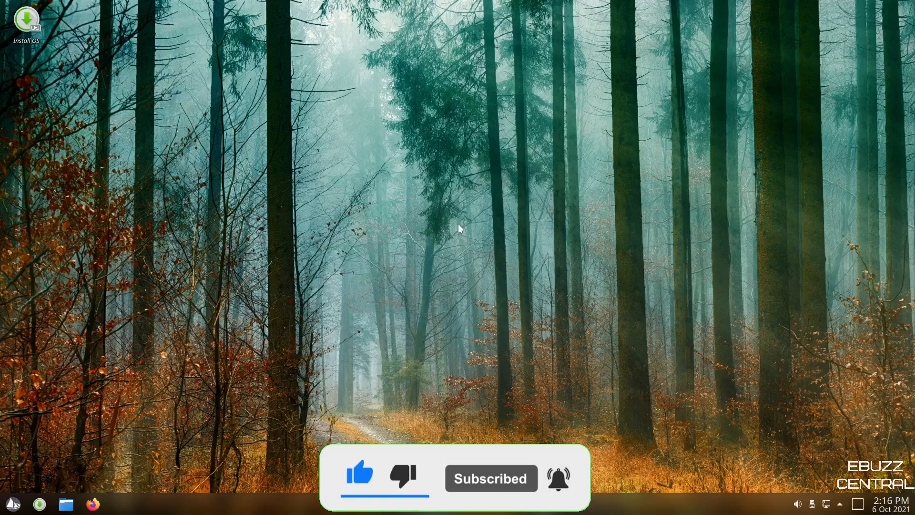
Set the wallpaper to Athlone-Shannon-1920x1080 through the desktop's wallpaper settings.
right_click(459, 228)
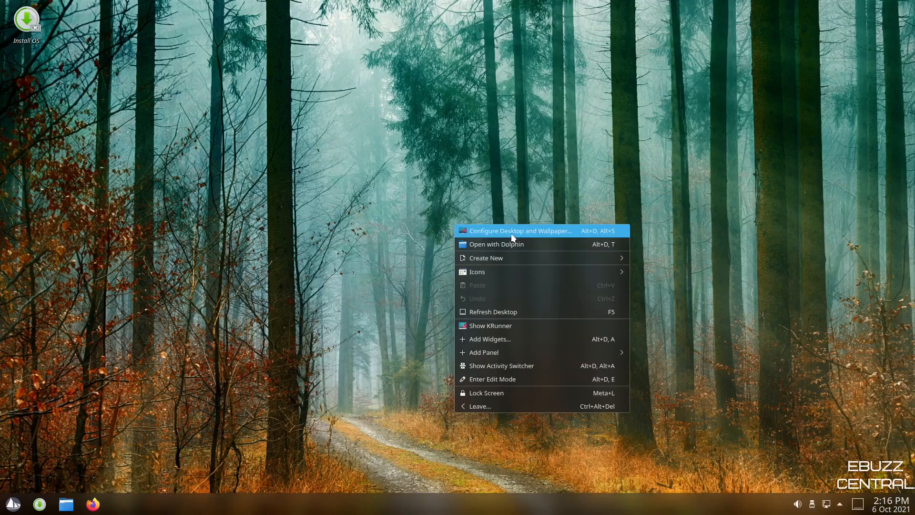
click(520, 231)
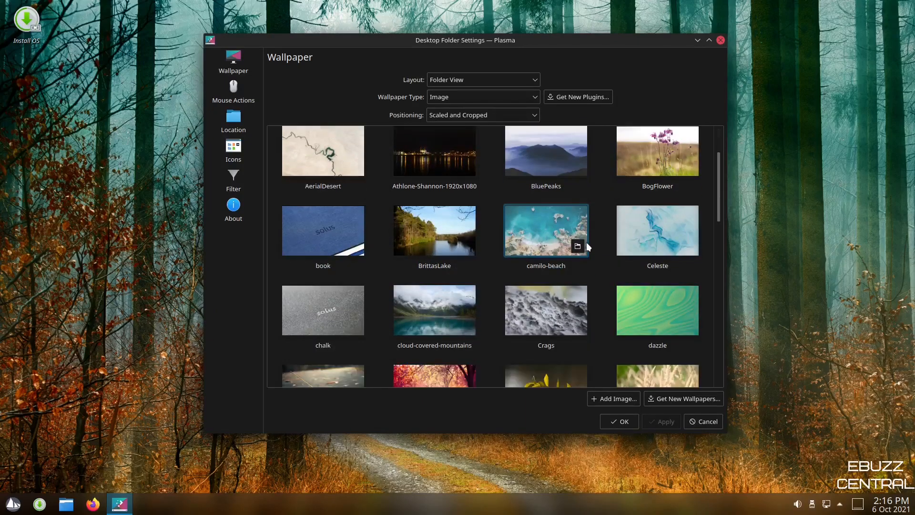
scroll(down, 3)
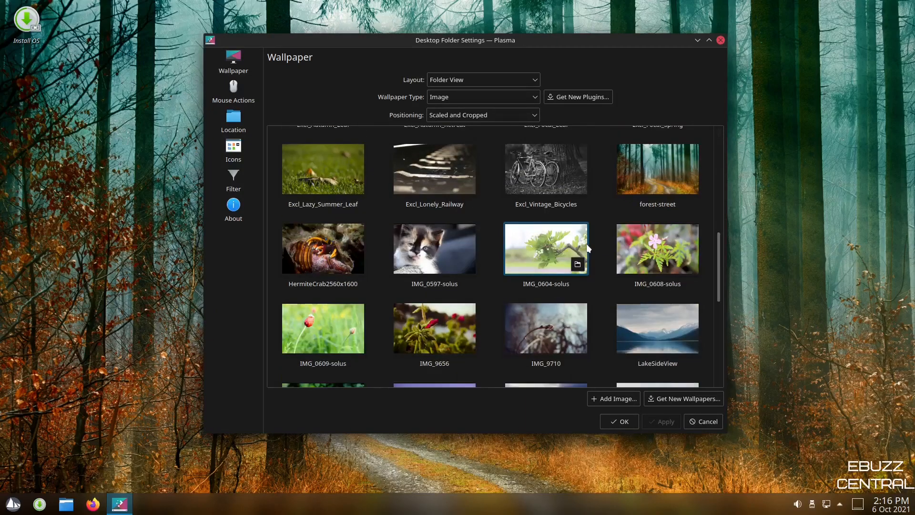
scroll(down, 3)
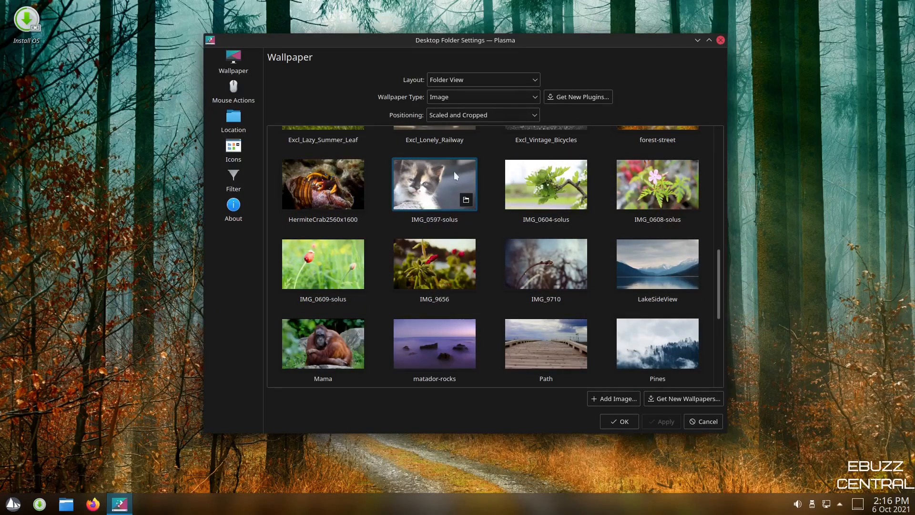
click(322, 184)
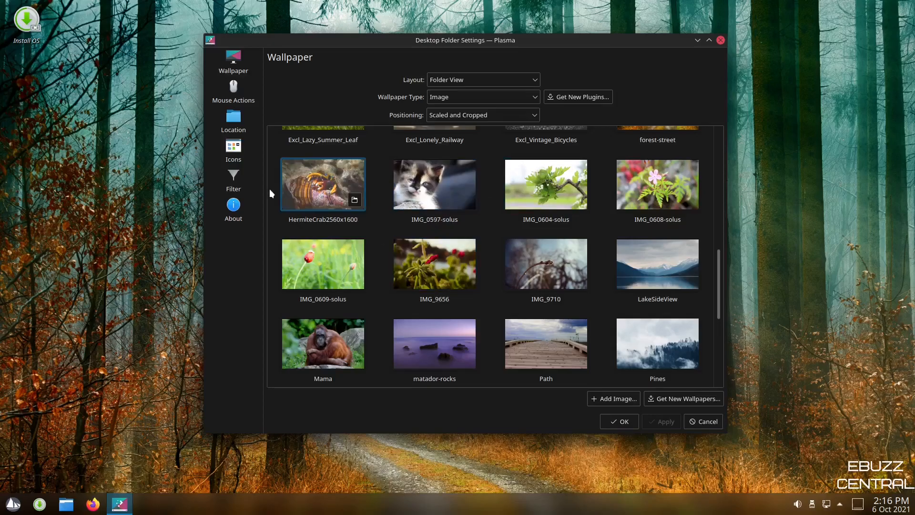
scroll(down, 3)
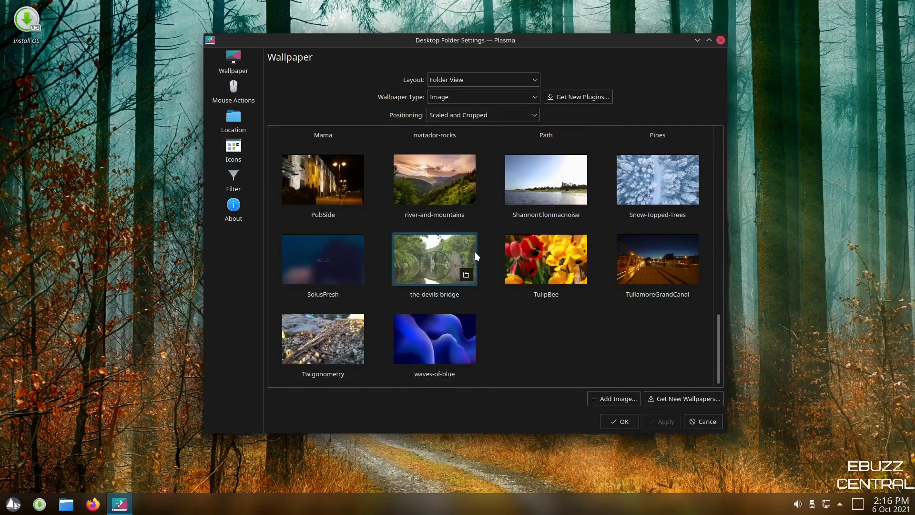
scroll(up, 3)
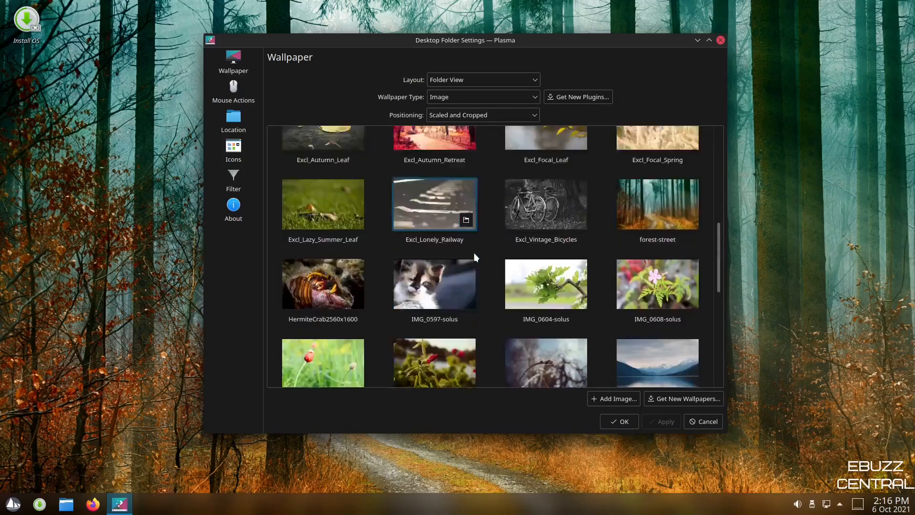
scroll(up, 3)
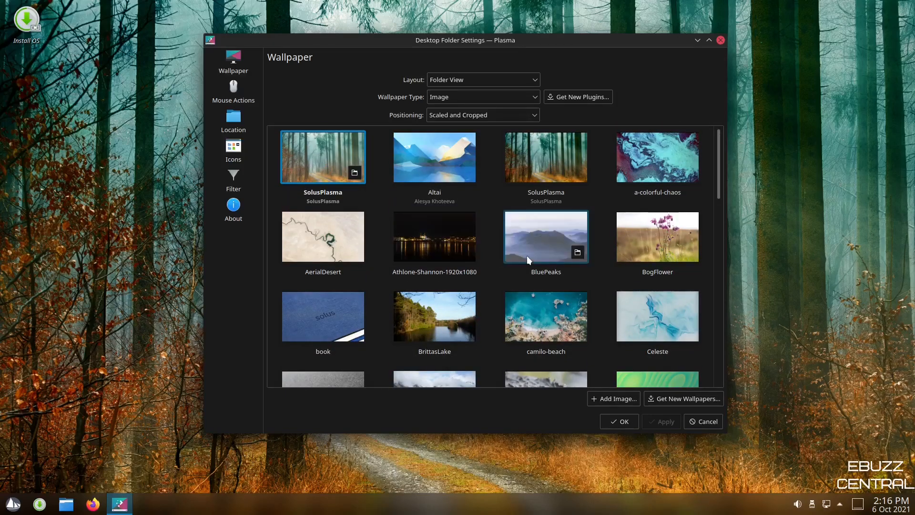
mouse_move(434, 236)
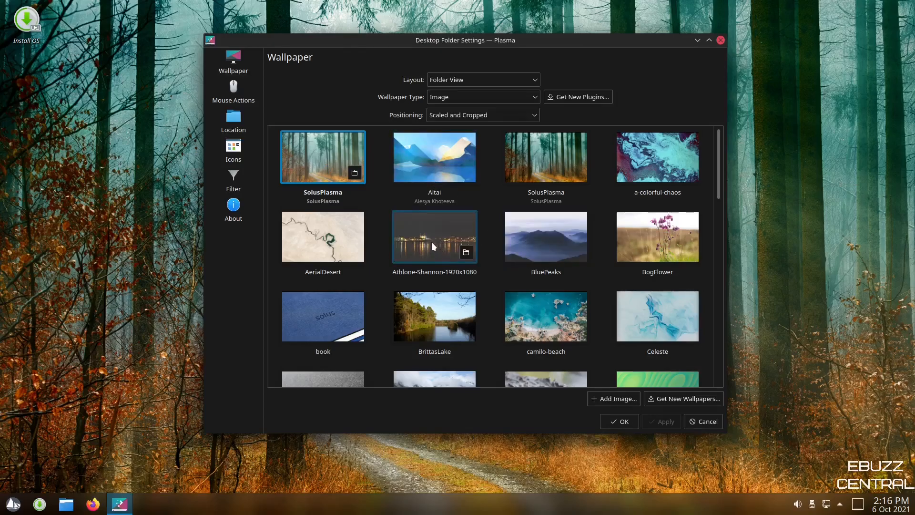
click(434, 237)
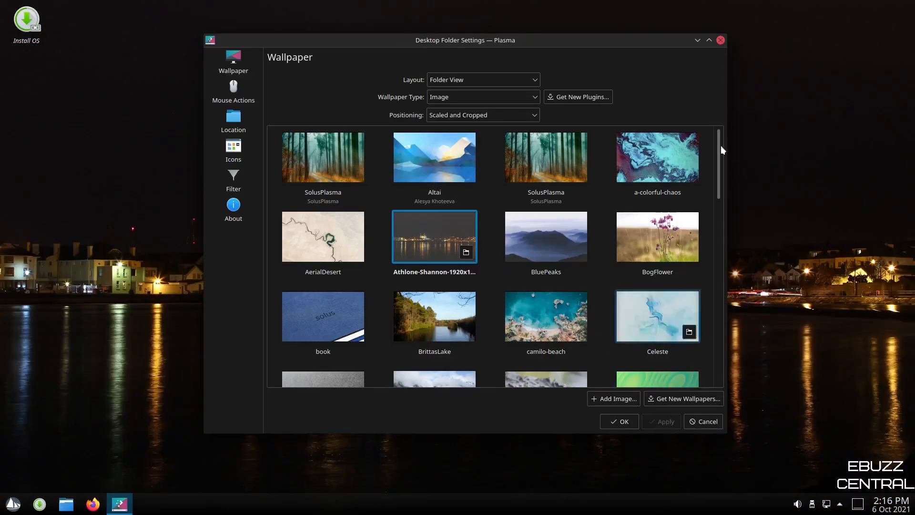
click(618, 420)
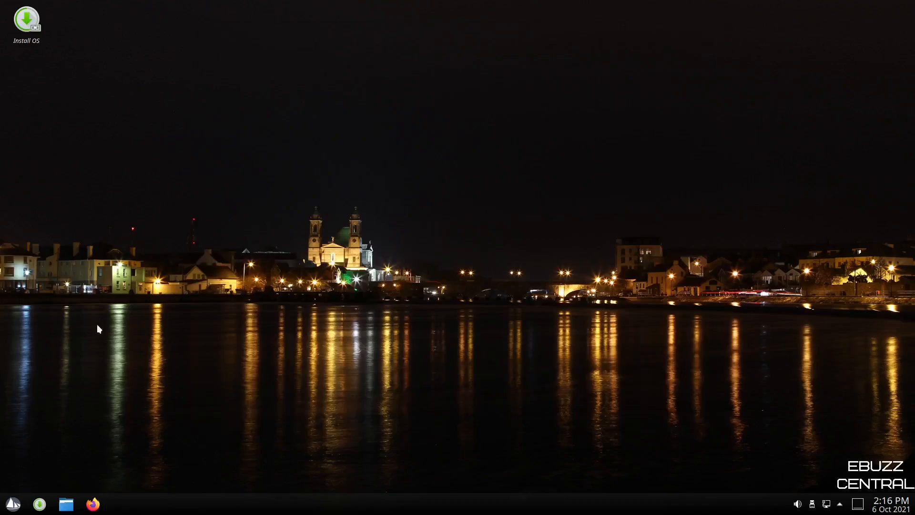
mouse_move(541, 419)
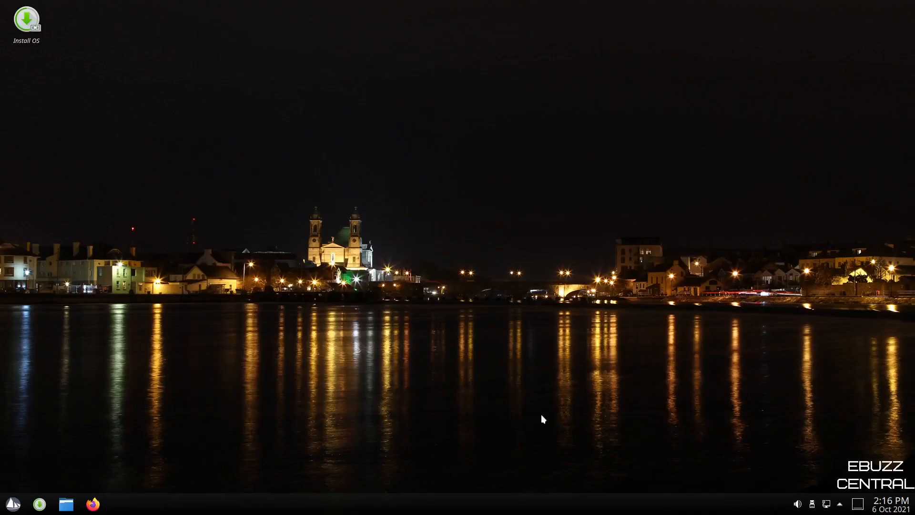
mouse_move(621, 486)
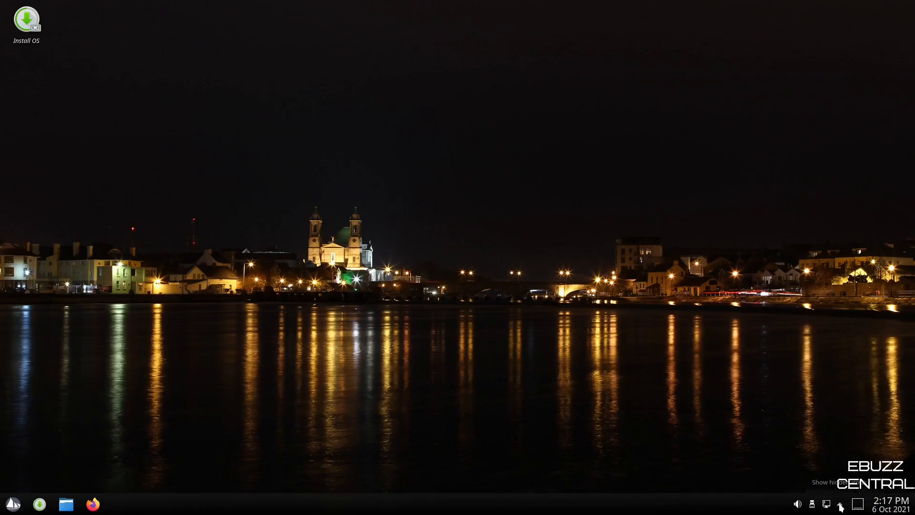
click(840, 503)
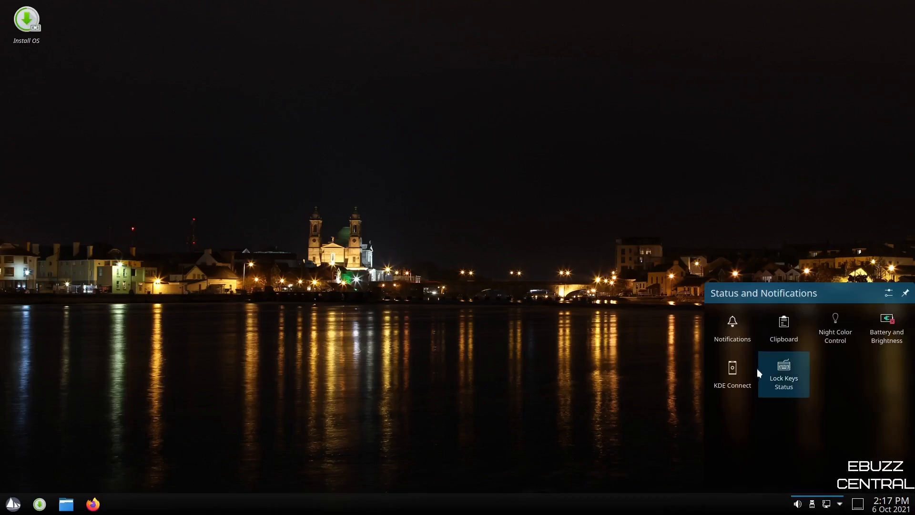
mouse_move(834, 330)
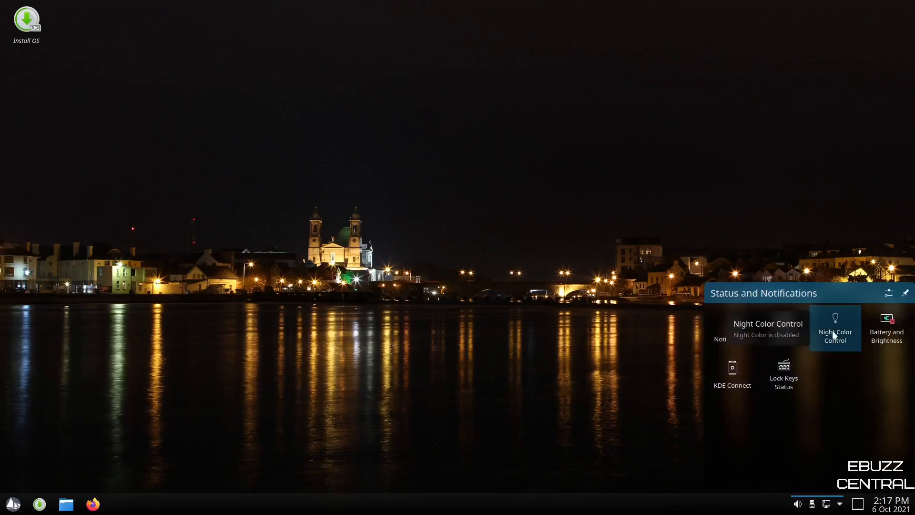
mouse_move(886, 329)
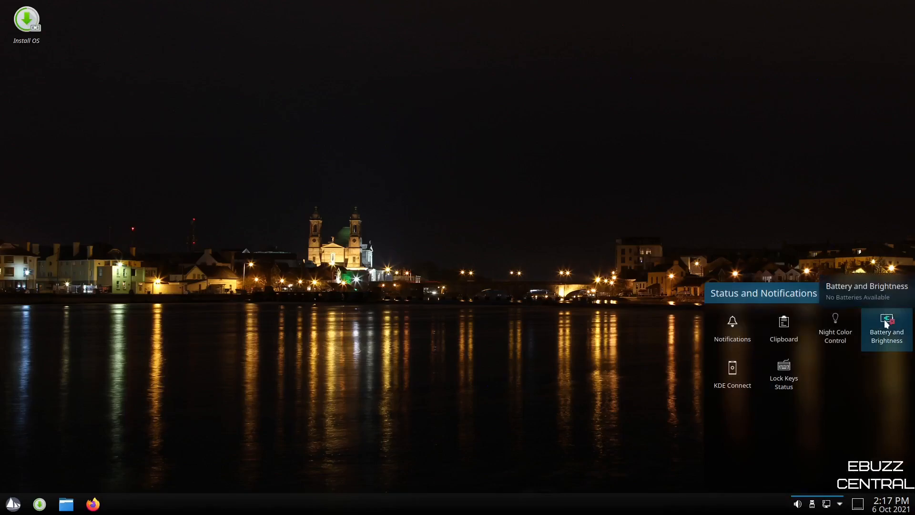
mouse_move(732, 374)
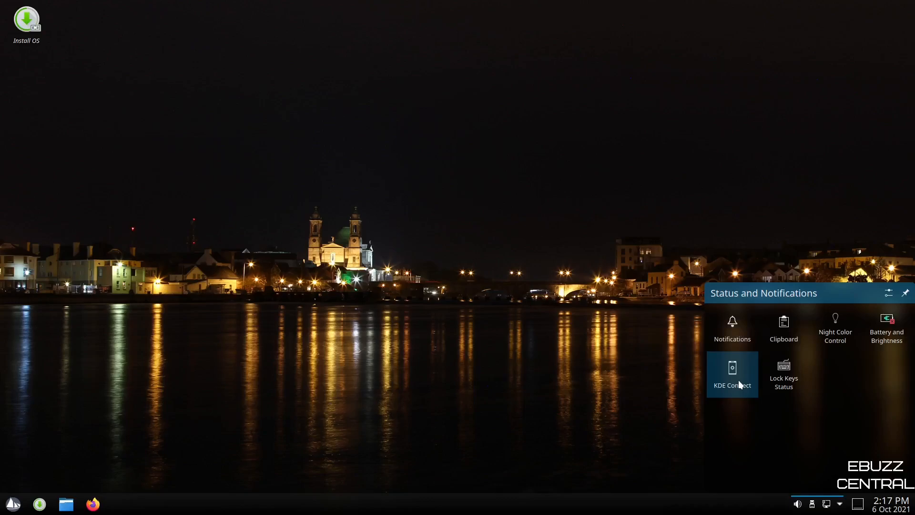
mouse_move(783, 374)
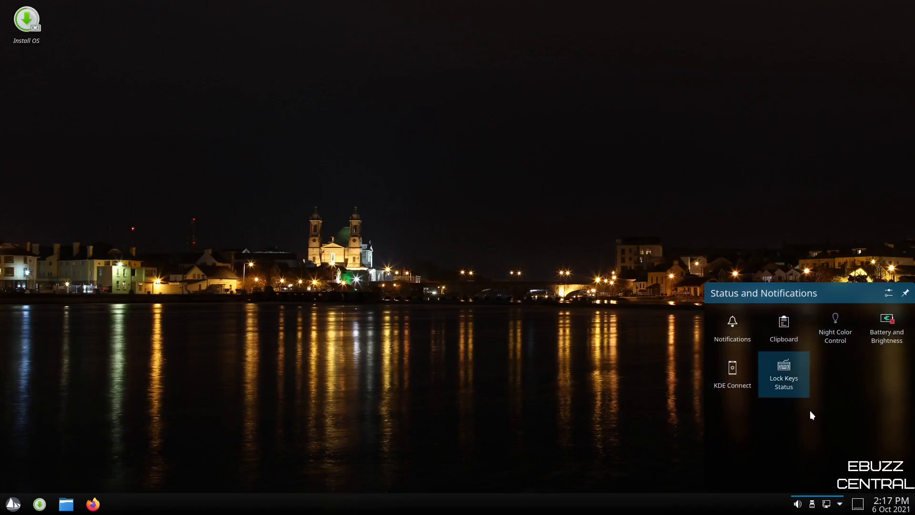
mouse_move(798, 407)
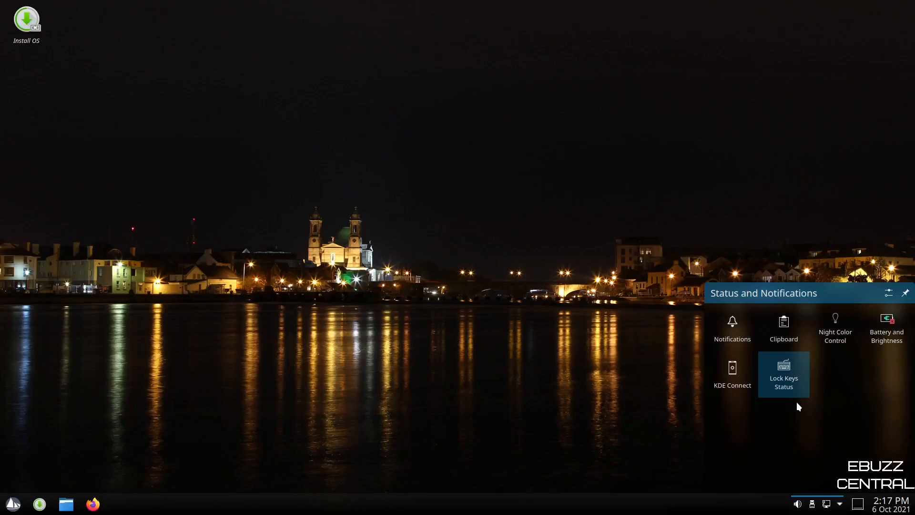
mouse_move(848, 509)
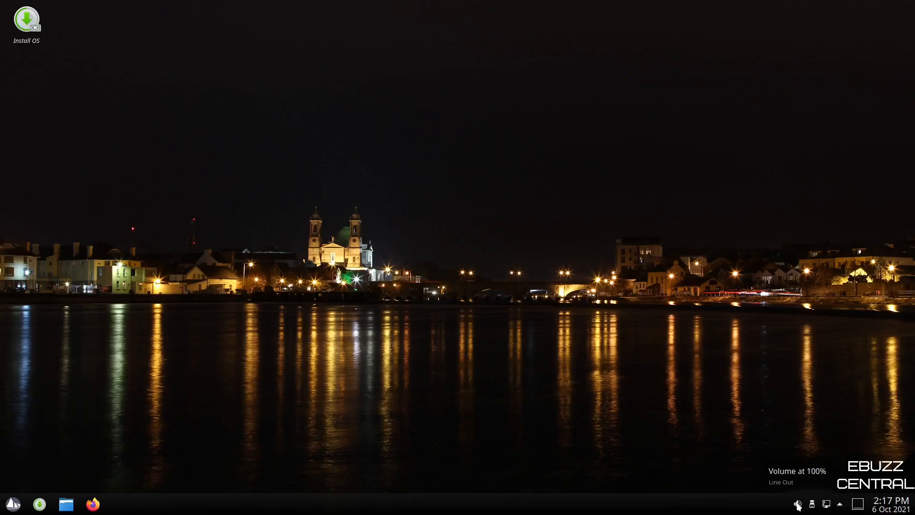
mouse_move(527, 509)
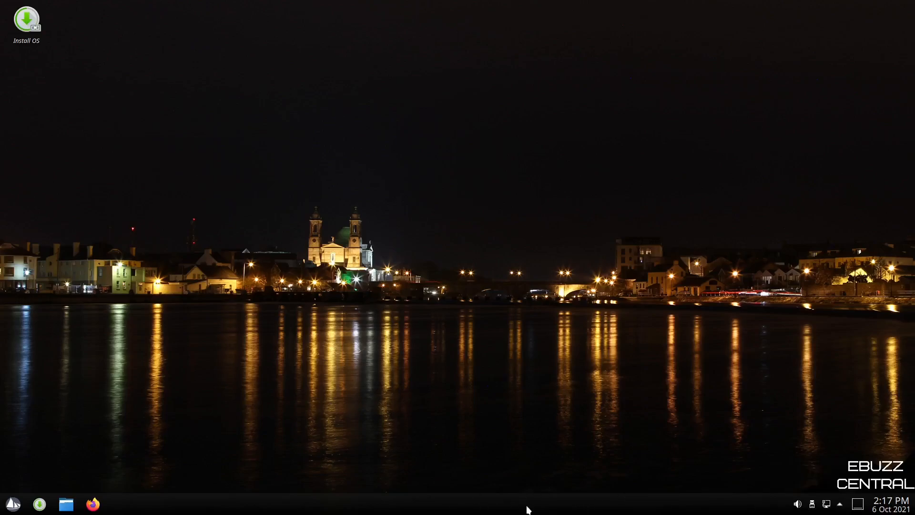
mouse_move(549, 491)
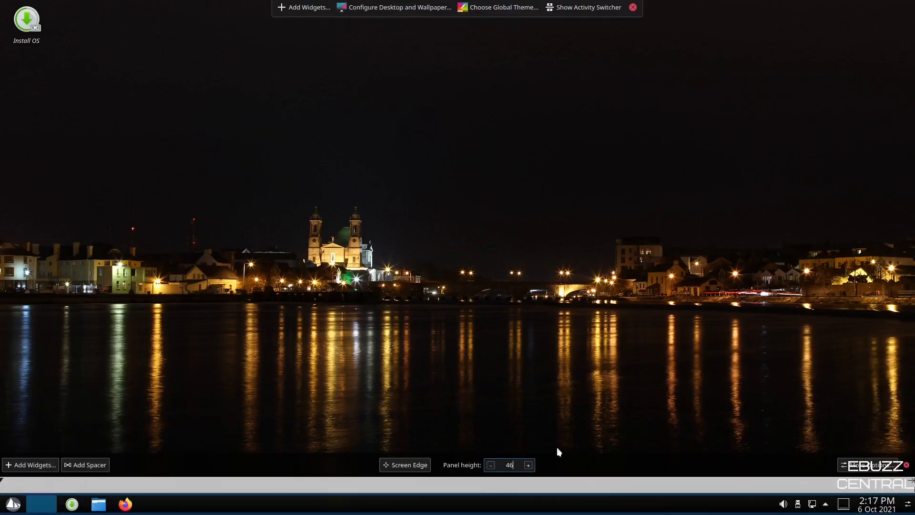
Raise the panel height to 50 and show the panel's More Options list.
click(527, 465)
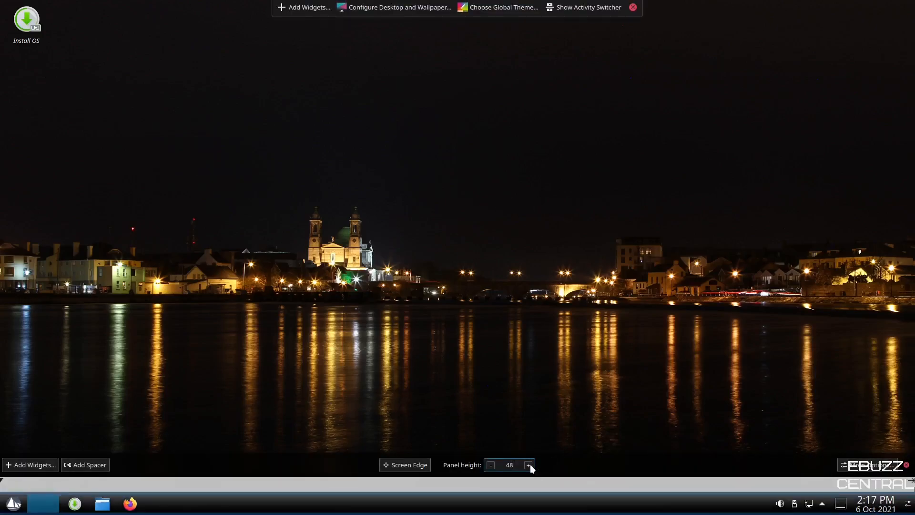
click(528, 465)
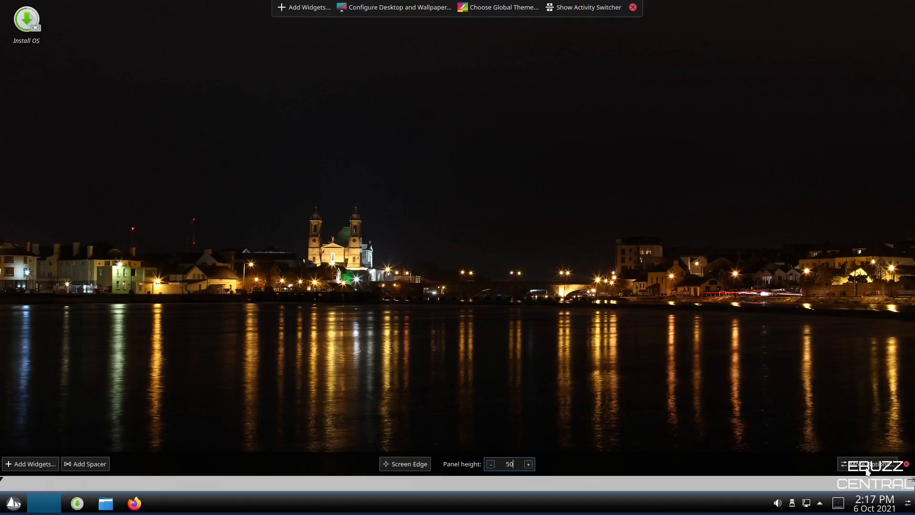
click(869, 464)
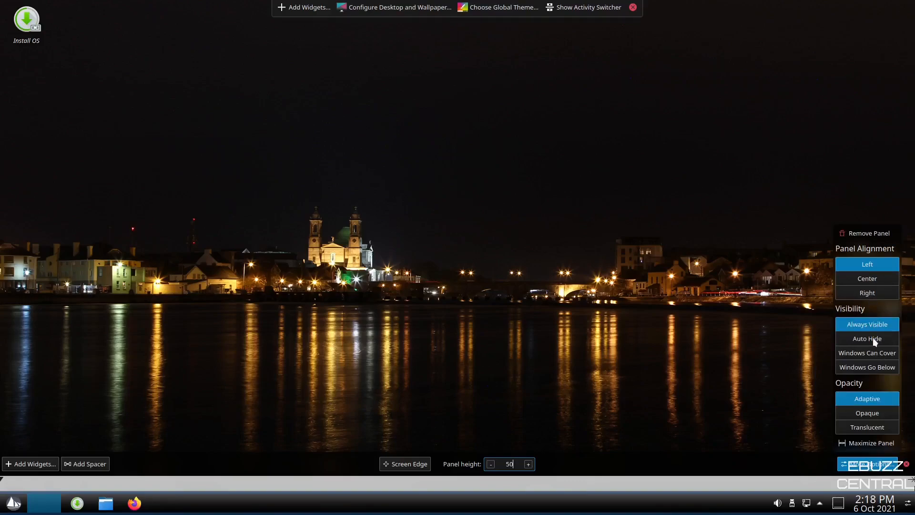
mouse_move(876, 338)
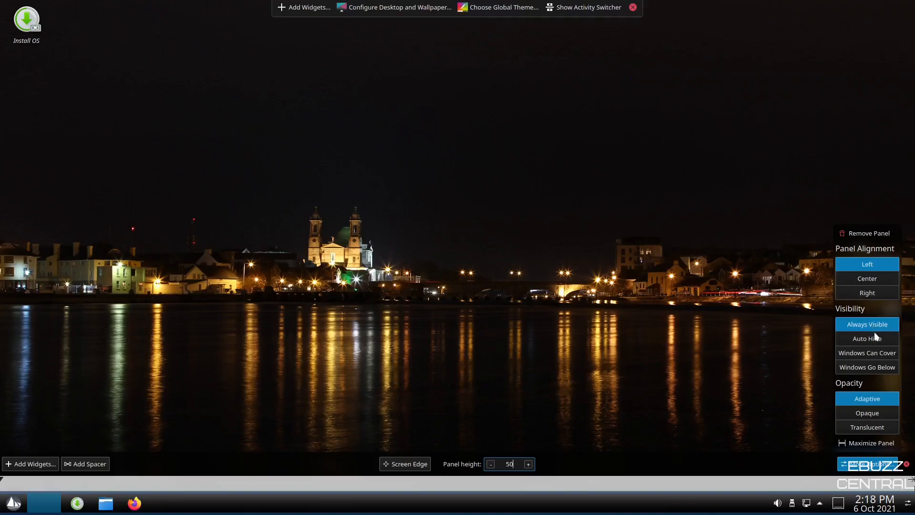
mouse_move(867, 352)
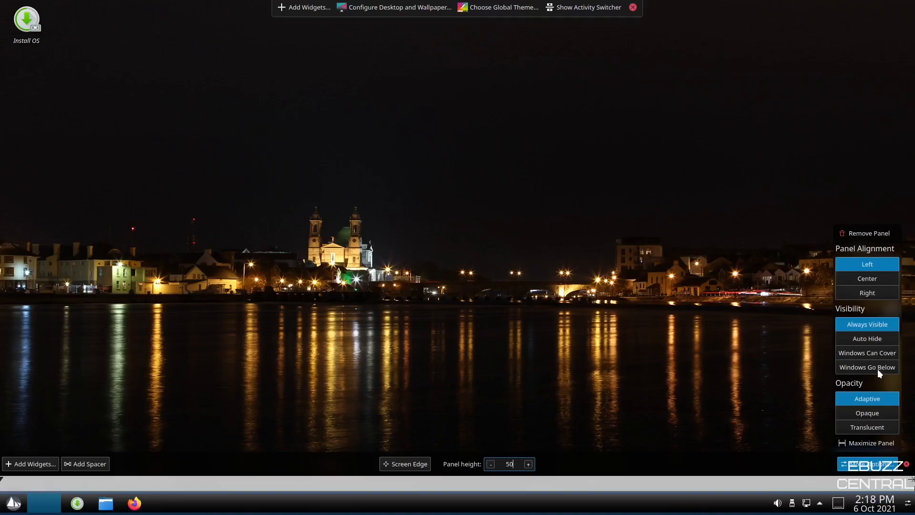
mouse_move(850, 380)
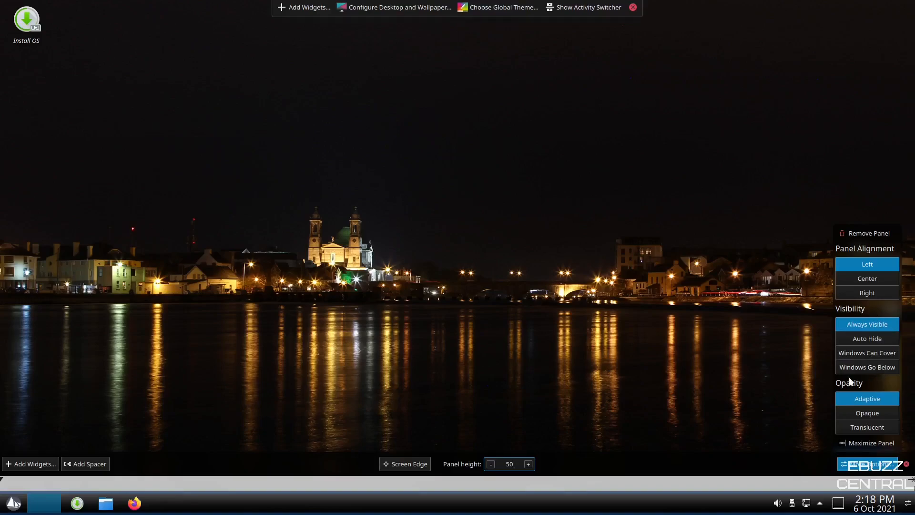
mouse_move(847, 412)
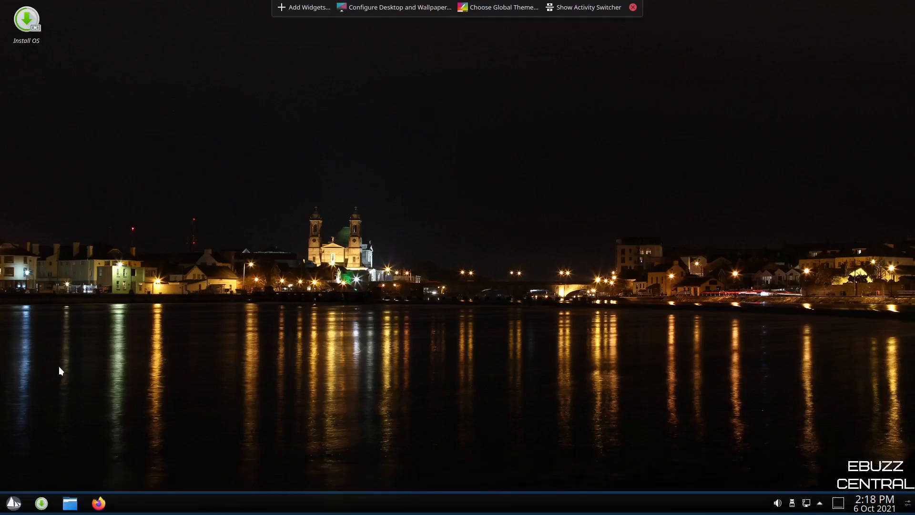
Place a Weather Report widget from the widget list and open its settings.
click(307, 7)
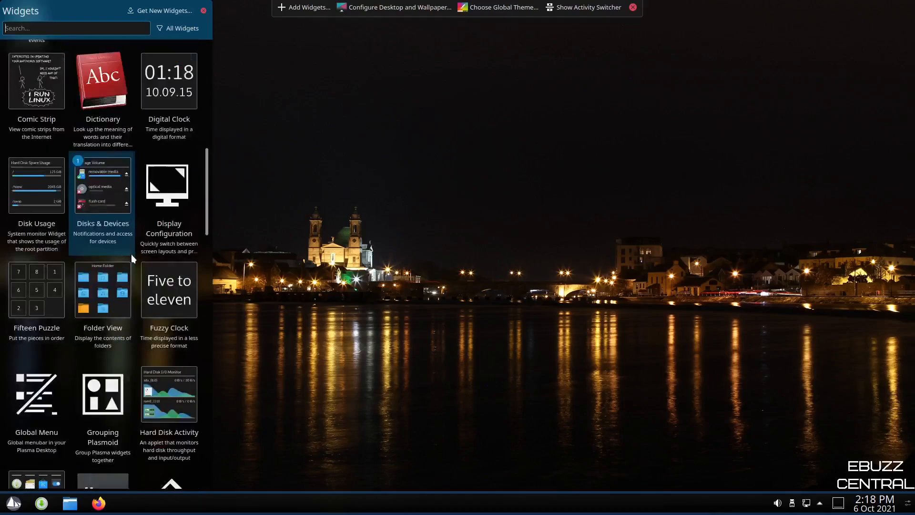
scroll(down, 3)
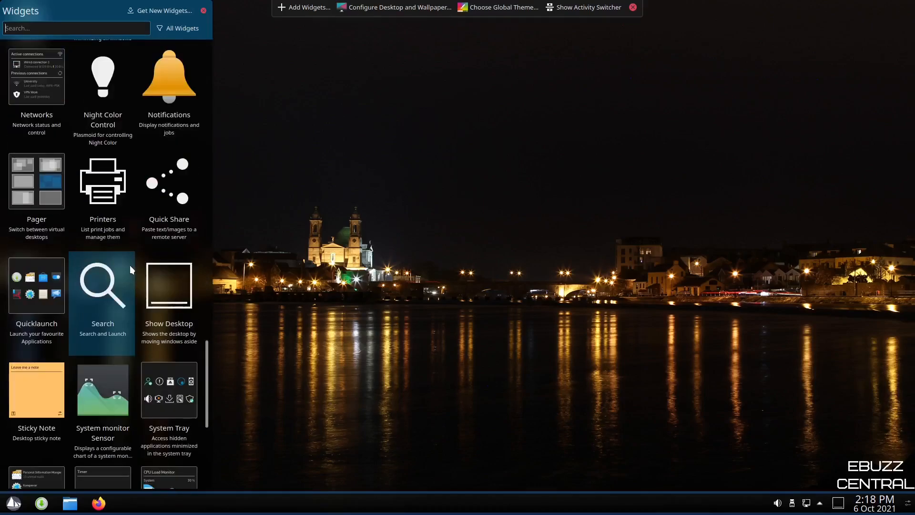
scroll(down, 3)
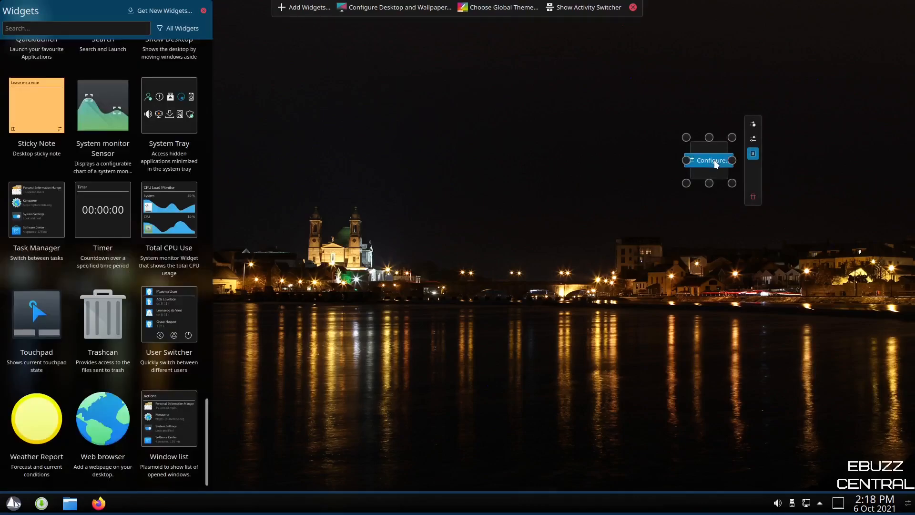
click(708, 160)
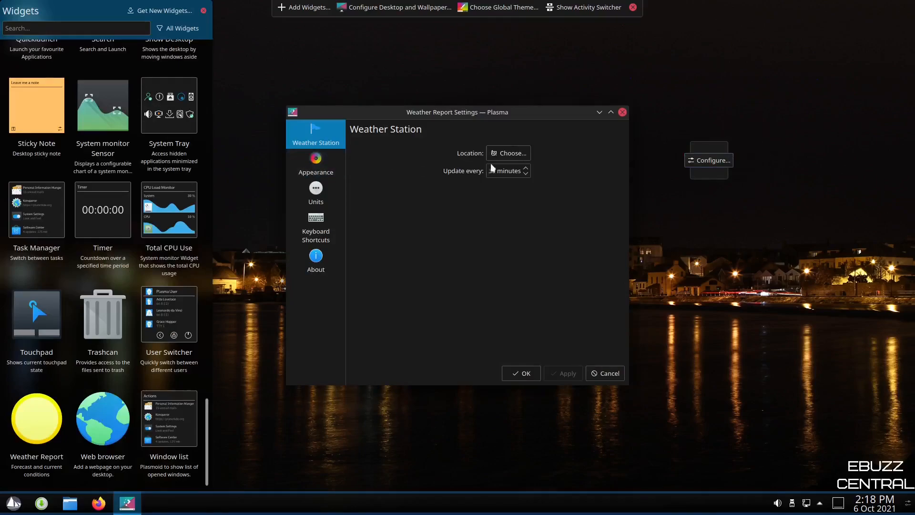
Search NOAA for 'dallas', apply Dallas Love Field, TX, and close the settings.
click(507, 153)
text(d)
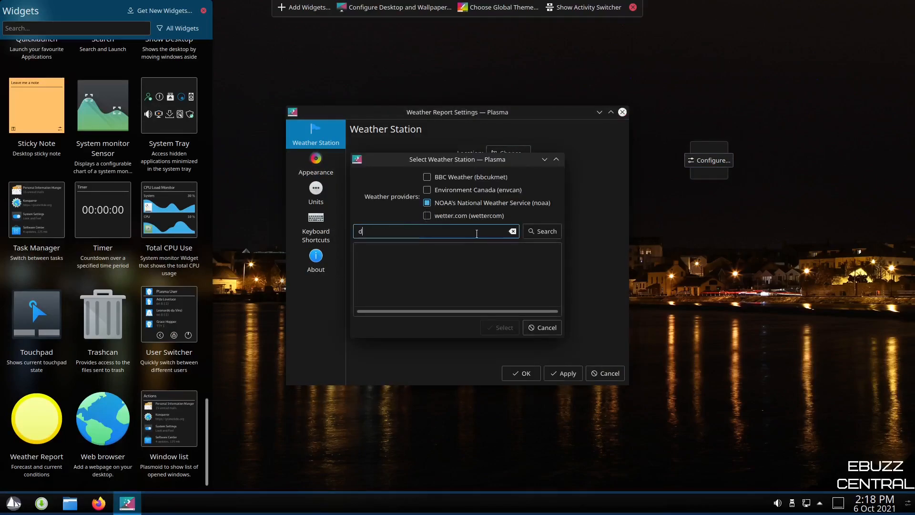
click(544, 231)
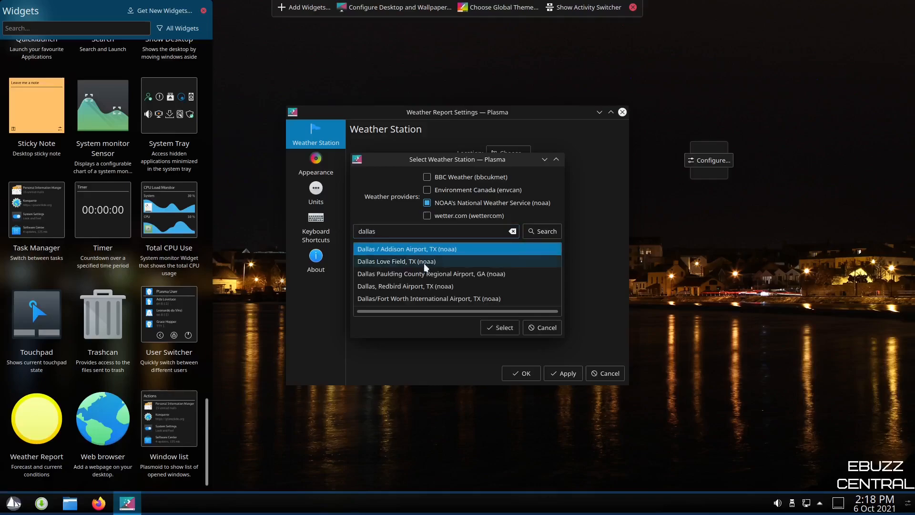
click(499, 327)
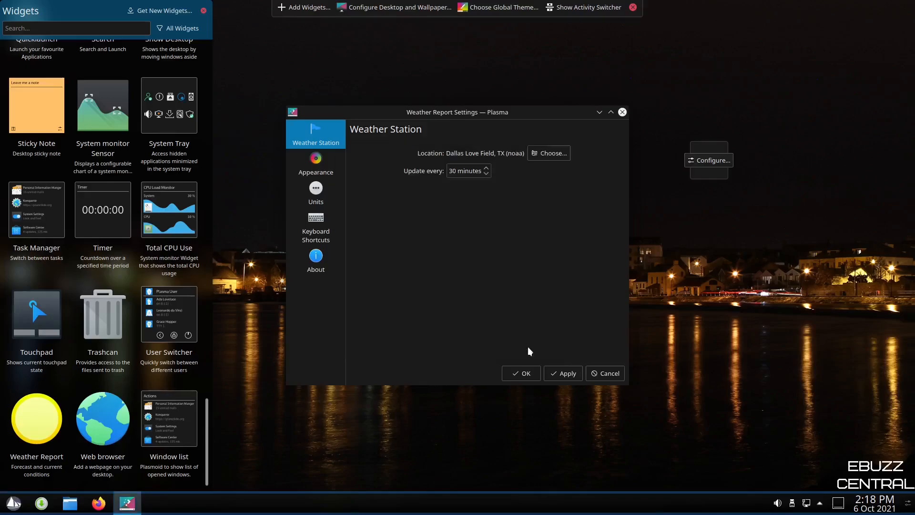
click(562, 372)
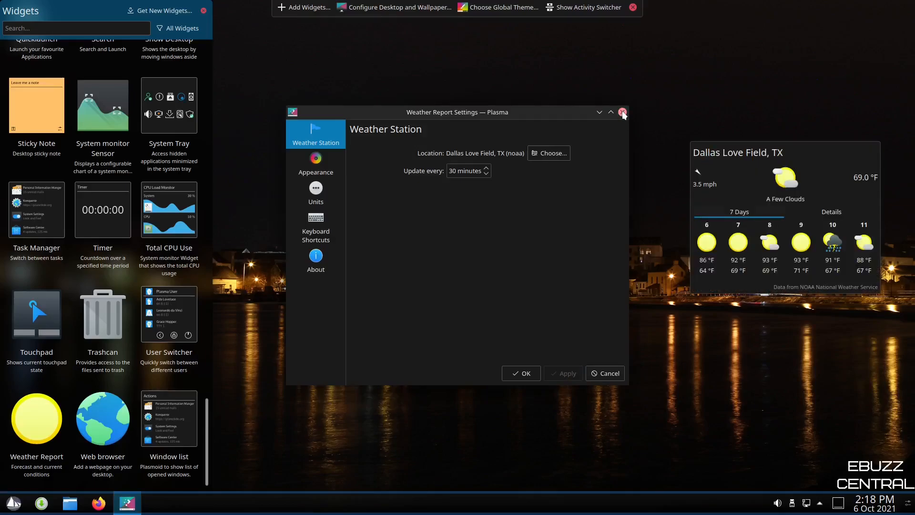
click(622, 112)
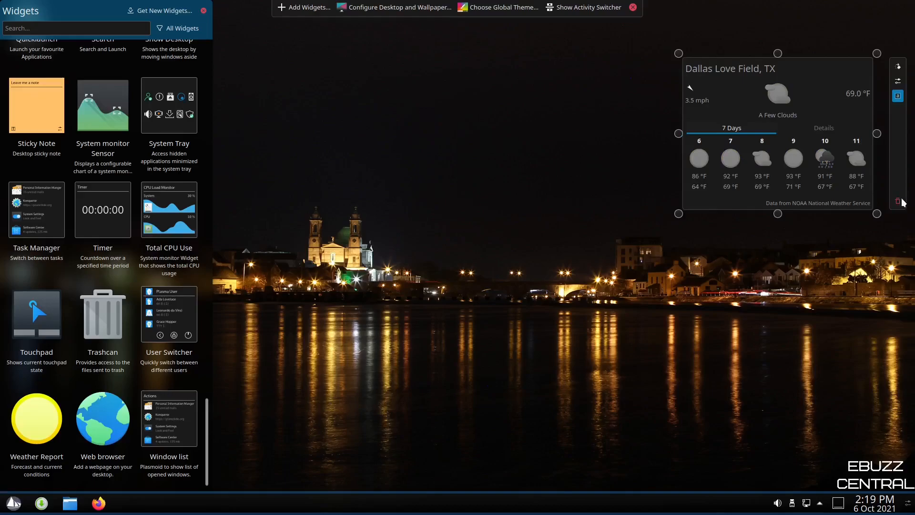
click(897, 201)
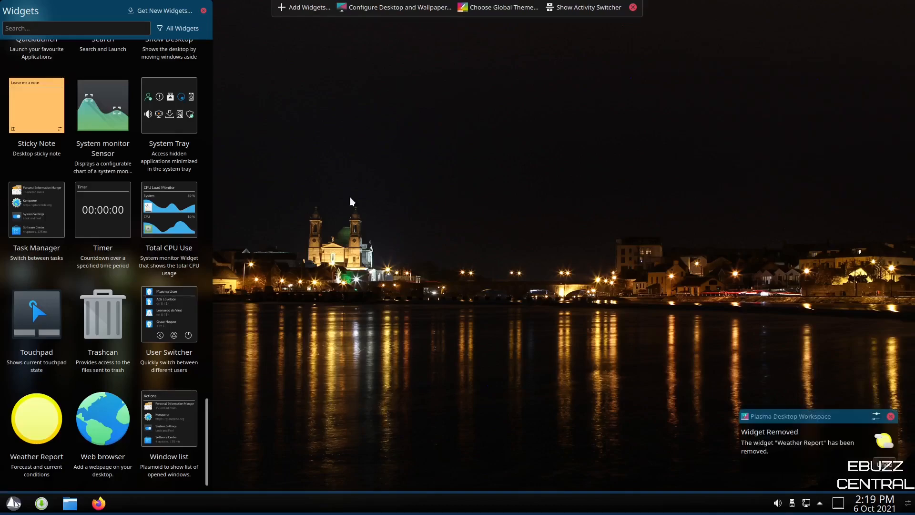
click(203, 11)
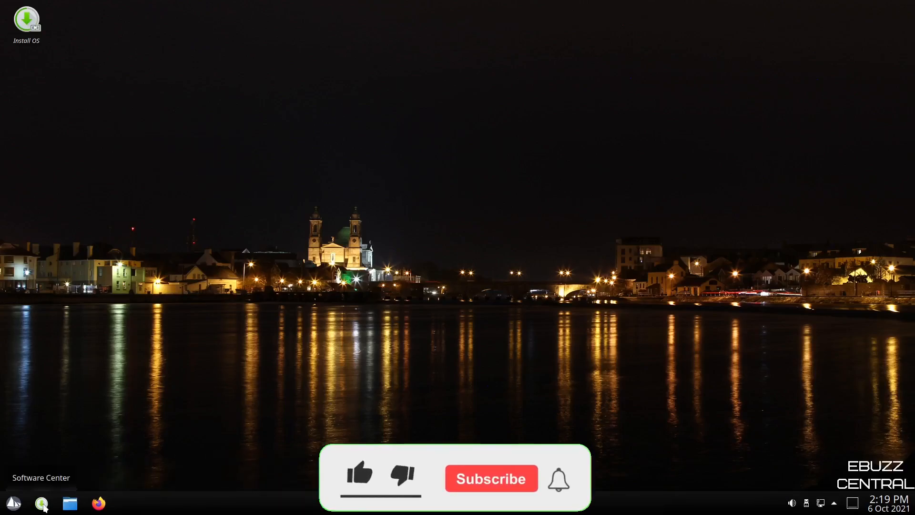
Launch Software Center and browse Gaming on Solus and System Software, returning home each time.
click(41, 503)
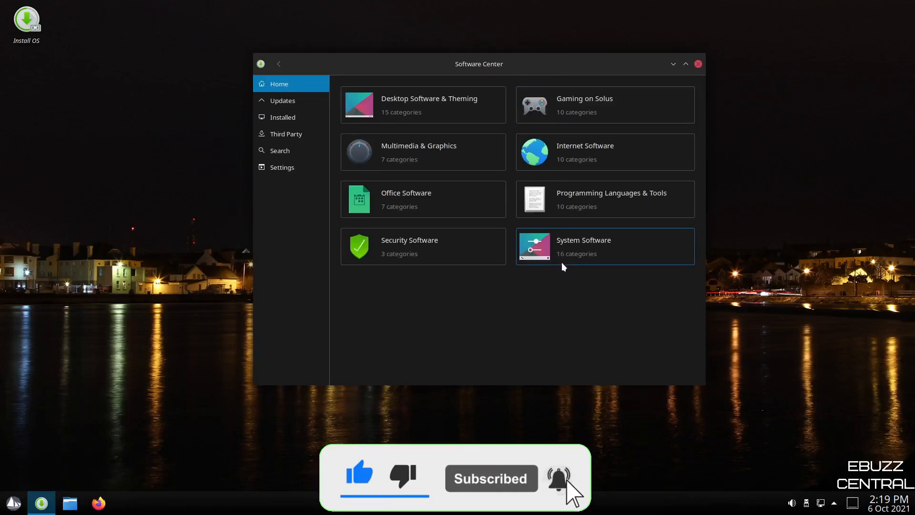
mouse_move(551, 263)
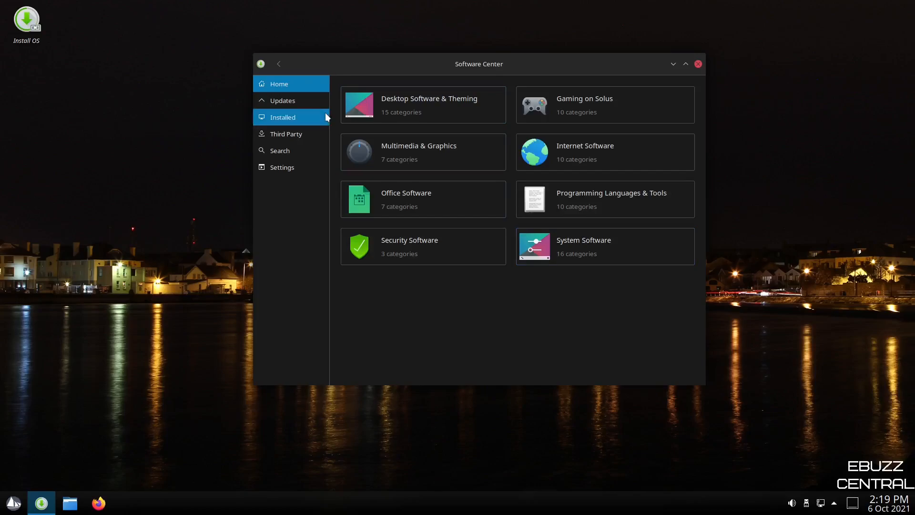
mouse_move(292, 88)
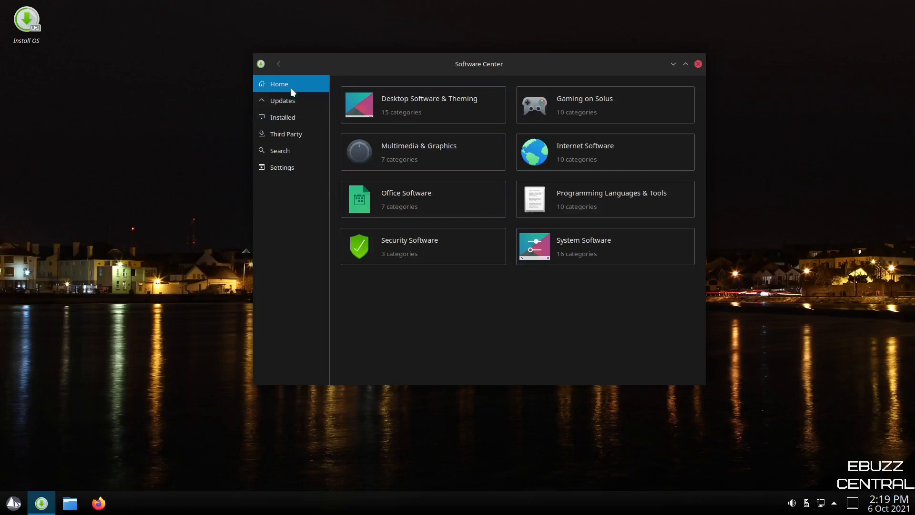
mouse_move(423, 113)
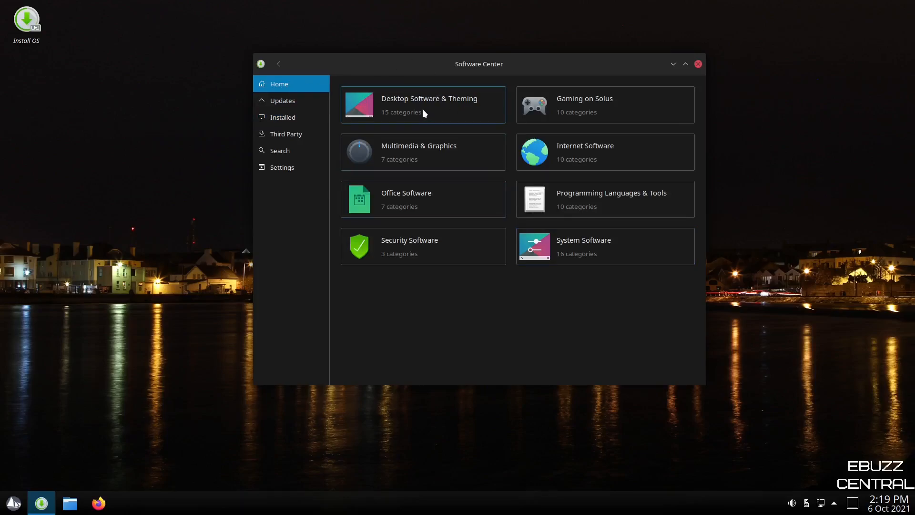
mouse_move(604, 141)
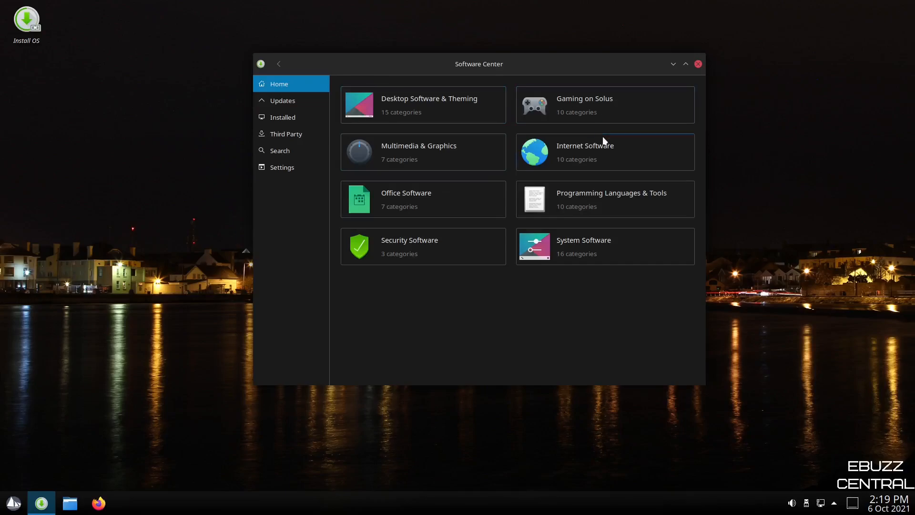
click(584, 98)
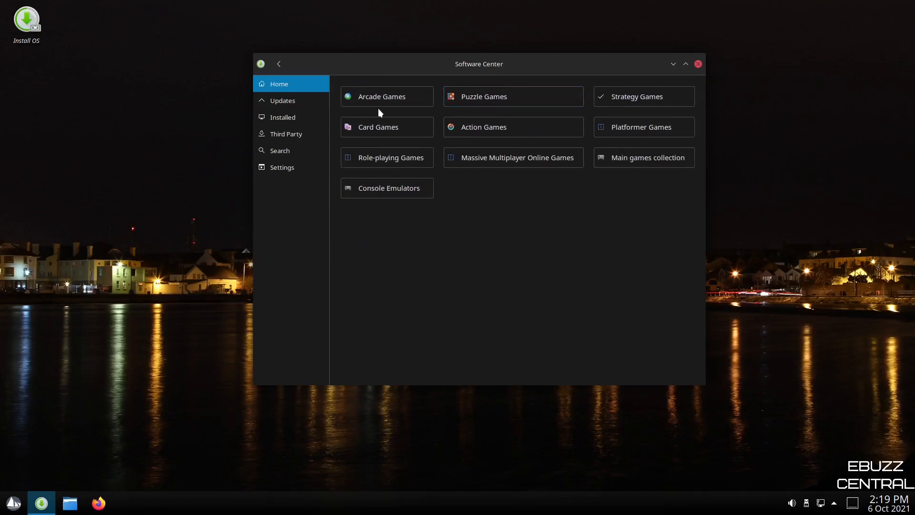
mouse_move(397, 161)
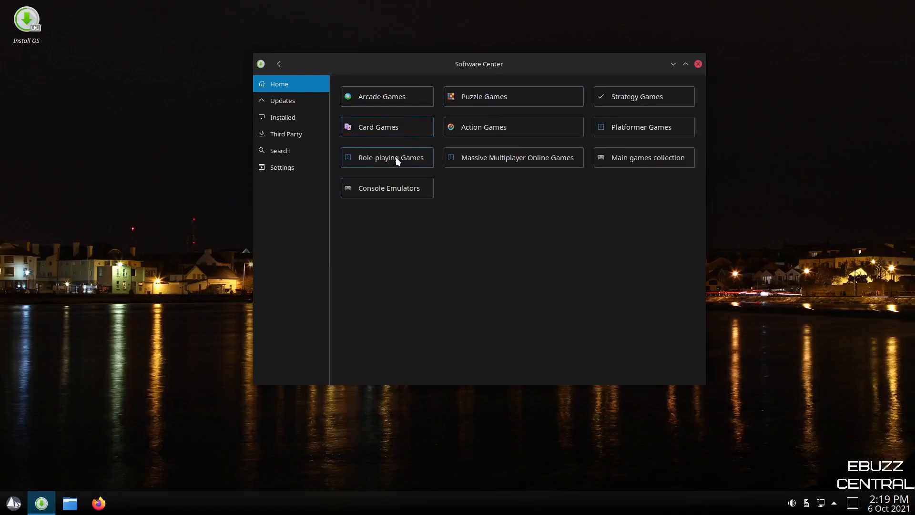
click(279, 64)
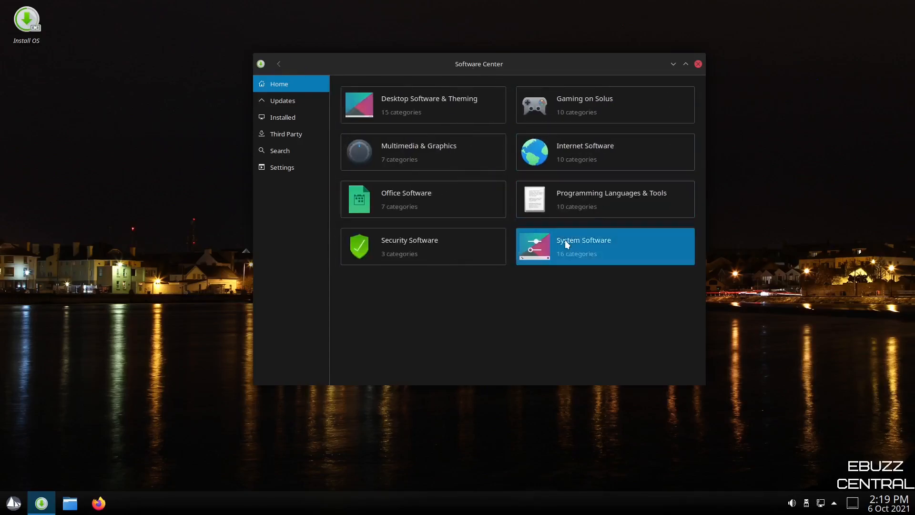
click(604, 246)
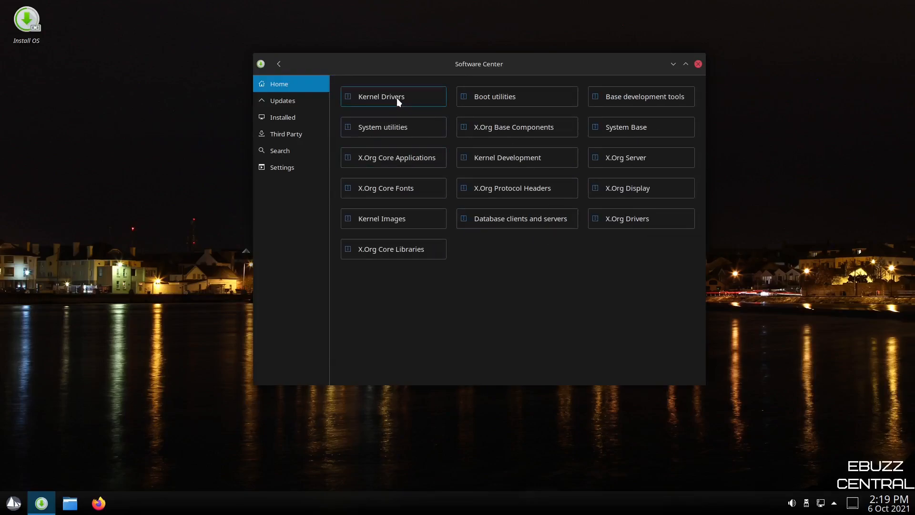
mouse_move(627, 188)
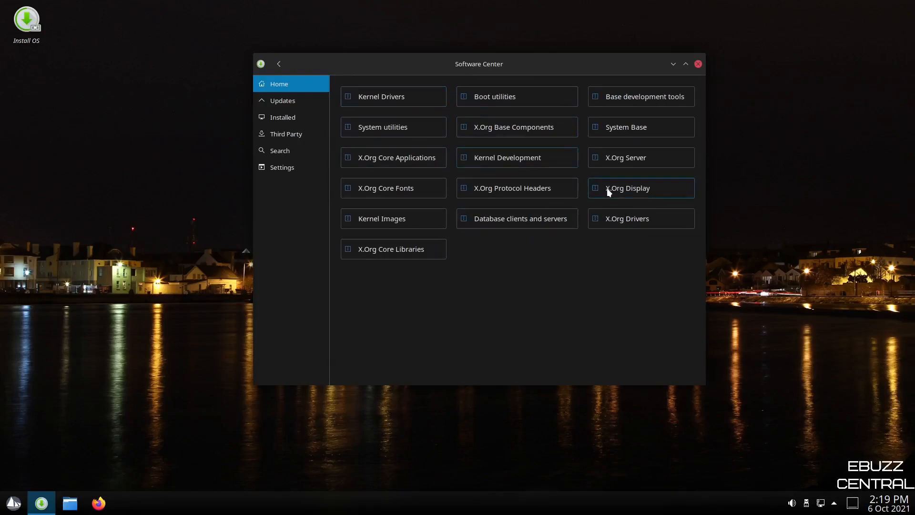
mouse_move(458, 206)
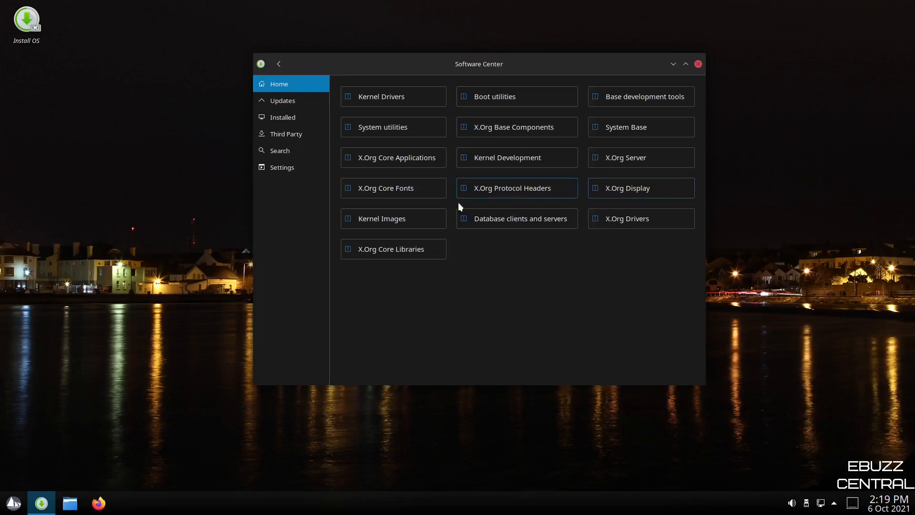
click(279, 63)
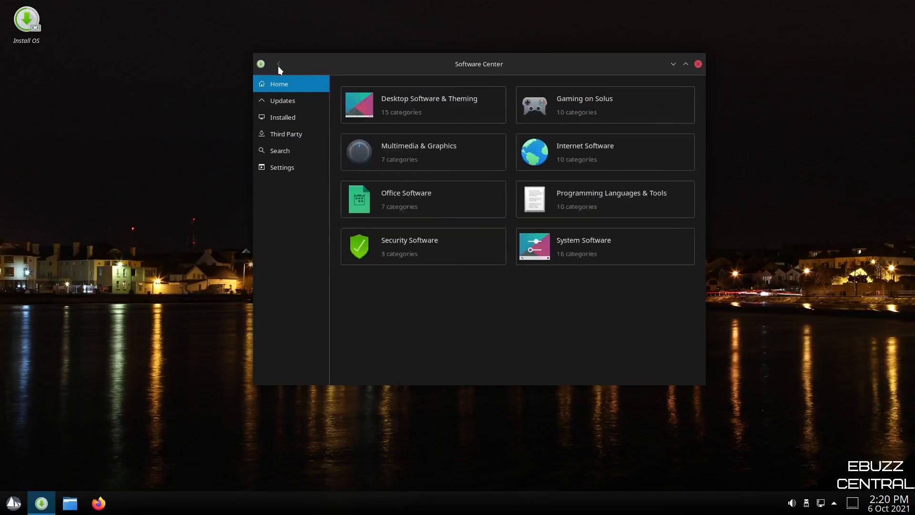
mouse_move(405, 205)
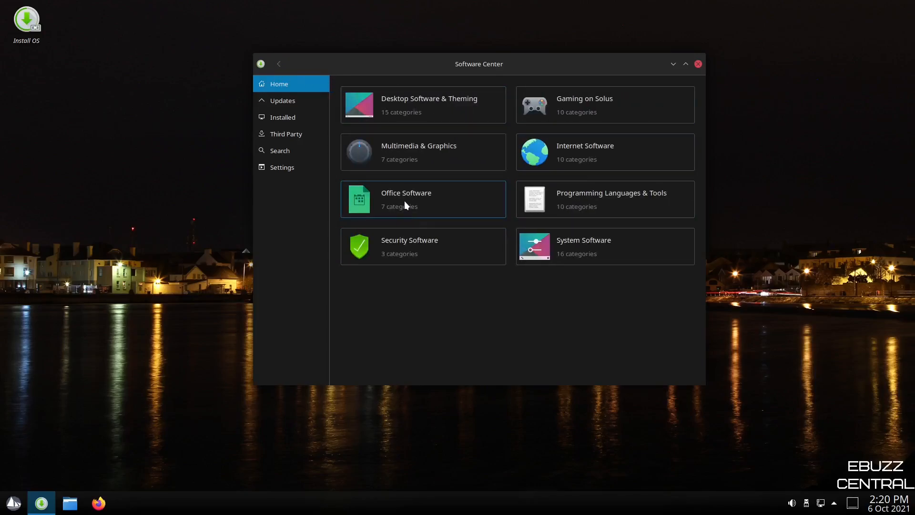
mouse_move(410, 154)
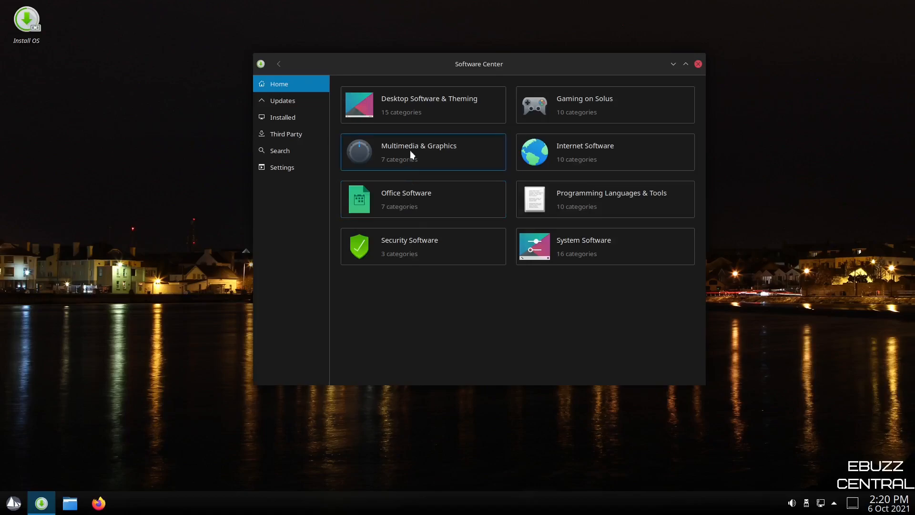
Open Multimedia & Graphics > Video Software and scroll down its list.
click(419, 153)
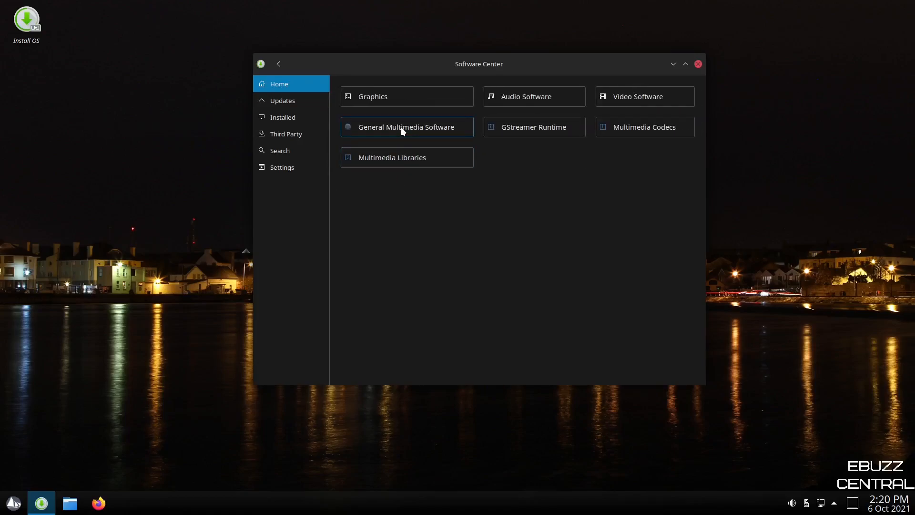
mouse_move(644, 96)
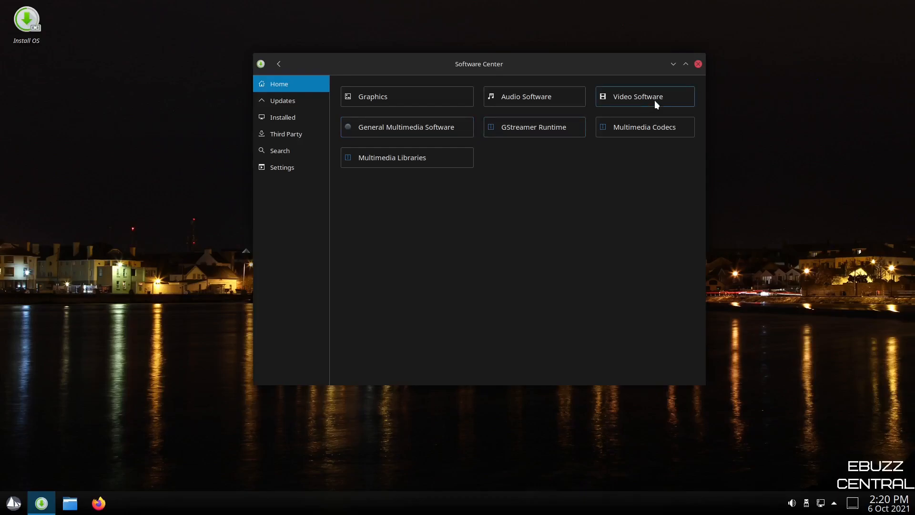
click(637, 96)
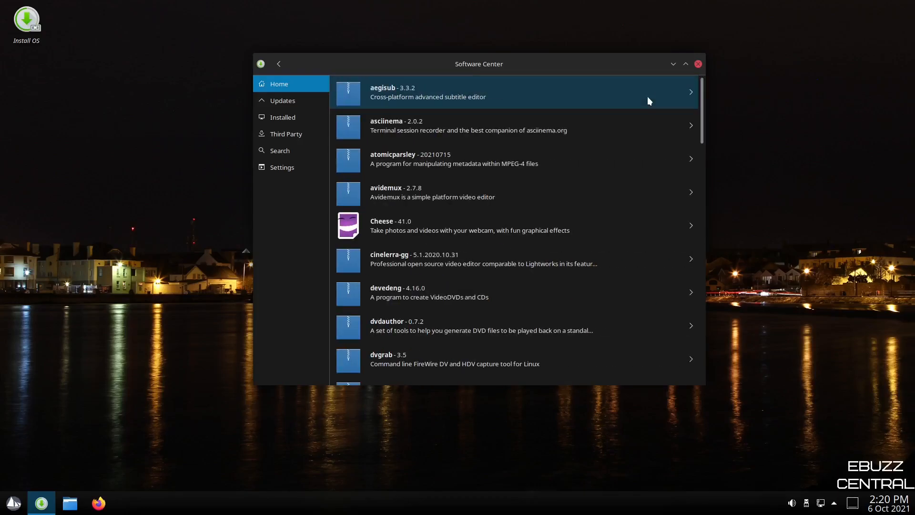
scroll(down, 3)
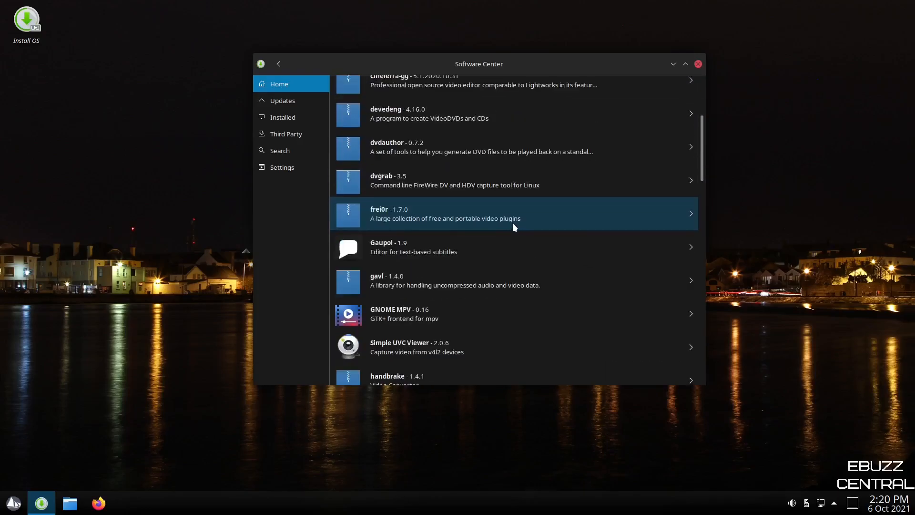
scroll(down, 3)
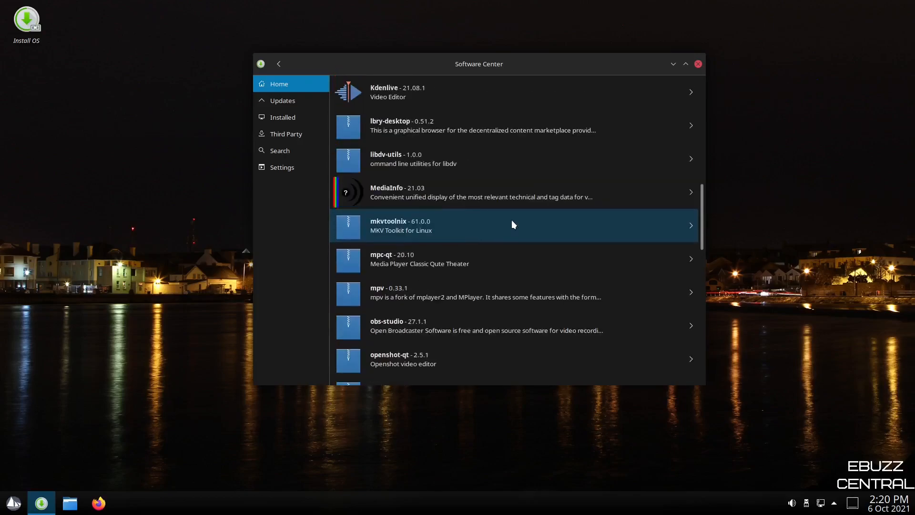
scroll(down, 3)
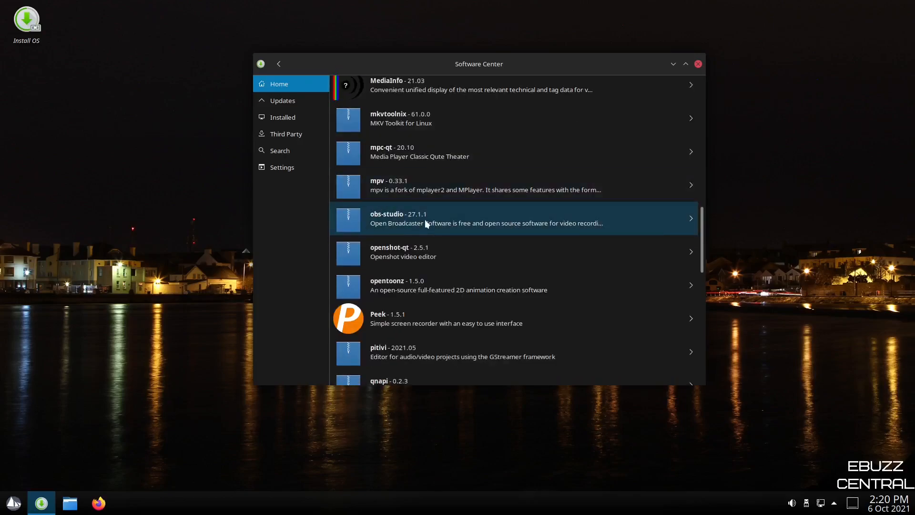
Leave the video list, view the 353 pending Updates, then the Installed packages.
scroll(up, 3)
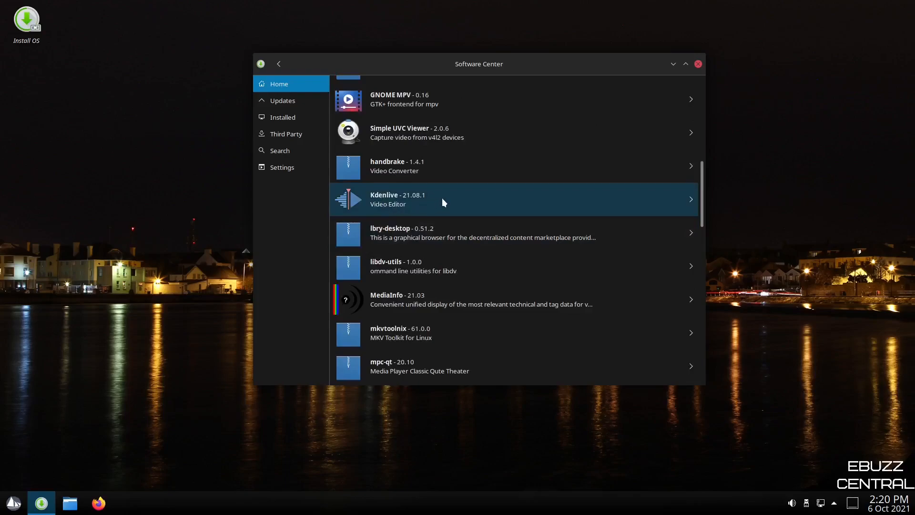
scroll(up, 3)
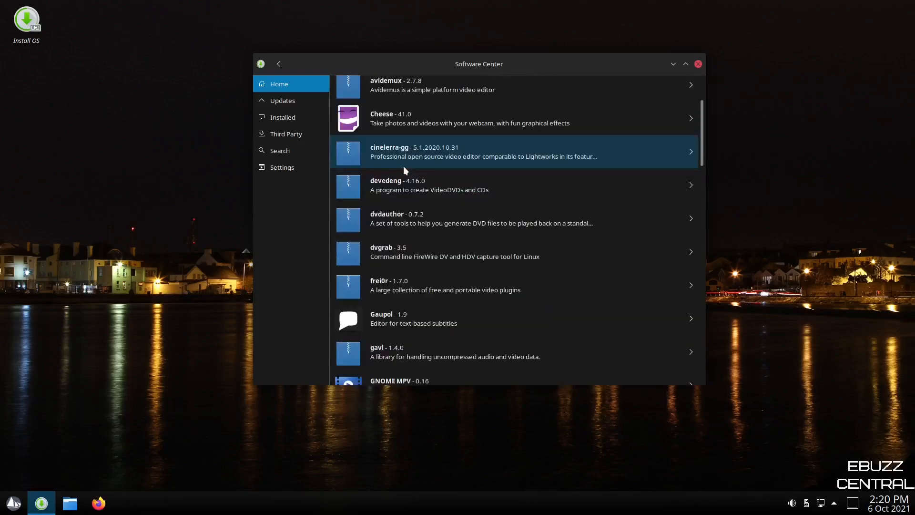
scroll(down, 3)
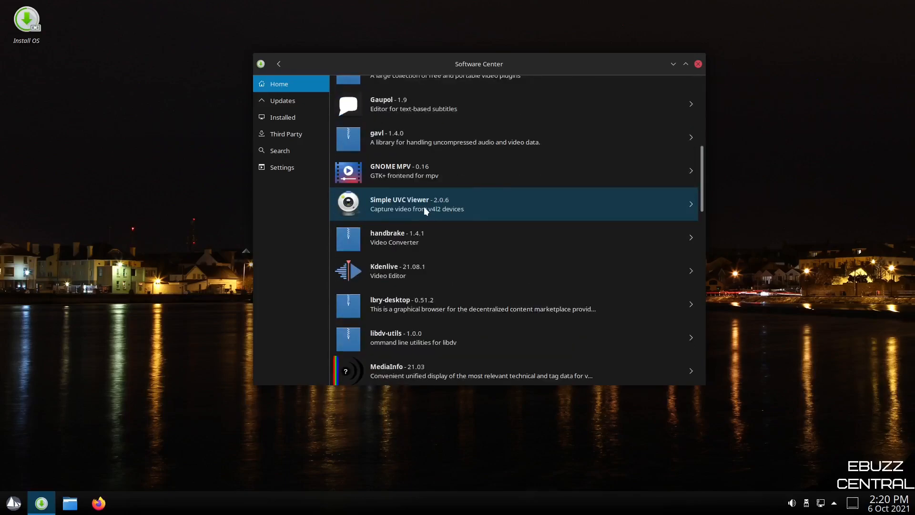
click(278, 64)
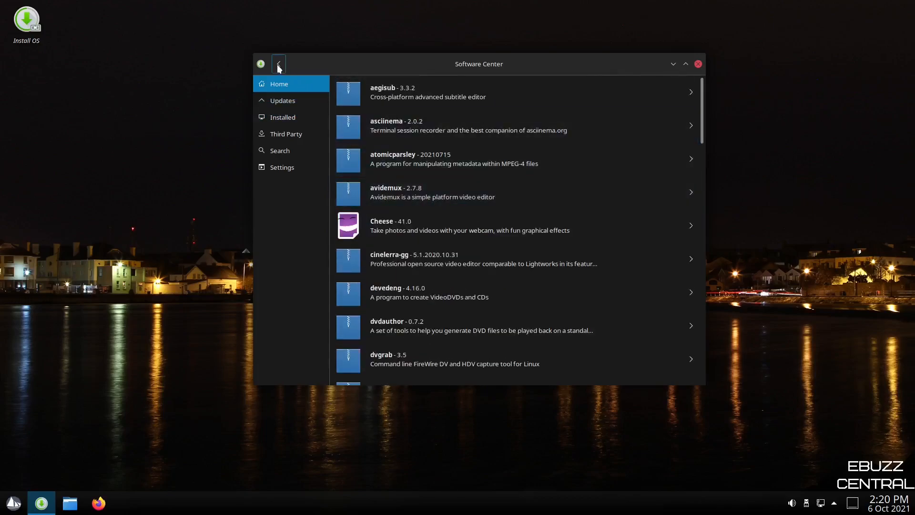
click(282, 101)
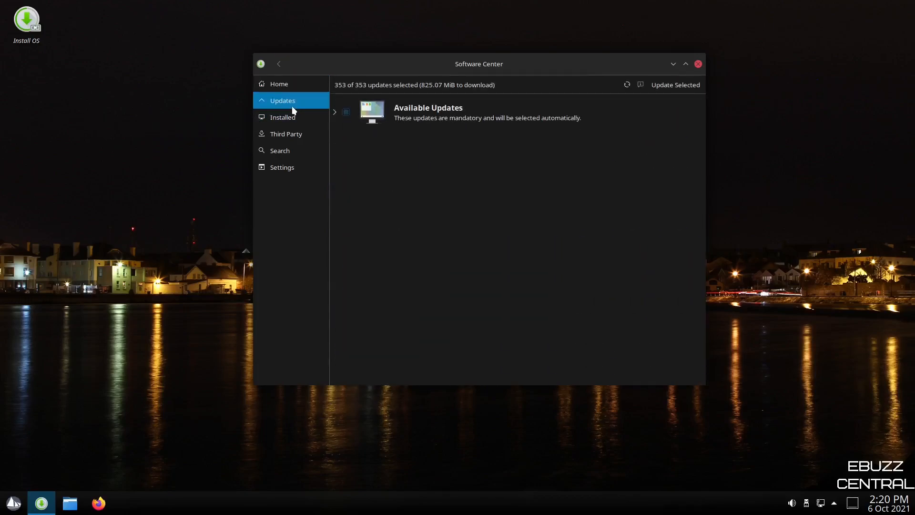
mouse_move(286, 133)
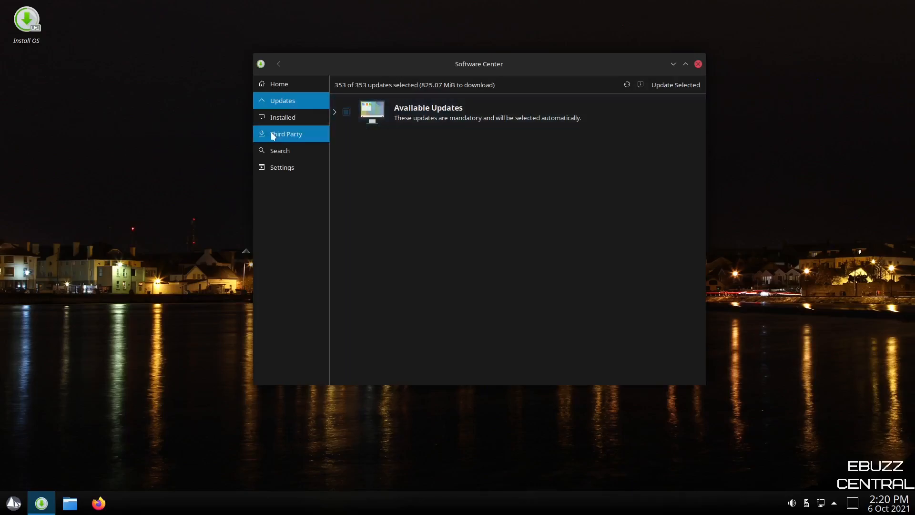
click(282, 117)
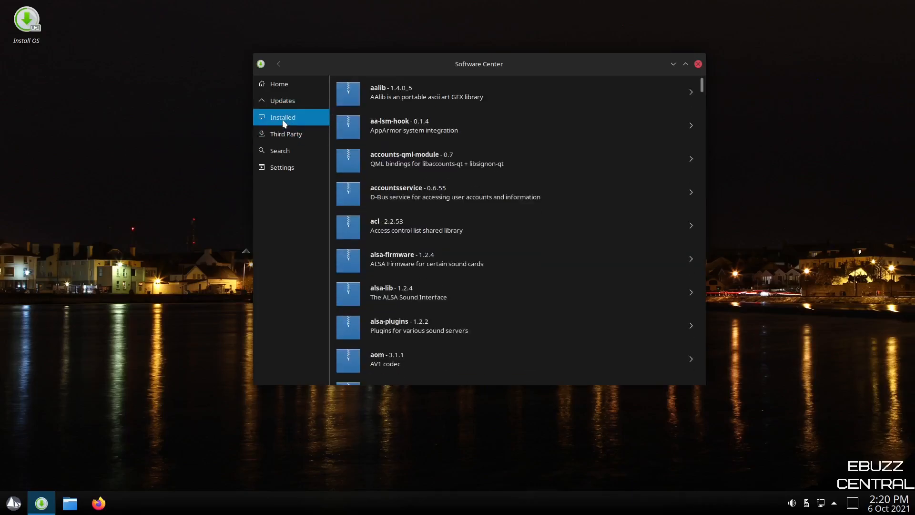
click(286, 133)
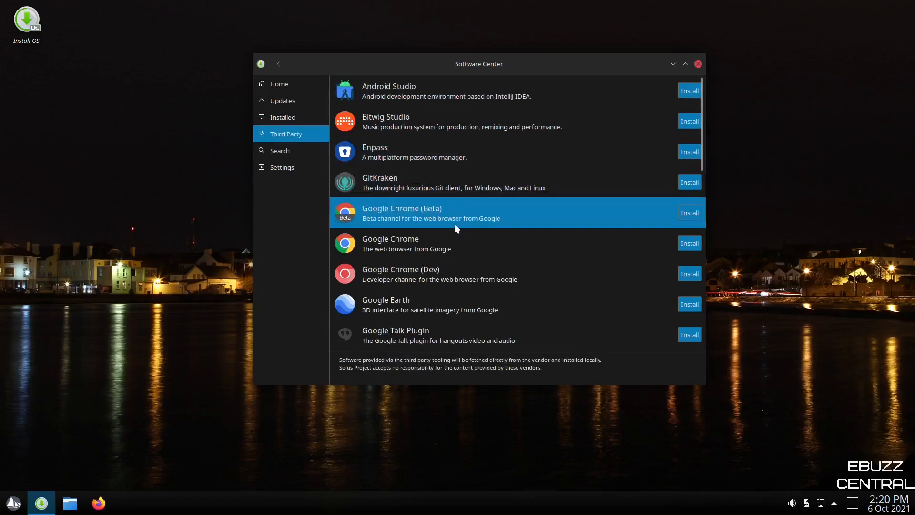
scroll(down, 3)
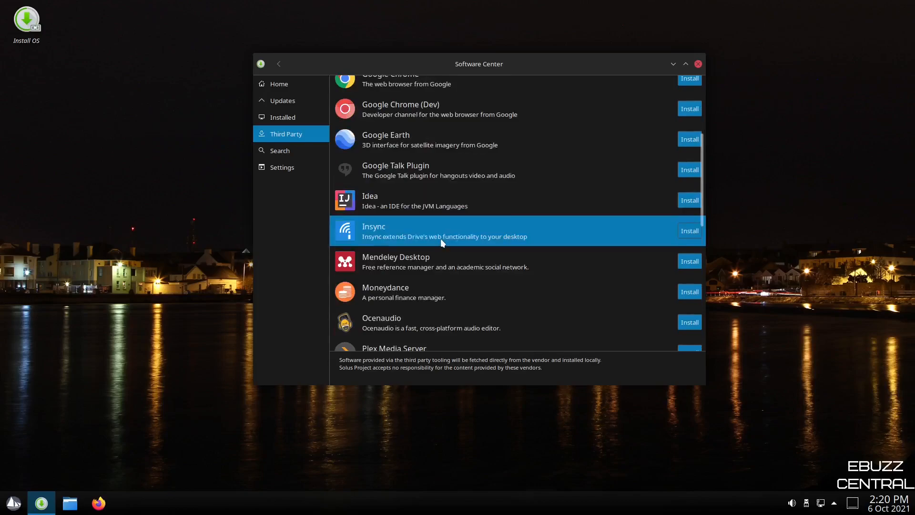
scroll(down, 3)
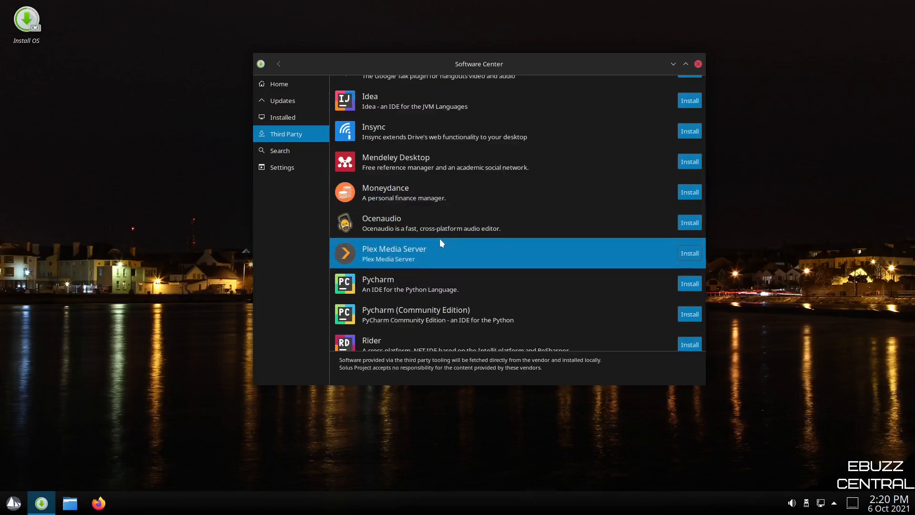
scroll(down, 3)
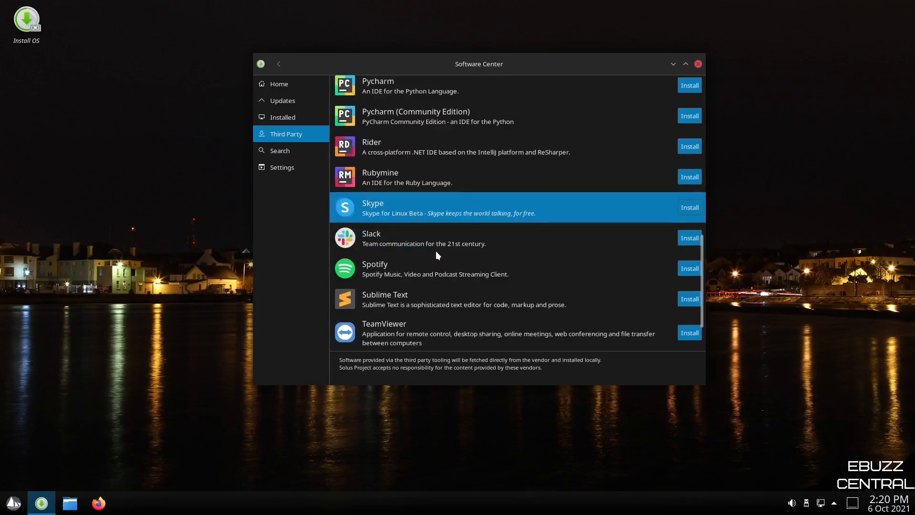
scroll(down, 3)
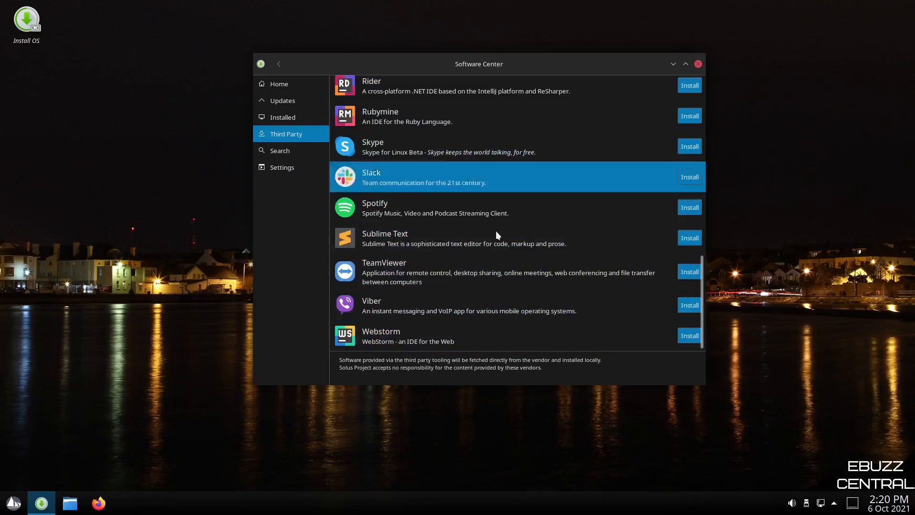
scroll(up, 3)
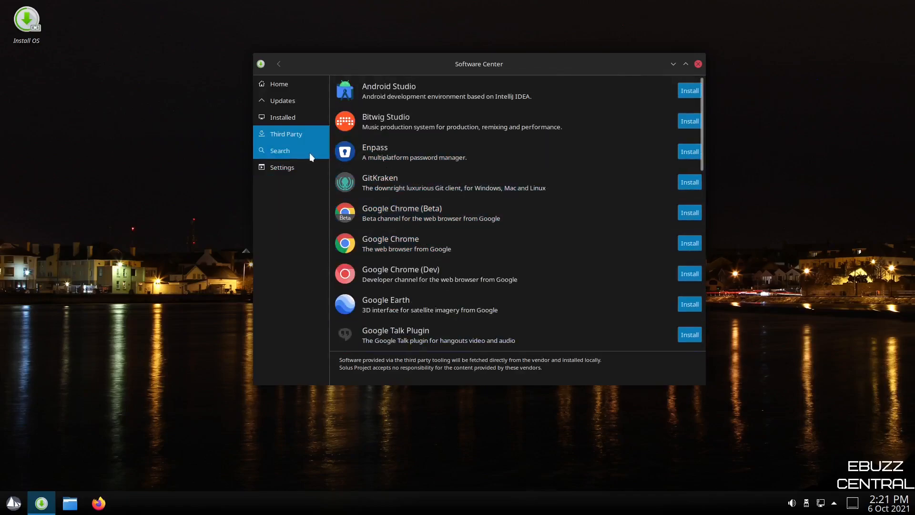
Search for 'shotcut', view its details page, and close Software Center.
click(280, 150)
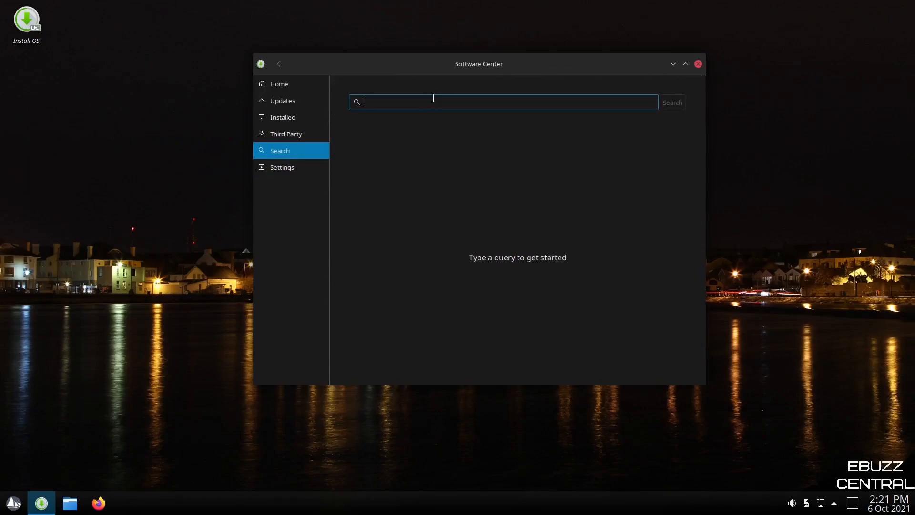
text(shotc)
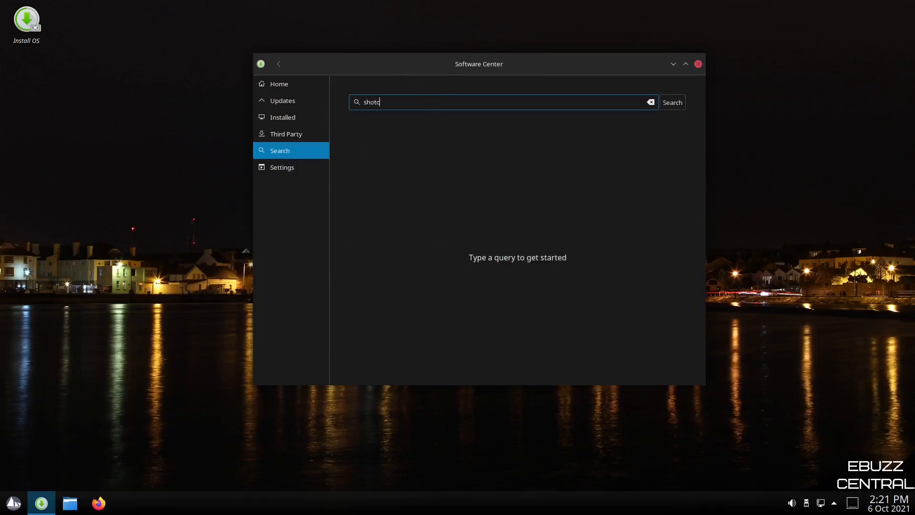
click(671, 102)
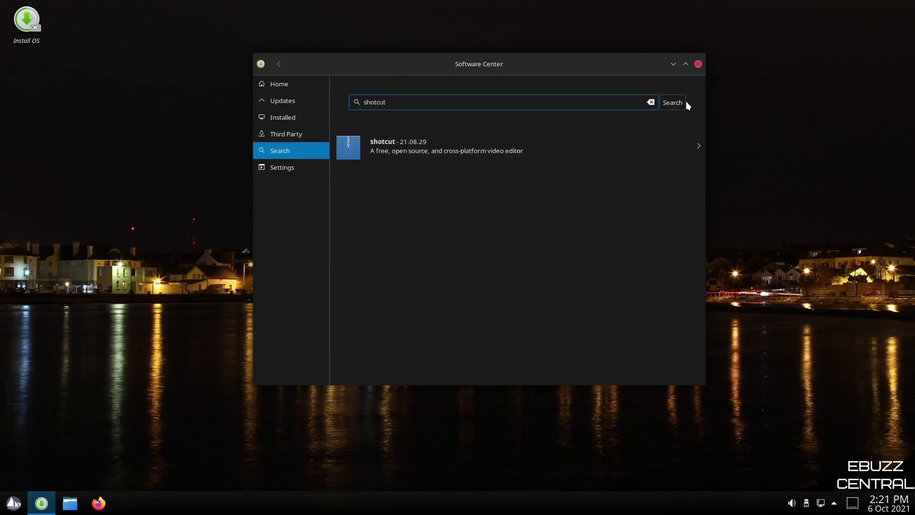
mouse_move(429, 146)
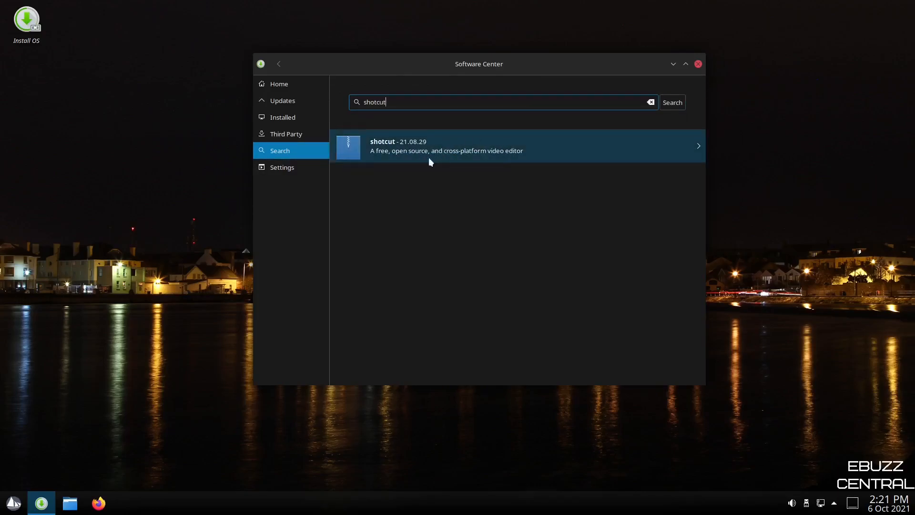
mouse_move(463, 156)
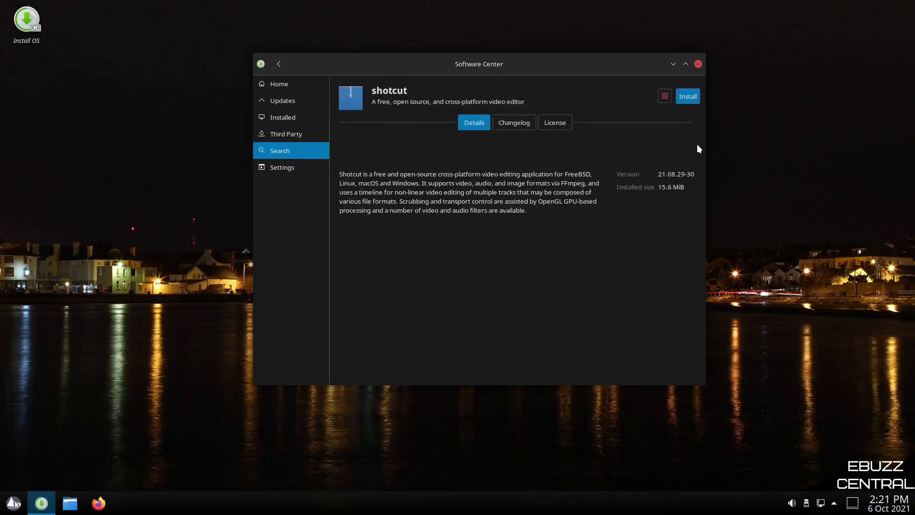
mouse_move(683, 108)
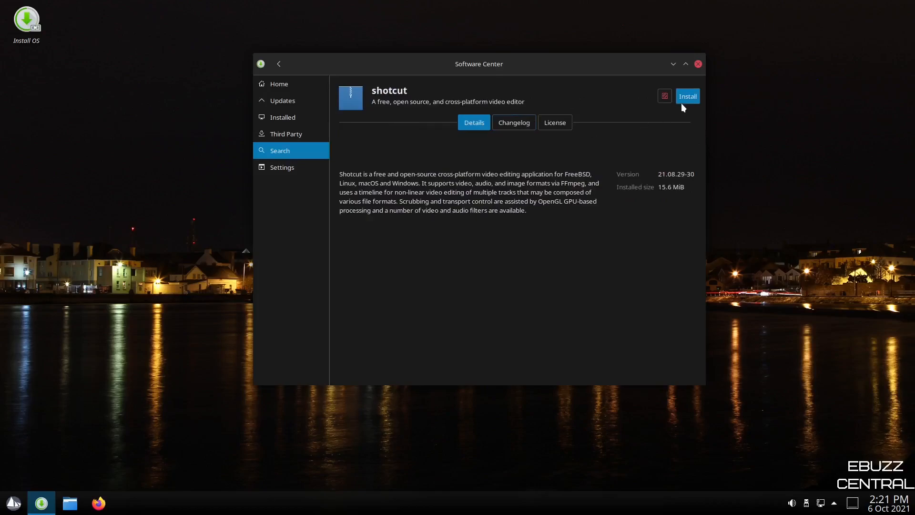
mouse_move(450, 117)
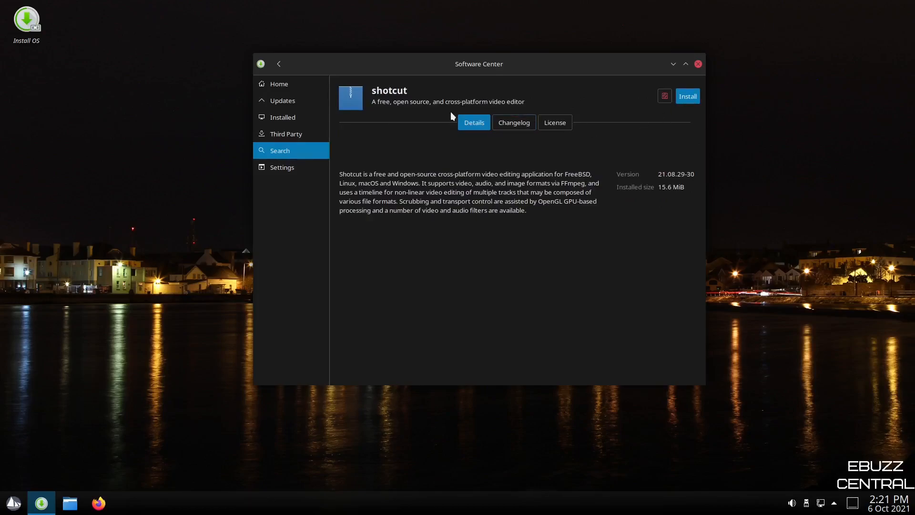
mouse_move(384, 273)
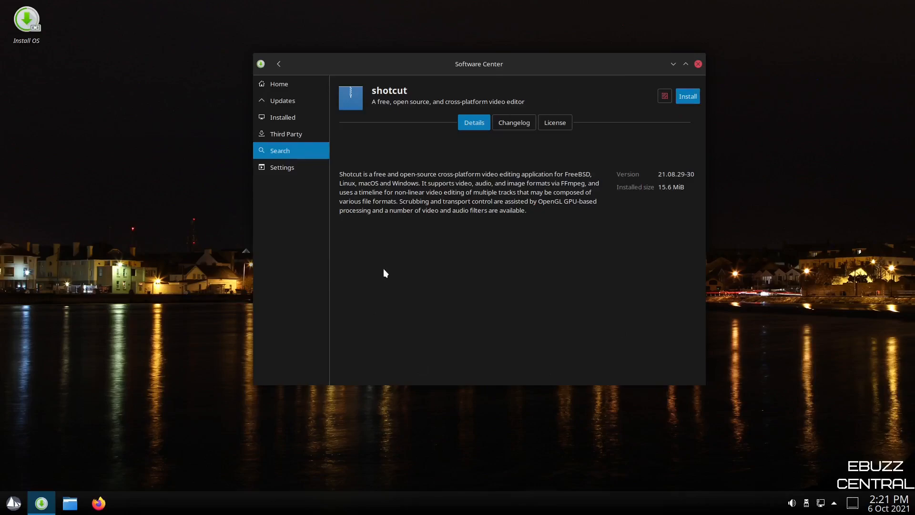
mouse_move(728, 83)
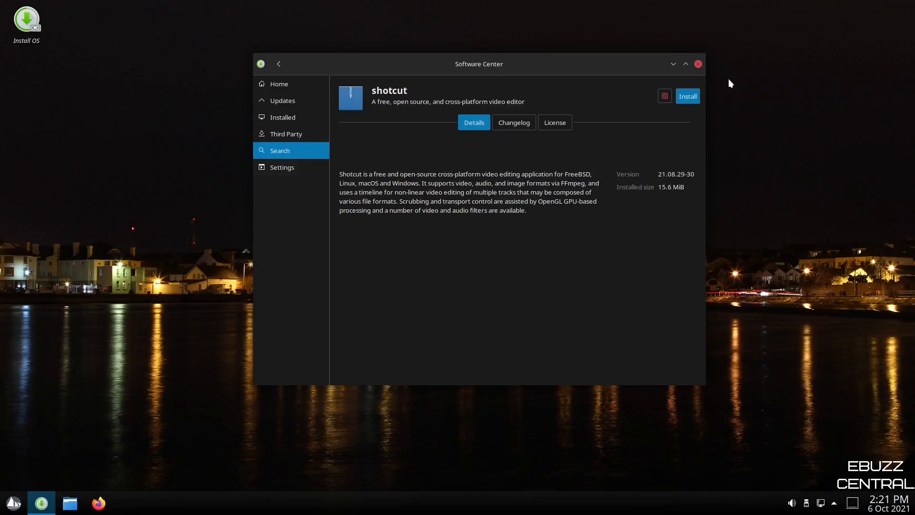
mouse_move(698, 63)
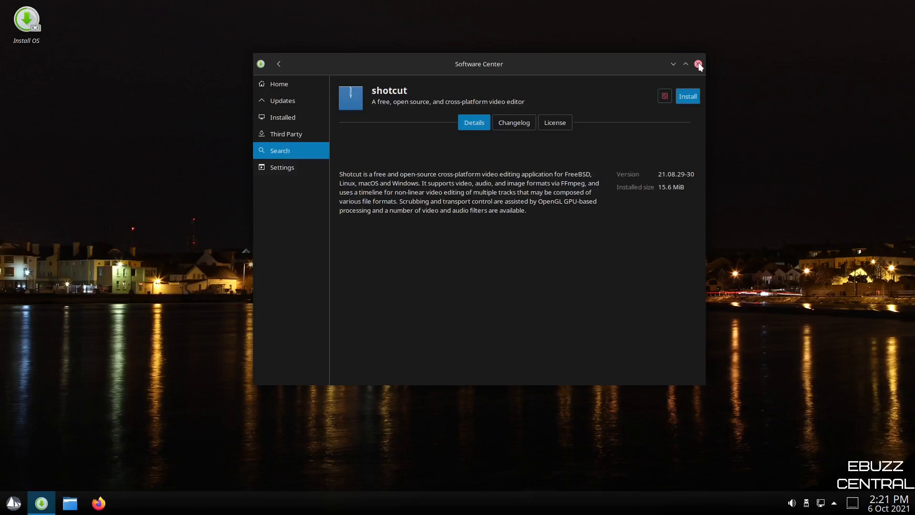
click(698, 63)
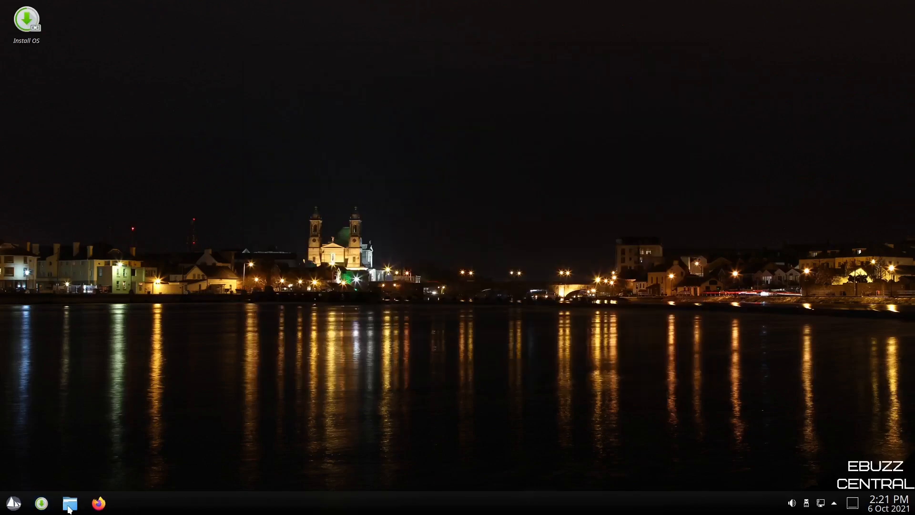
Open Dolphin on Home and hide the Recent and Search For places sections.
click(69, 502)
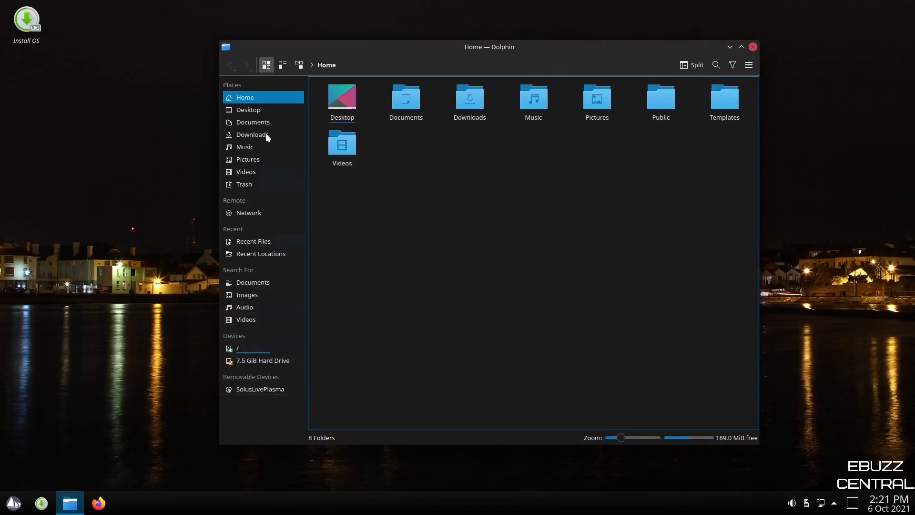
mouse_move(244, 213)
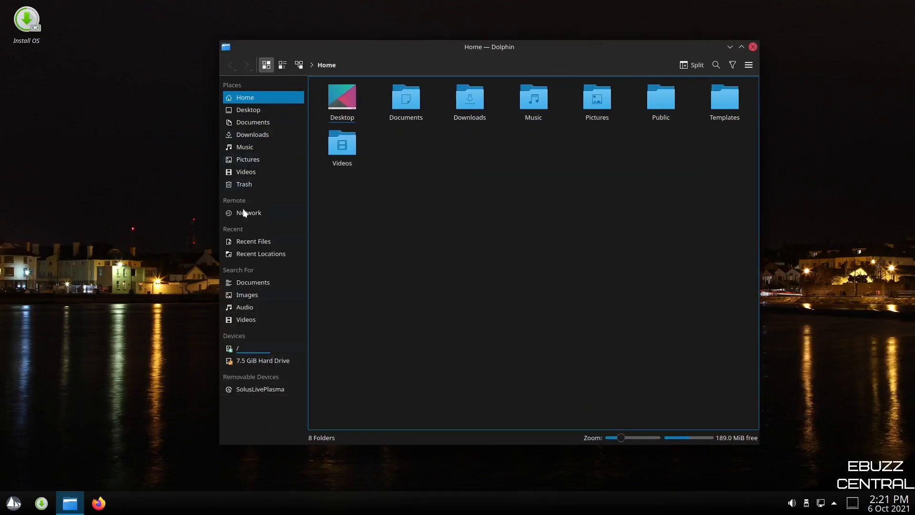
mouse_move(232, 282)
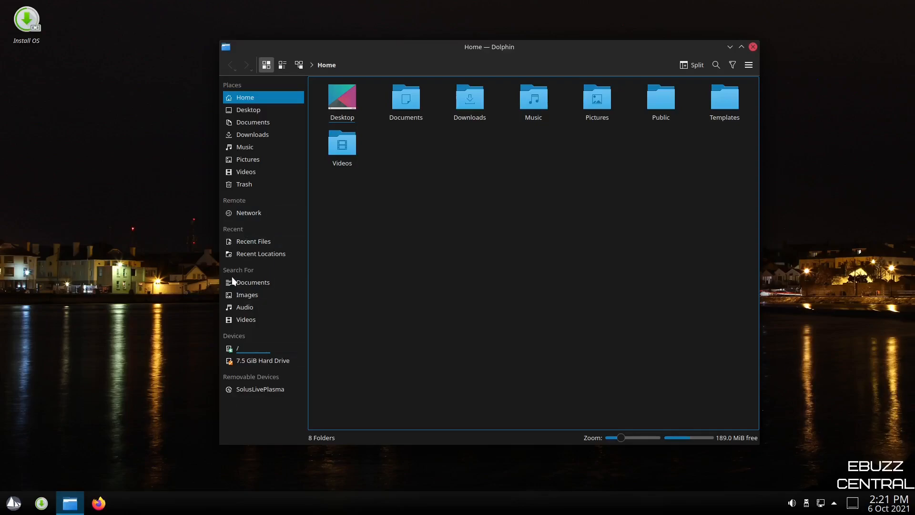
mouse_move(268, 263)
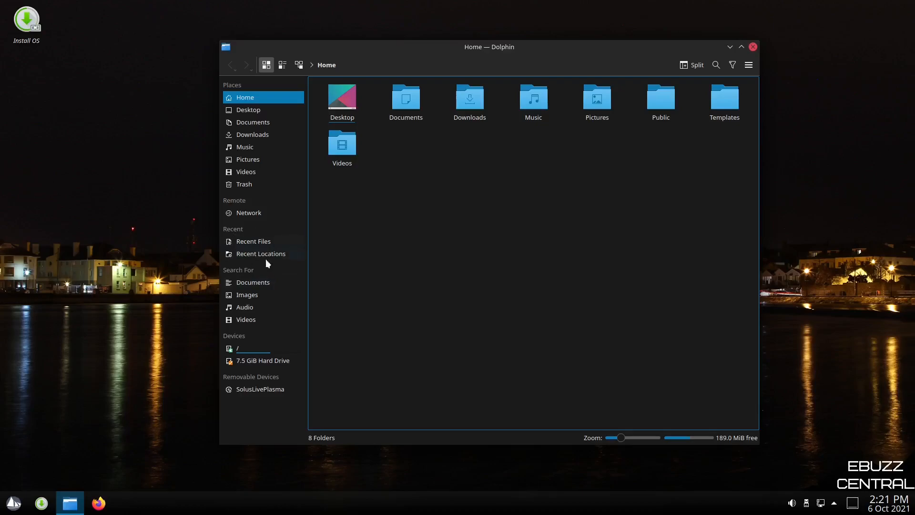
mouse_move(248, 233)
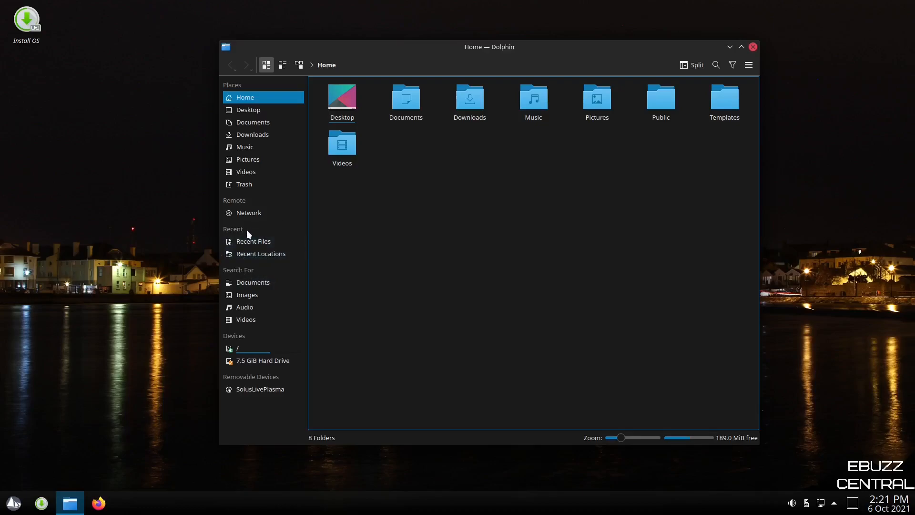
mouse_move(237, 234)
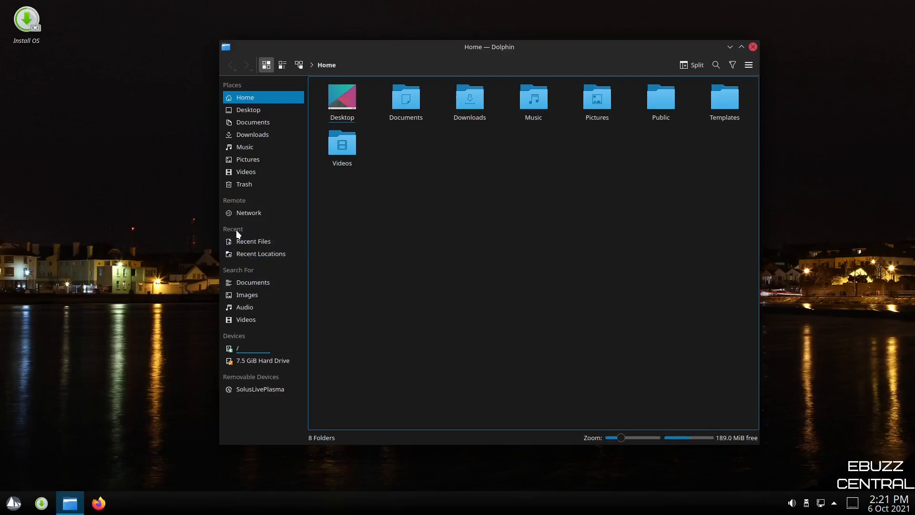
right_click(236, 233)
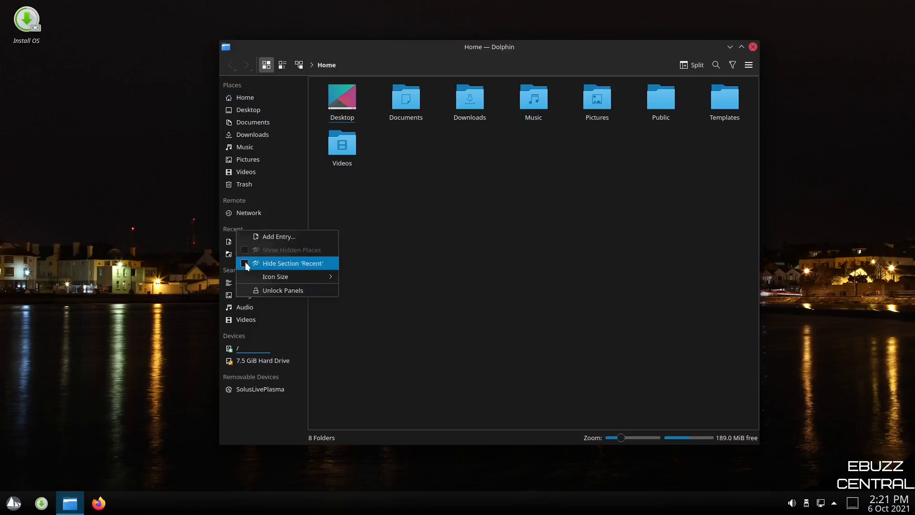
click(292, 263)
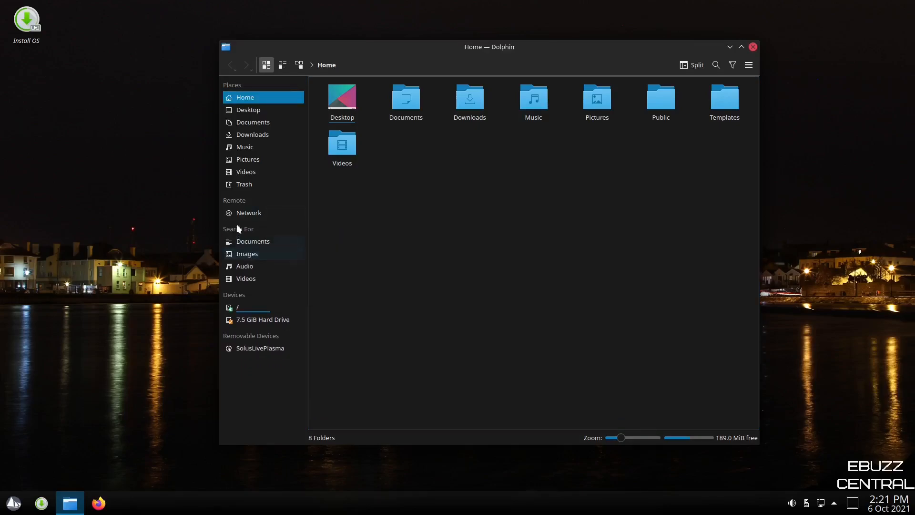
mouse_move(595, 96)
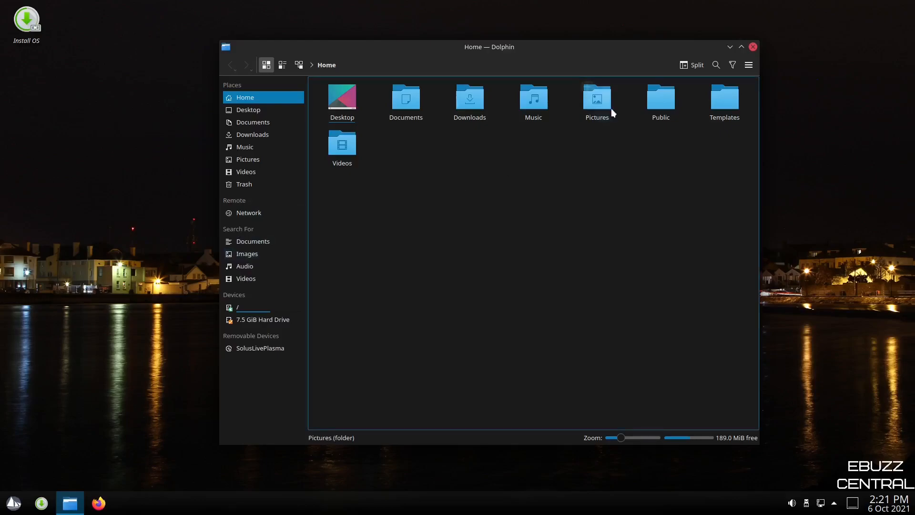
mouse_move(244, 271)
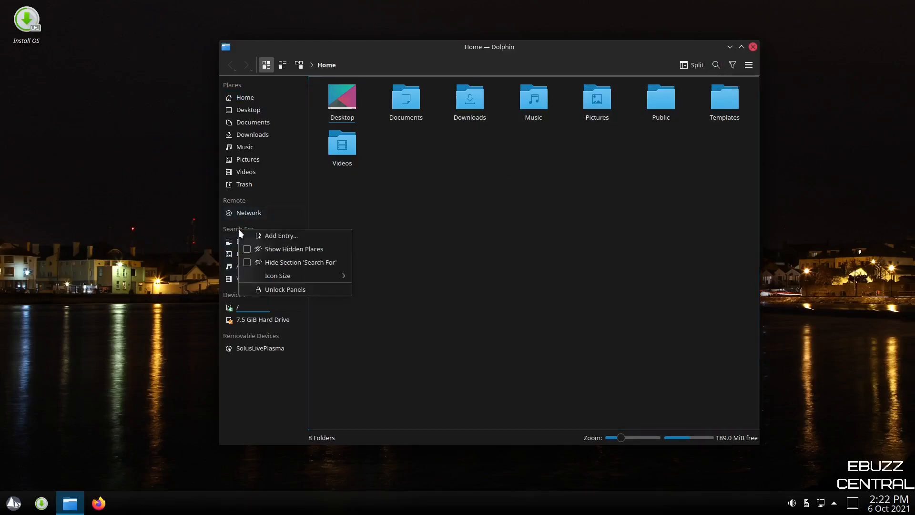
click(299, 262)
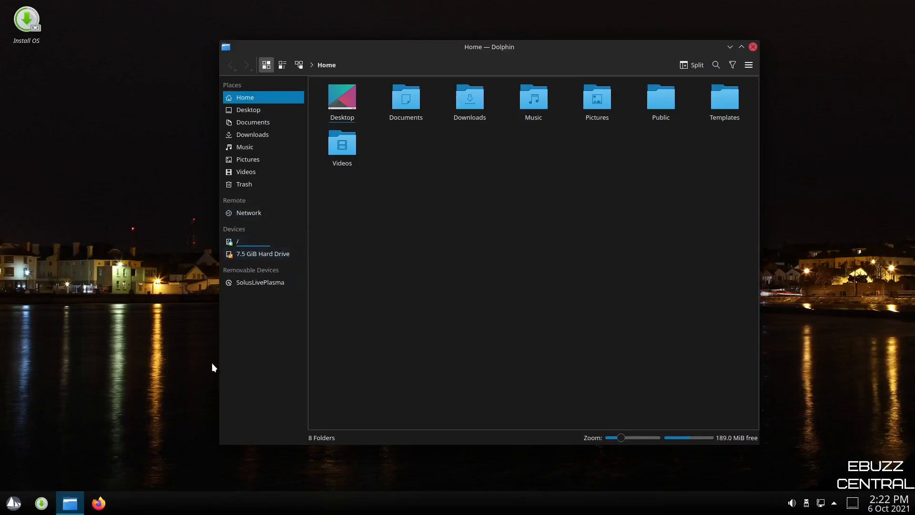
mouse_move(259, 442)
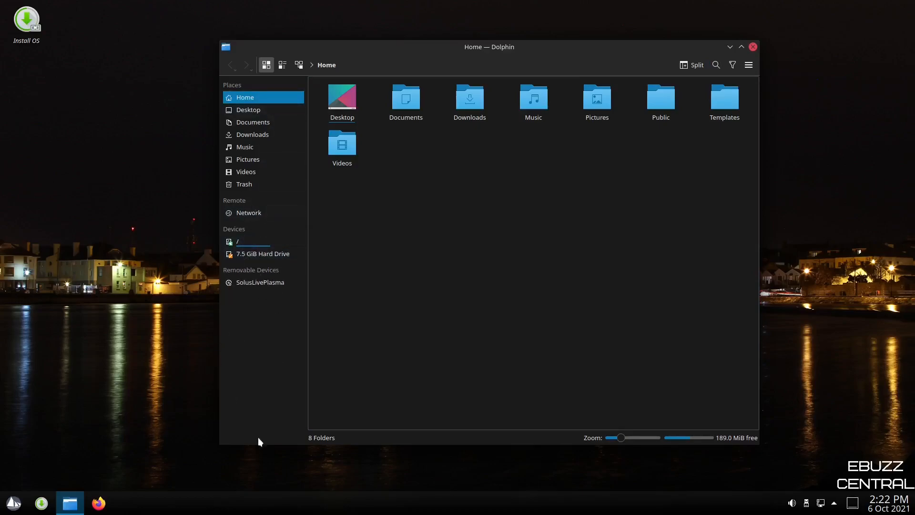
mouse_move(251, 379)
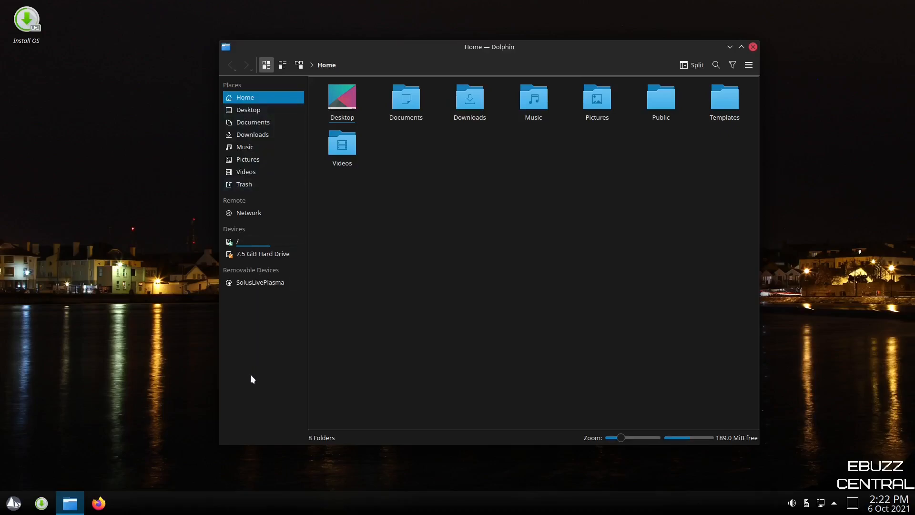
Give the Places panel larger icons and move Videos and Pictures beneath Home.
right_click(267, 382)
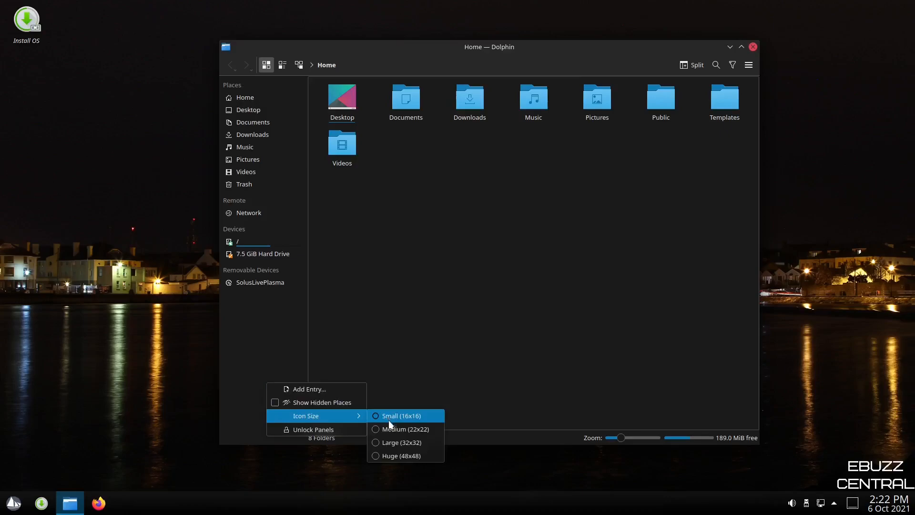
click(403, 429)
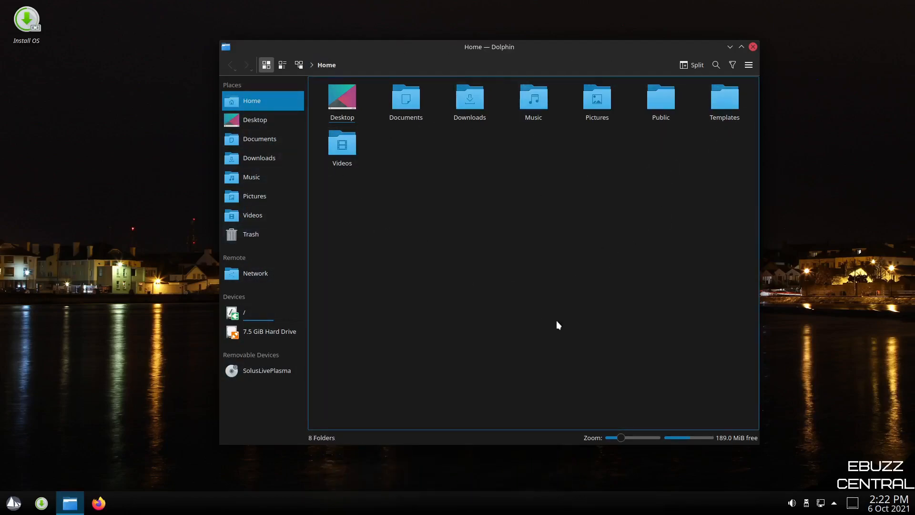
mouse_move(546, 47)
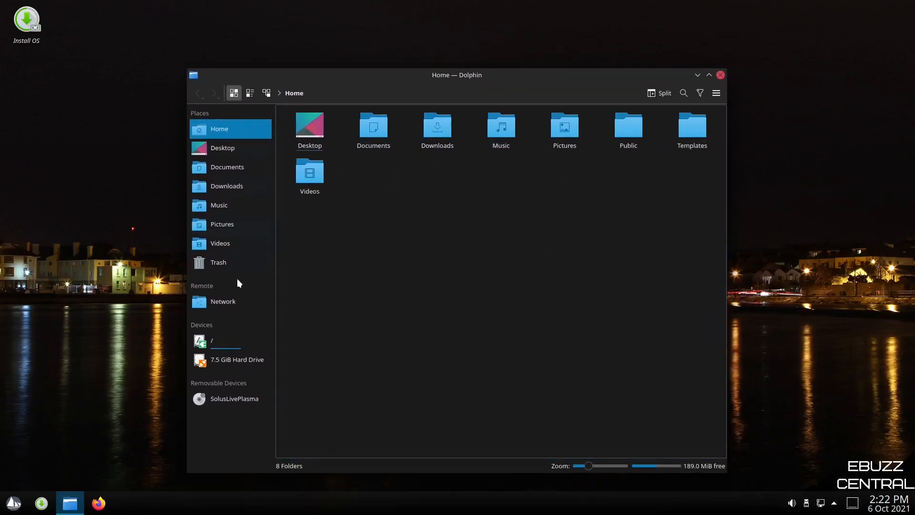
mouse_move(227, 166)
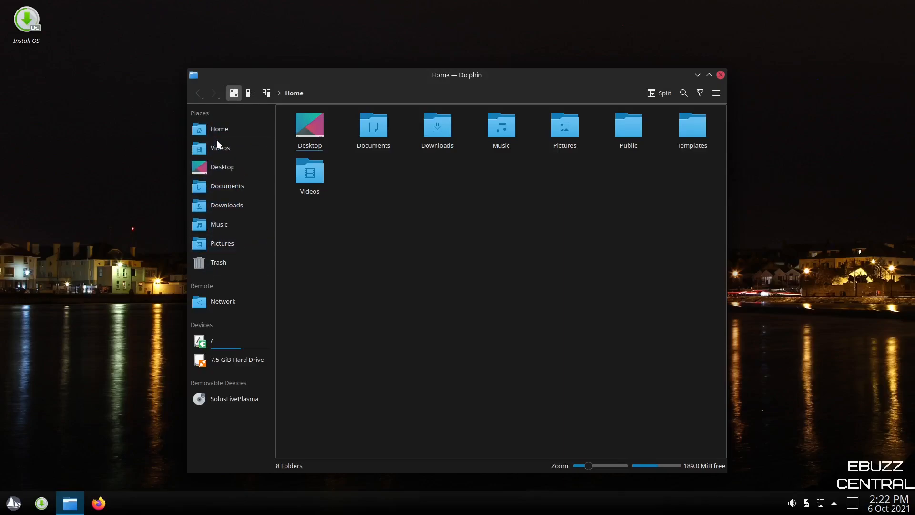
click(222, 242)
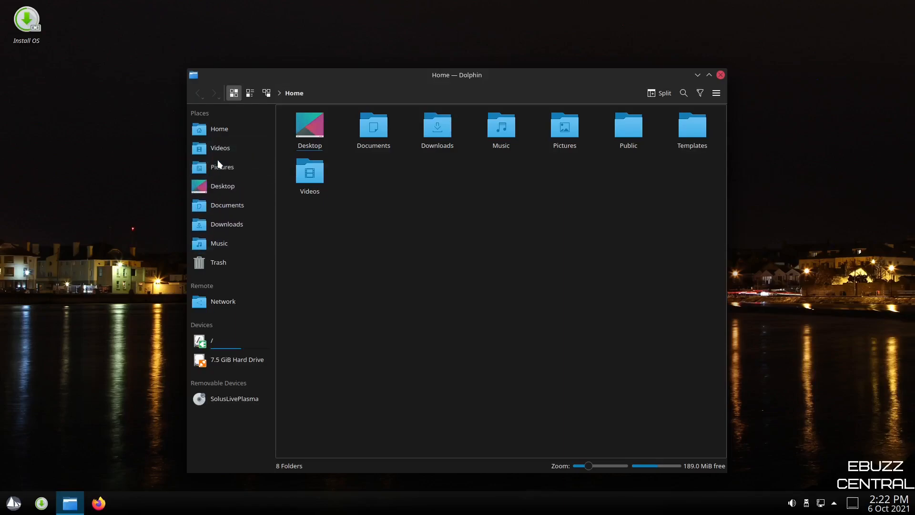
mouse_move(190, 136)
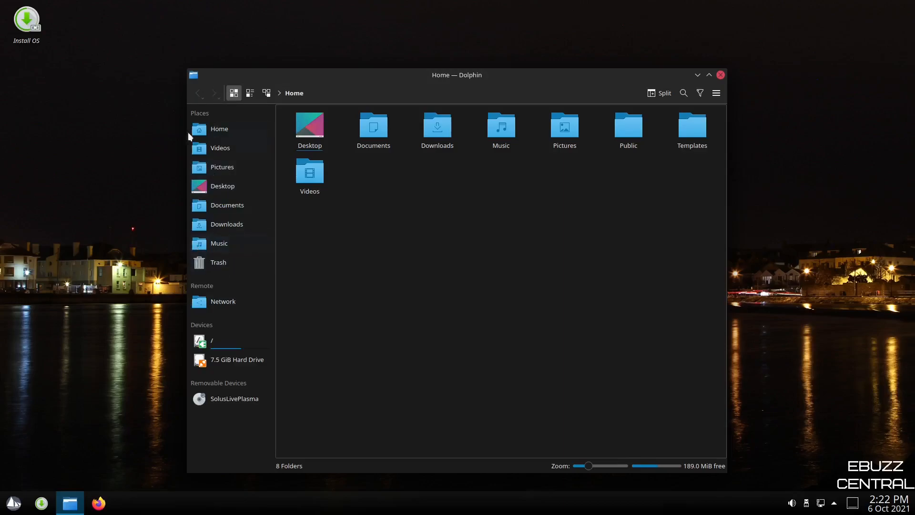
mouse_move(267, 334)
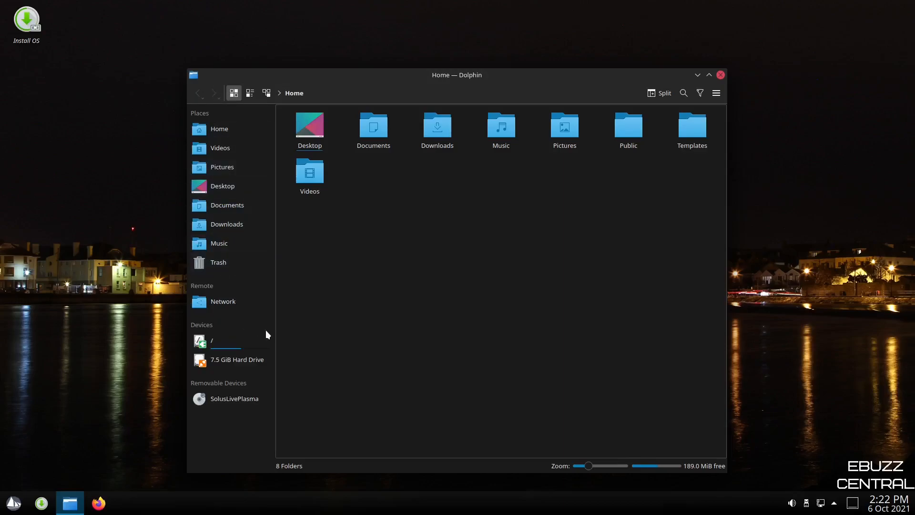
mouse_move(720, 75)
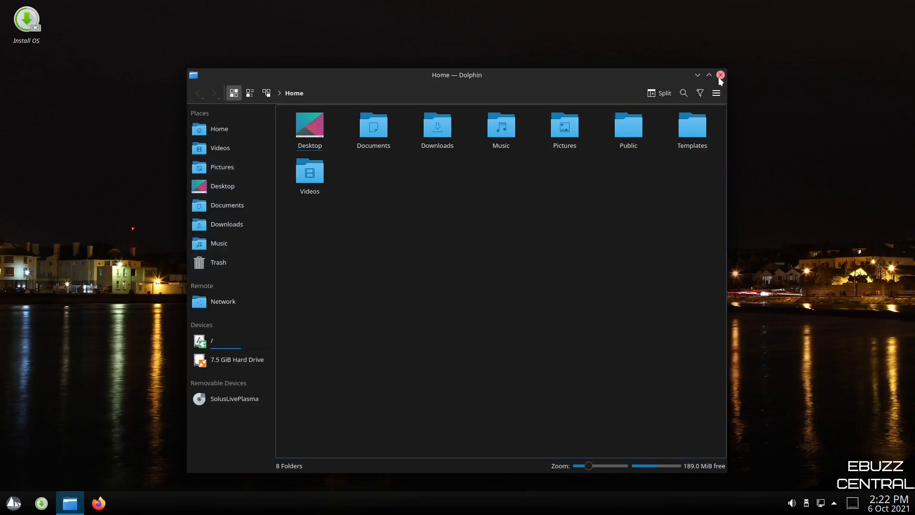
Close Dolphin and bring up the application menu's Settings entries.
click(720, 75)
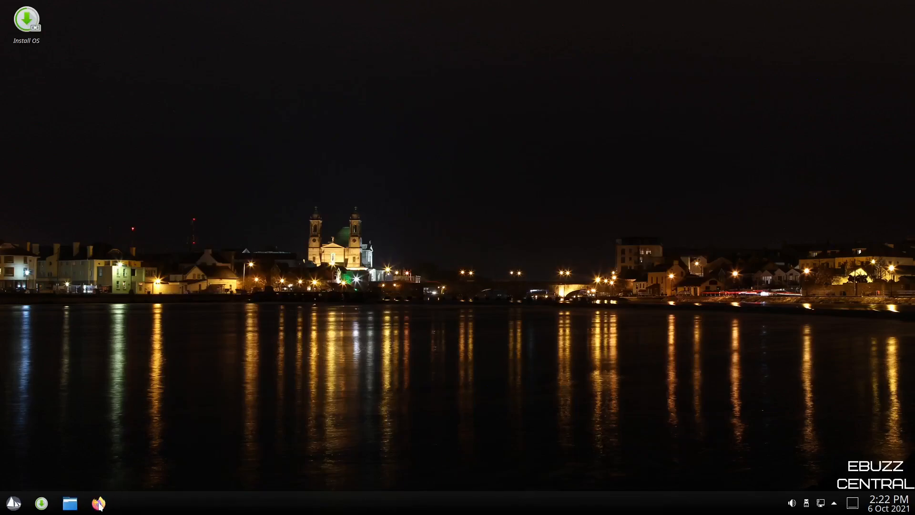
mouse_move(13, 502)
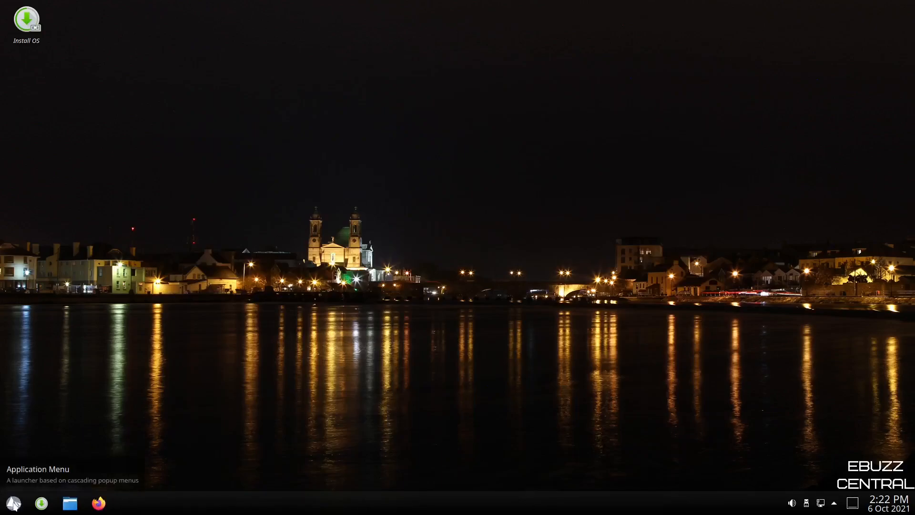
click(13, 502)
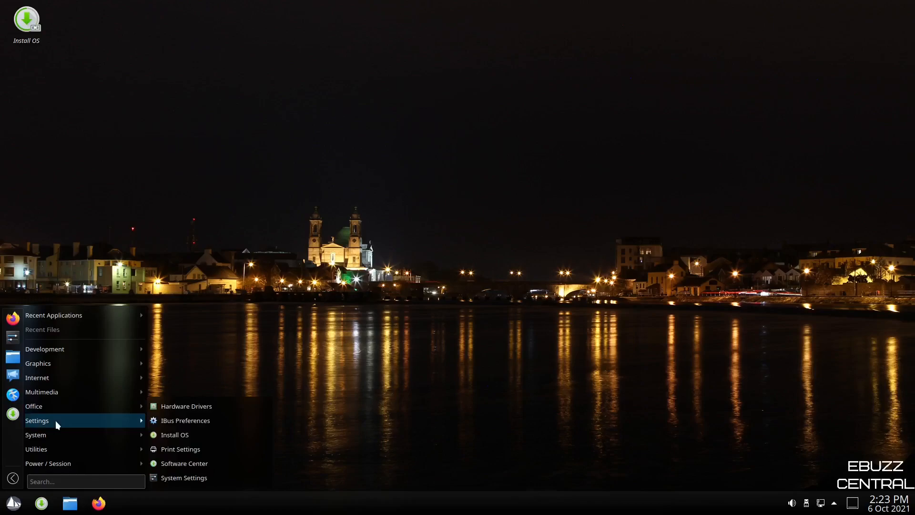
mouse_move(185, 421)
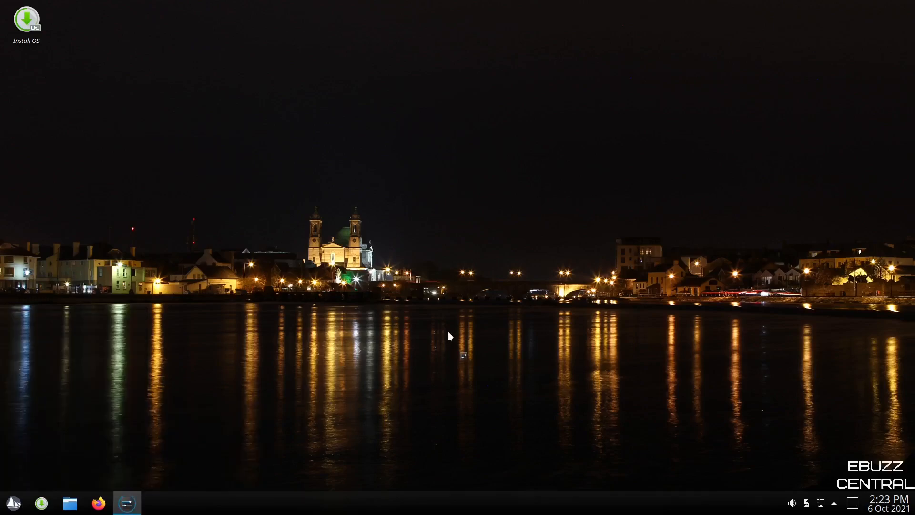
Open System Settings, apply the Light Theme, then switch back to Dark Theme.
click(125, 503)
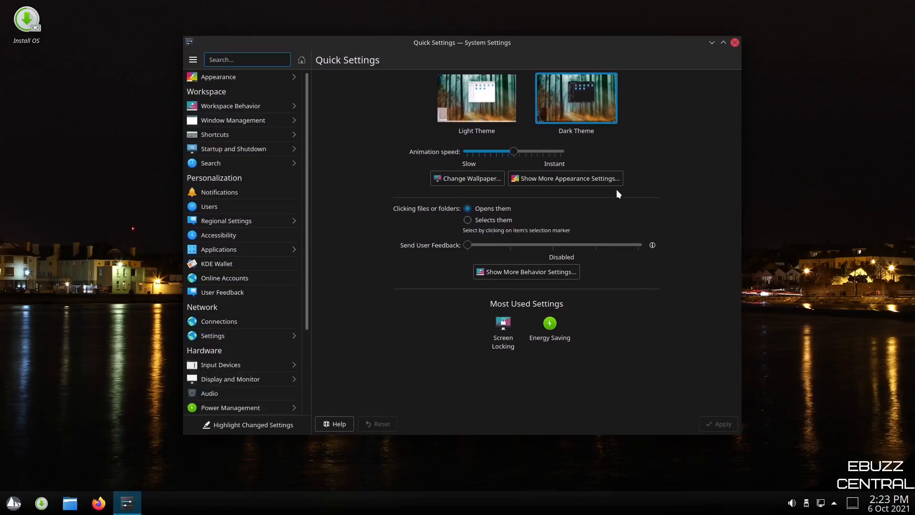
mouse_move(614, 186)
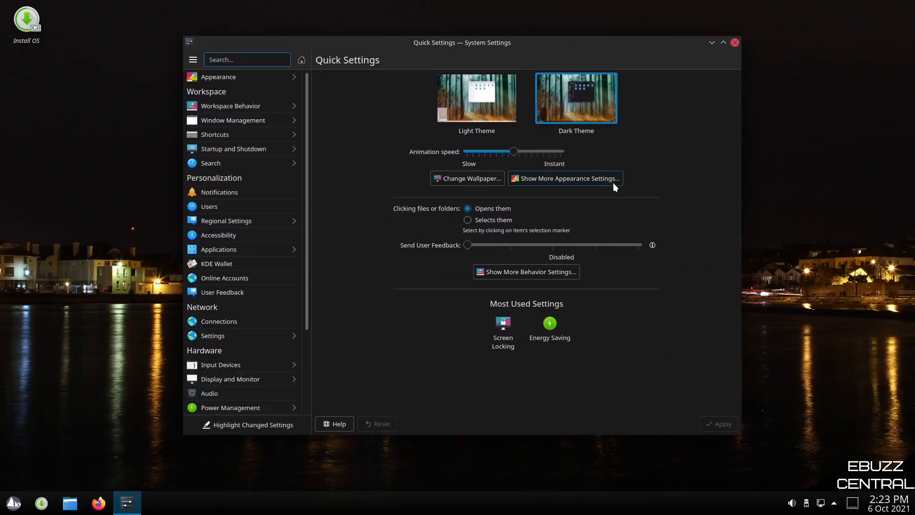
click(475, 97)
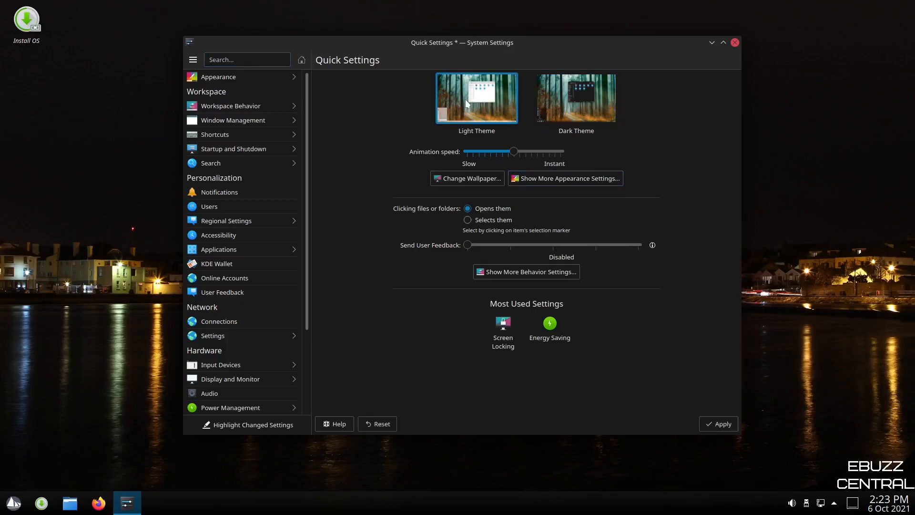
click(722, 424)
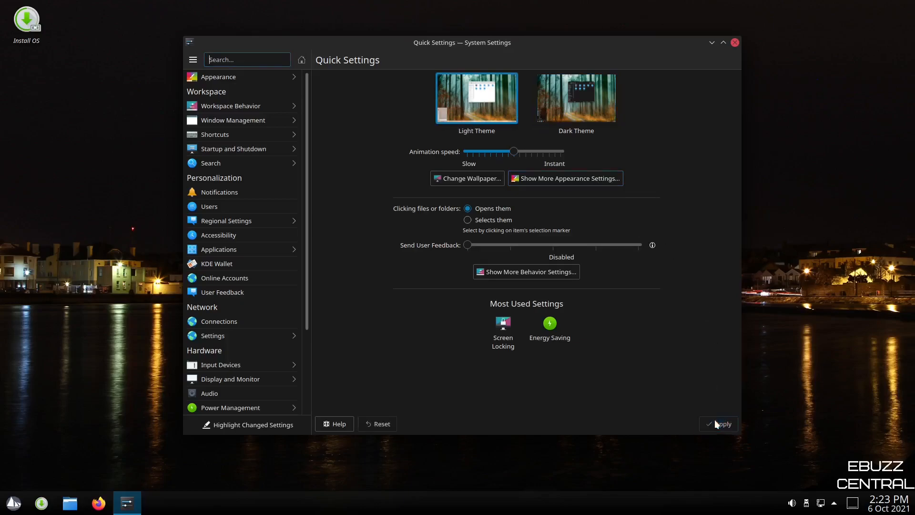
click(575, 97)
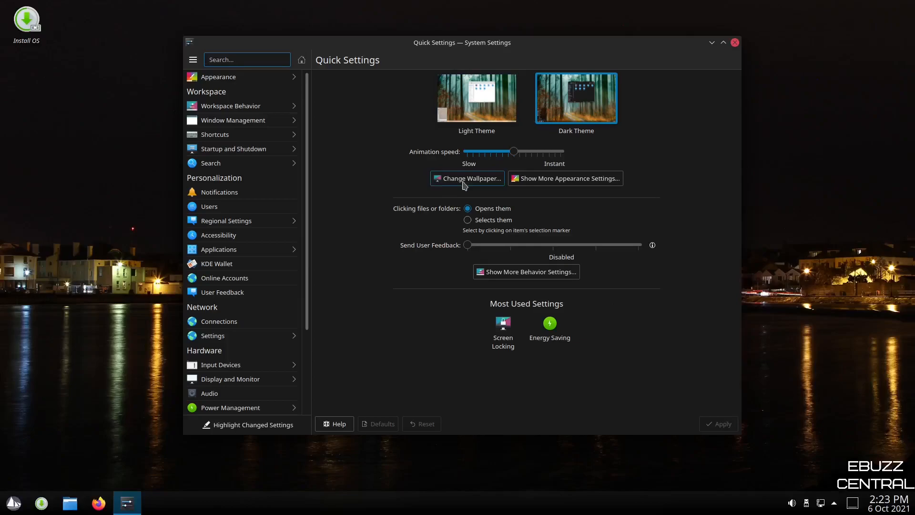
mouse_move(446, 213)
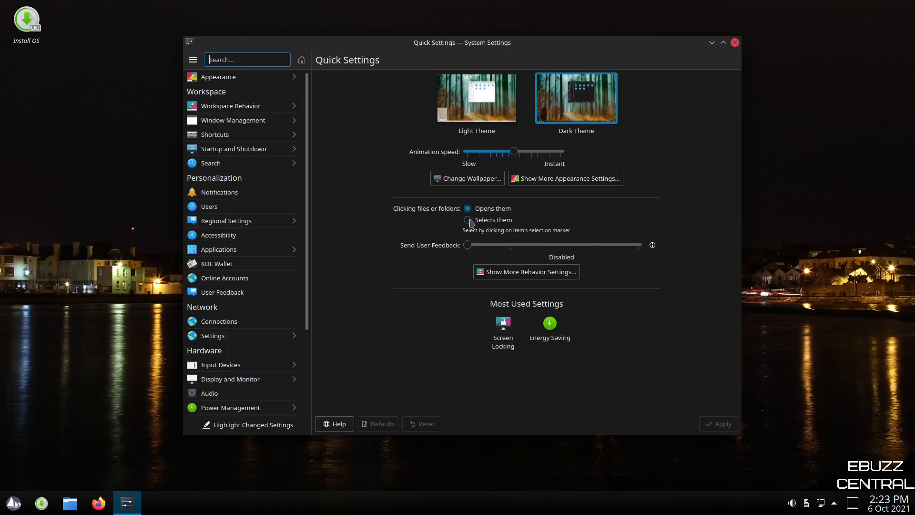
mouse_move(471, 222)
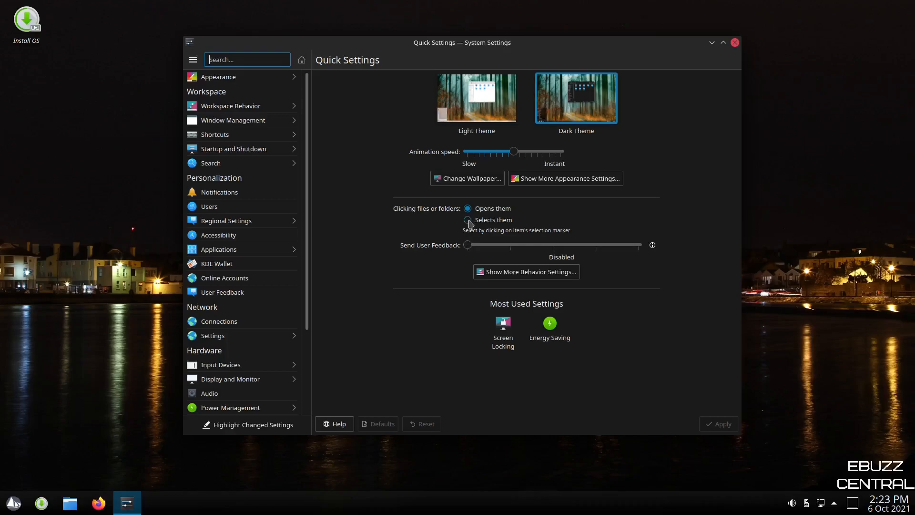
Set clicking files or folders to select them instead of opening them.
click(467, 220)
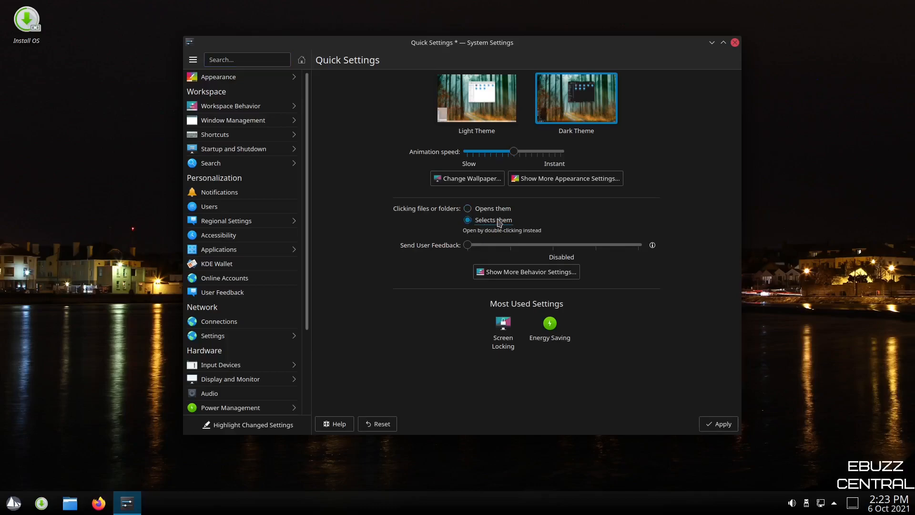
click(468, 219)
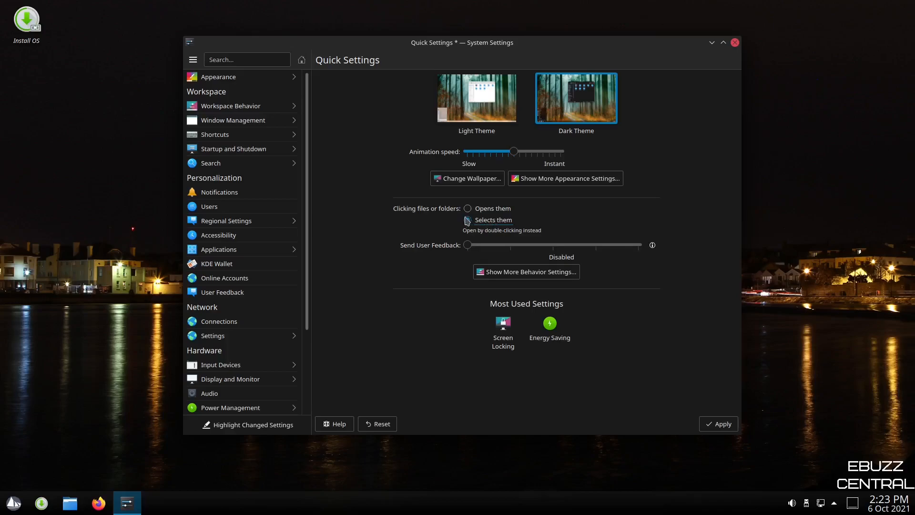
click(468, 220)
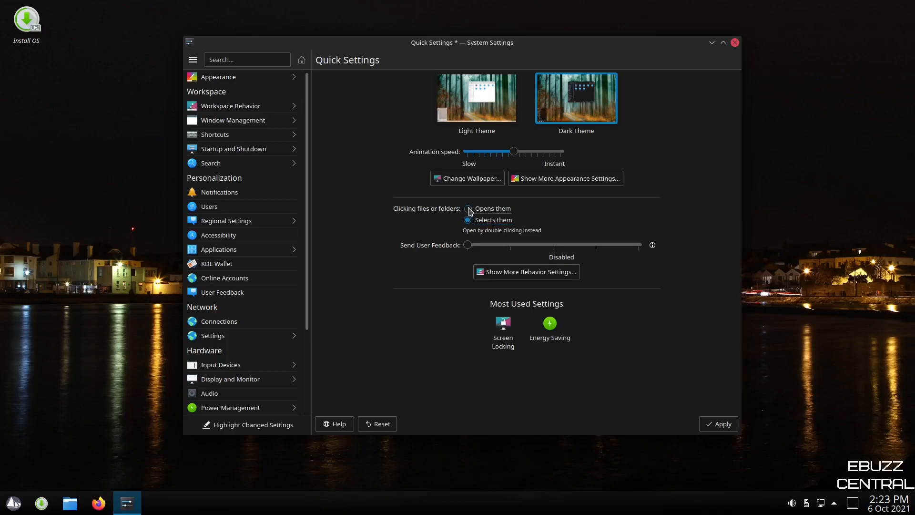
click(468, 219)
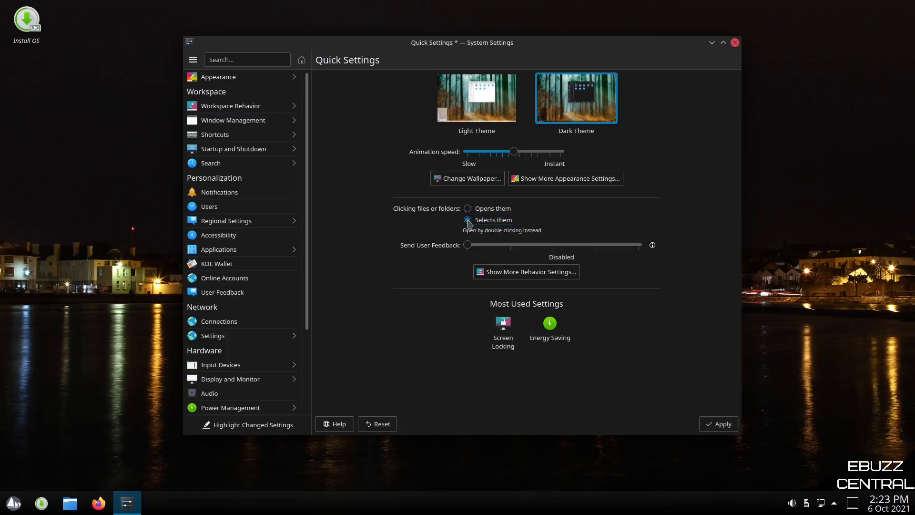
Apply the select-on-click change and land on the Appearance Global Theme page.
click(218, 76)
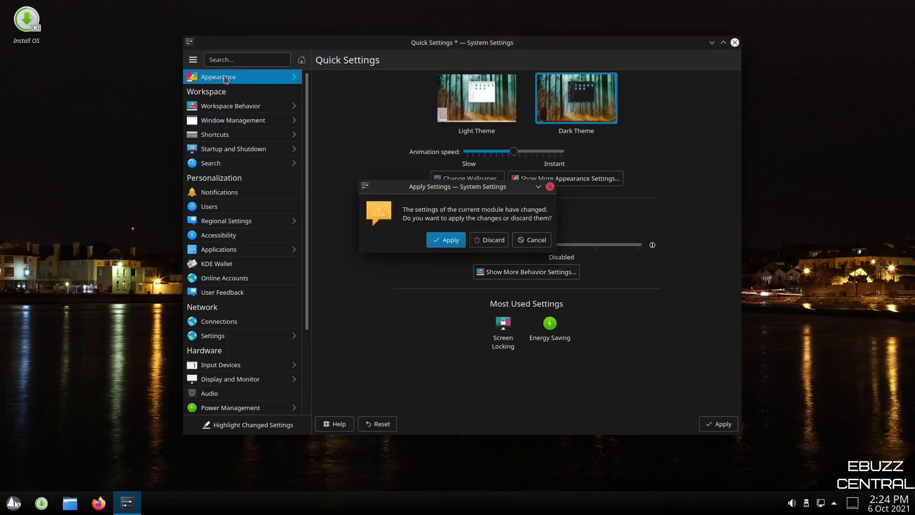
click(491, 239)
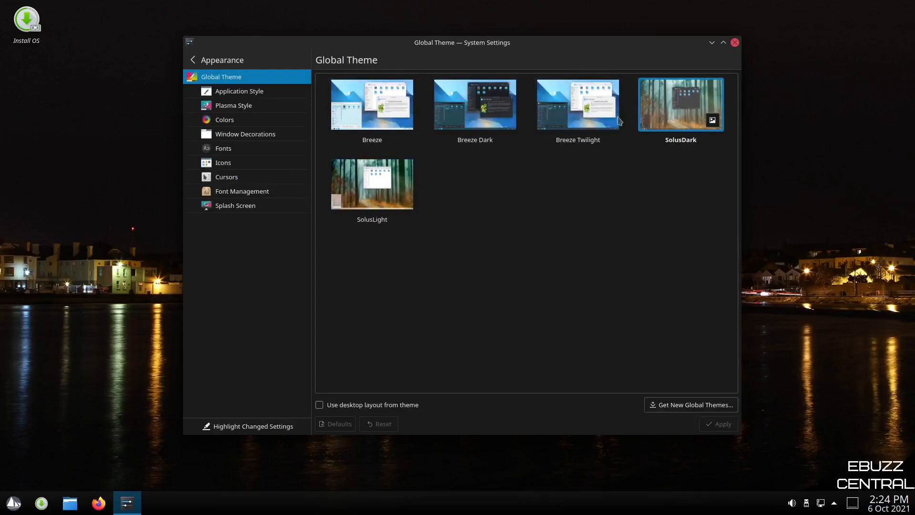
mouse_move(674, 117)
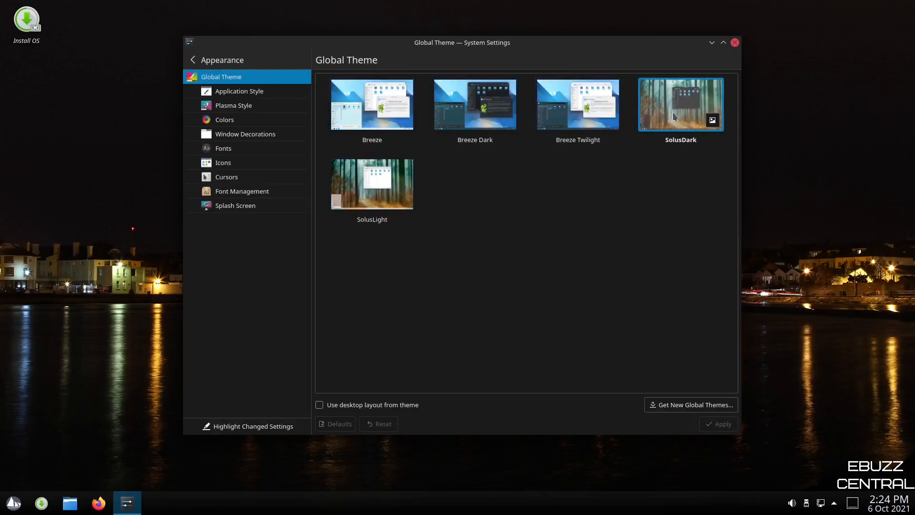
mouse_move(651, 97)
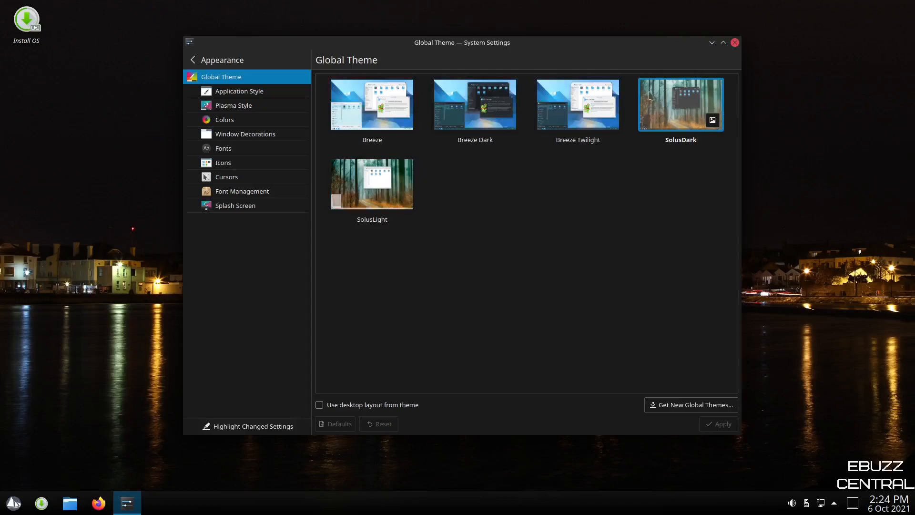
mouse_move(556, 114)
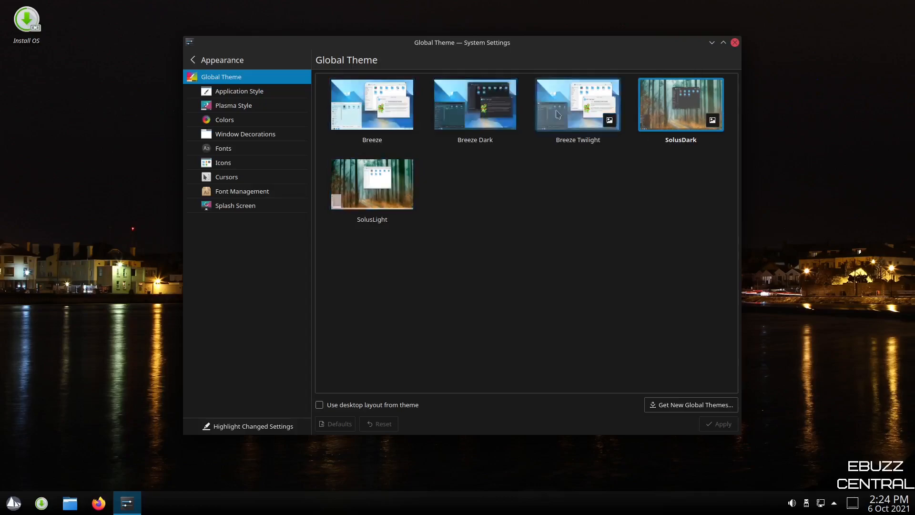
mouse_move(414, 206)
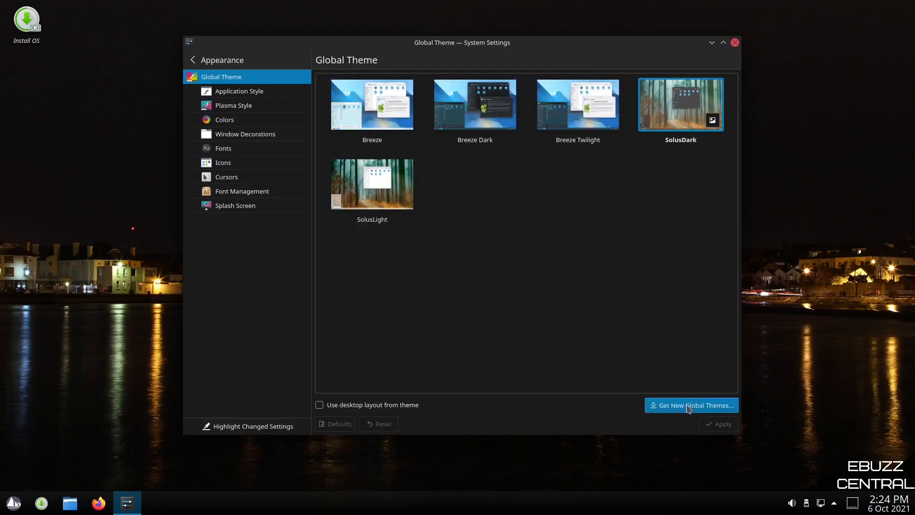
Browse downloadable global themes sorted by highest rated, then close the download window.
click(690, 405)
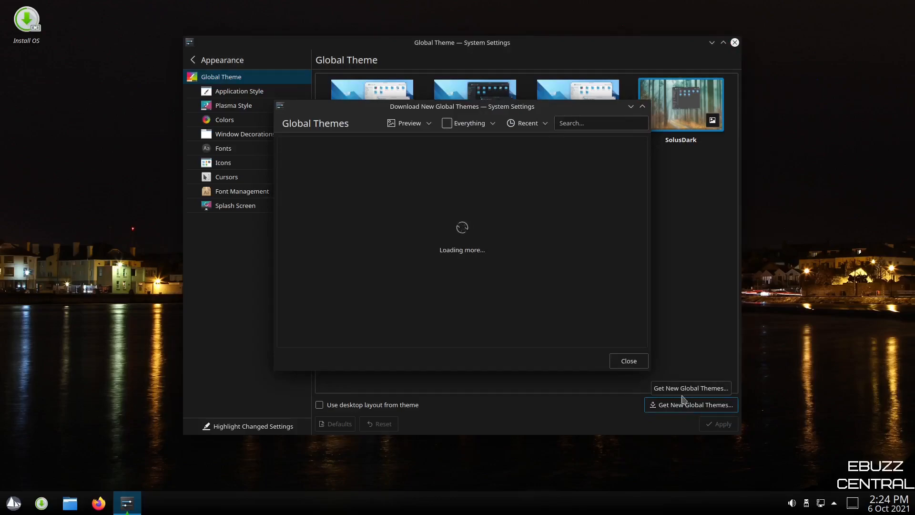
click(525, 123)
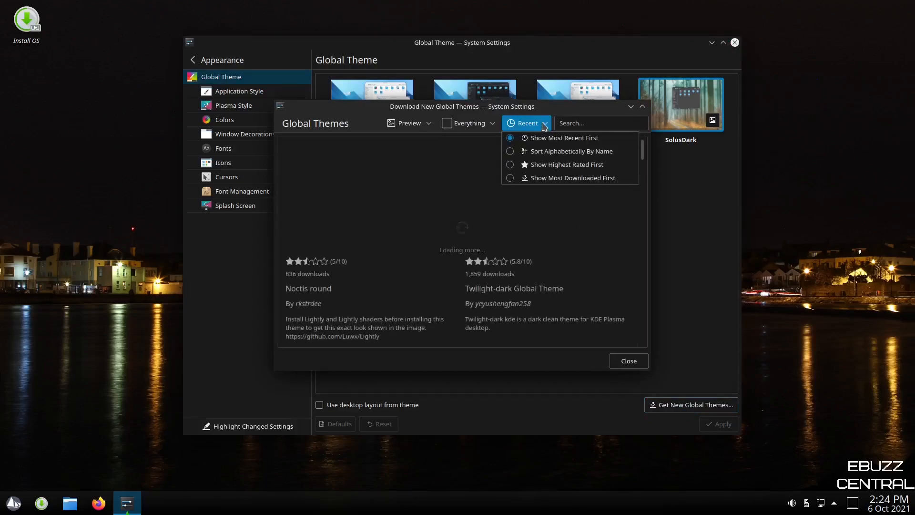
click(568, 164)
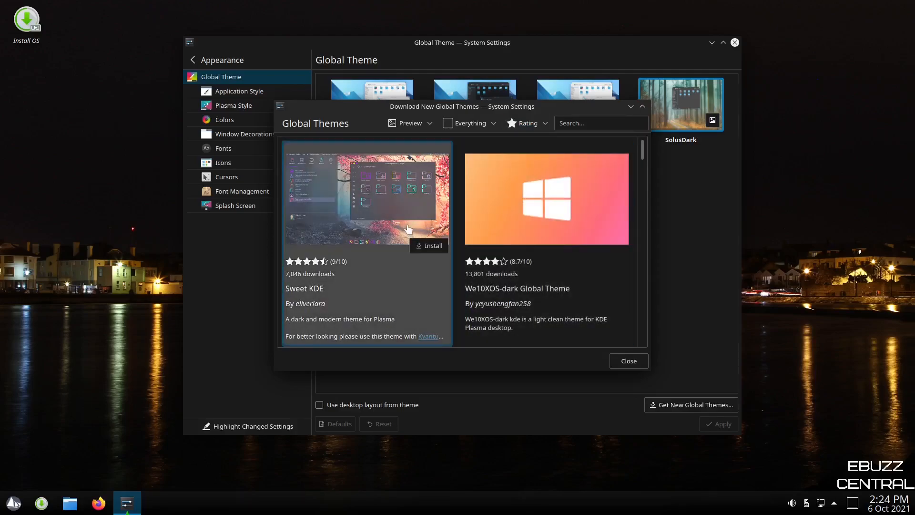
scroll(down, 3)
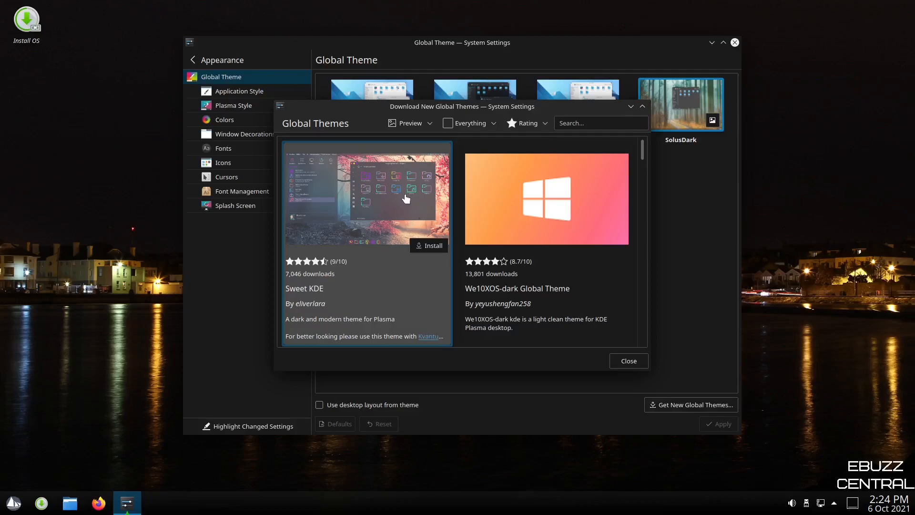
mouse_move(475, 223)
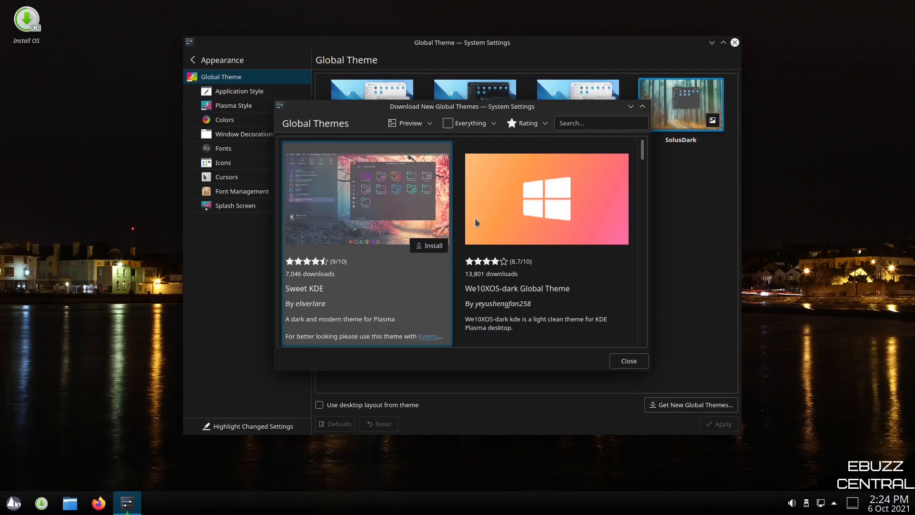
click(627, 361)
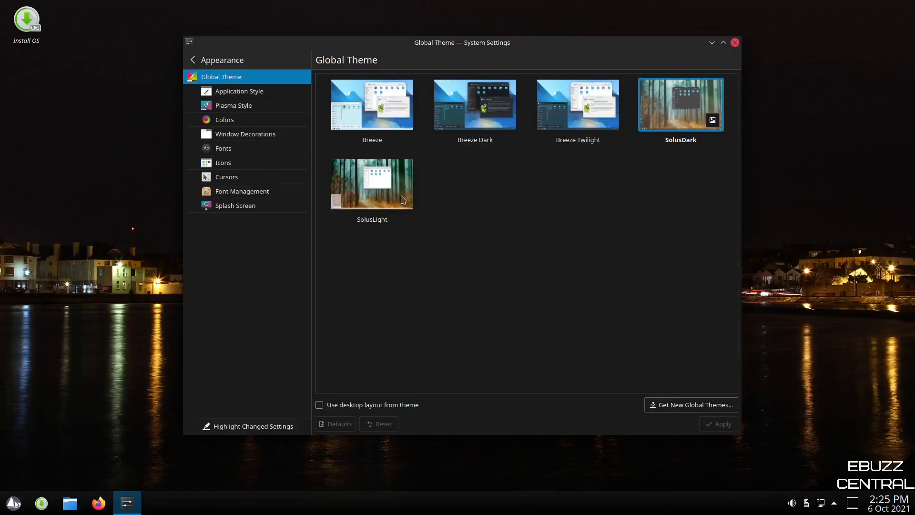
Step through Application Style and Plasma Style to the Colors page with Solus Dark.
click(239, 91)
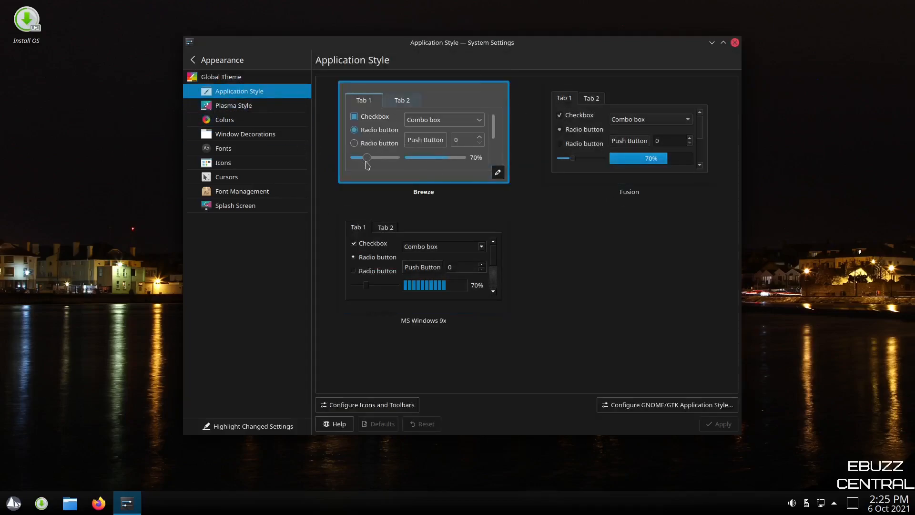
mouse_move(411, 158)
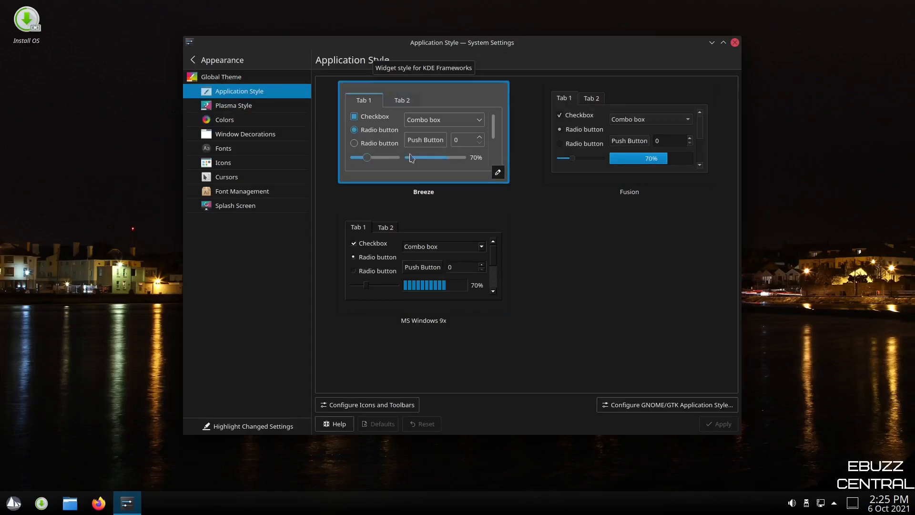
mouse_move(233, 106)
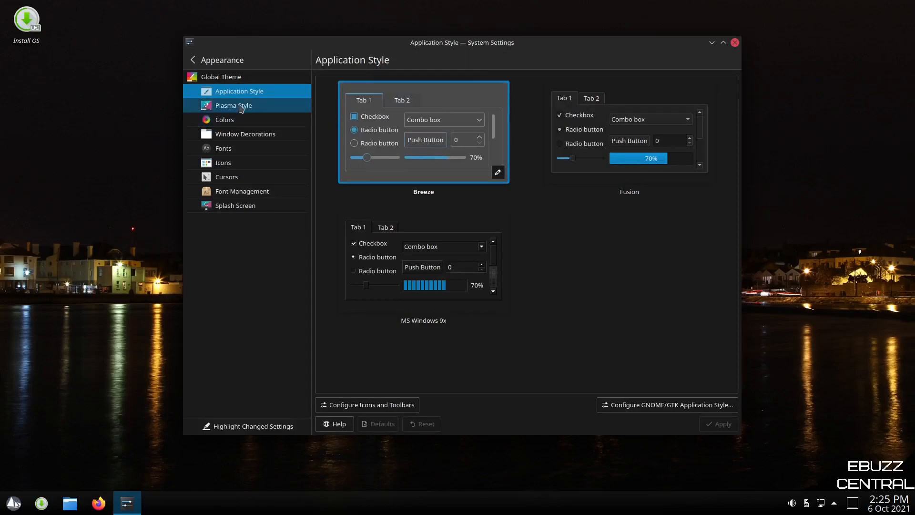
click(233, 105)
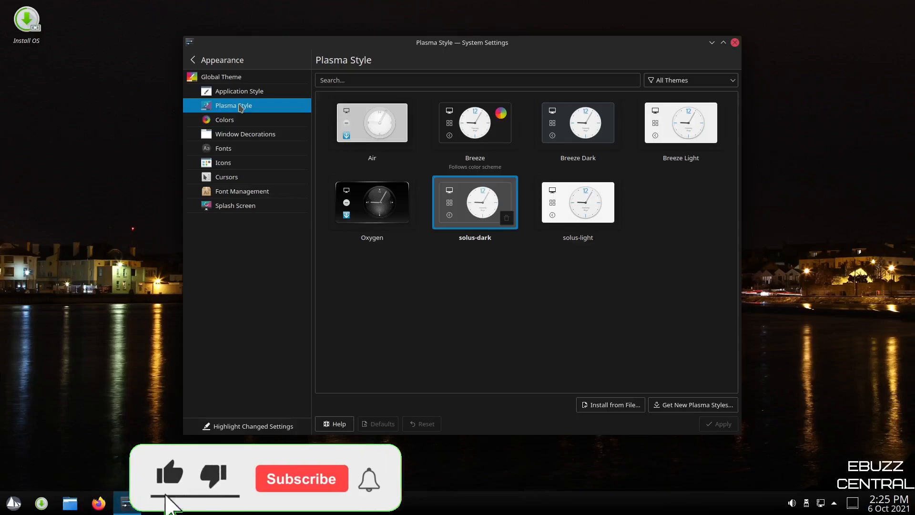
click(224, 120)
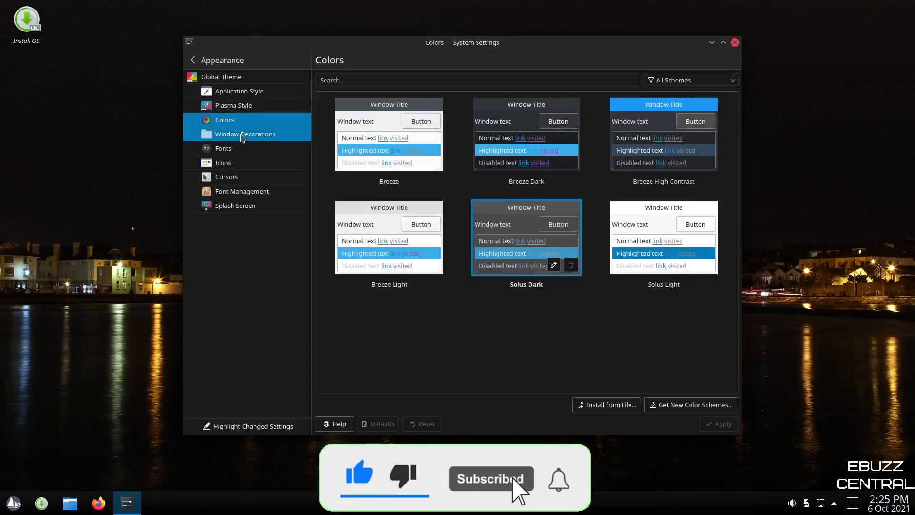
Set all fonts to 12pt with Adjust All Fonts, then close System Settings.
click(223, 148)
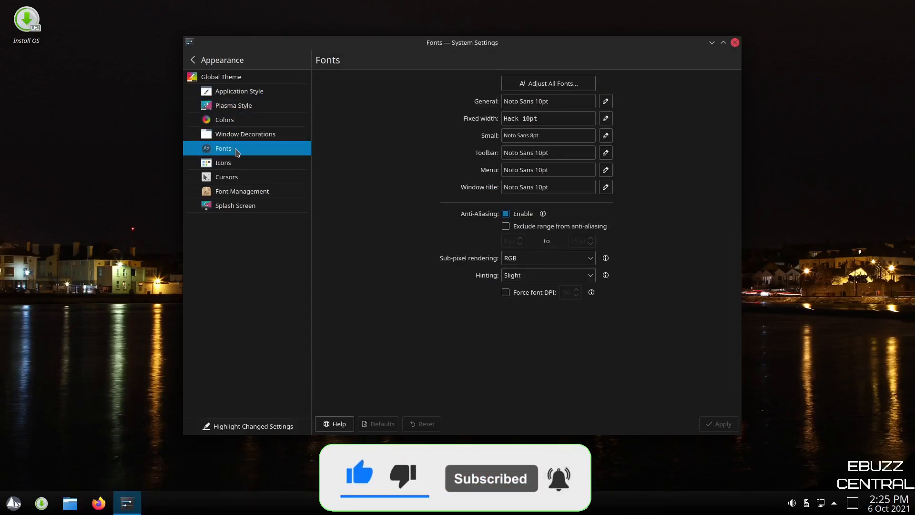
click(547, 84)
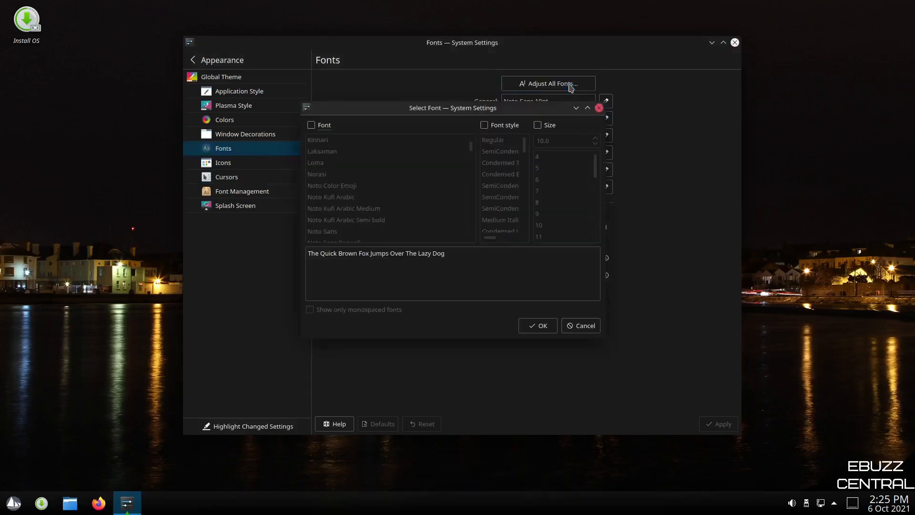
click(537, 125)
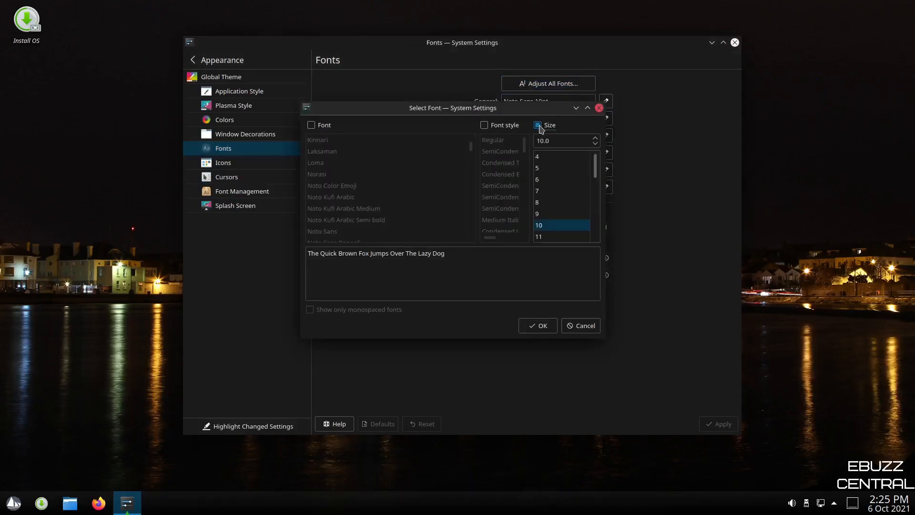
scroll(down, 3)
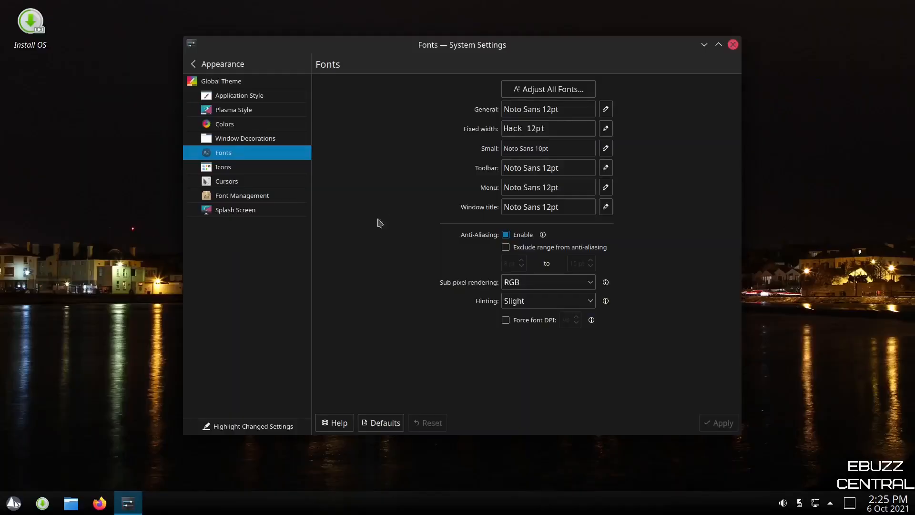
mouse_move(670, 138)
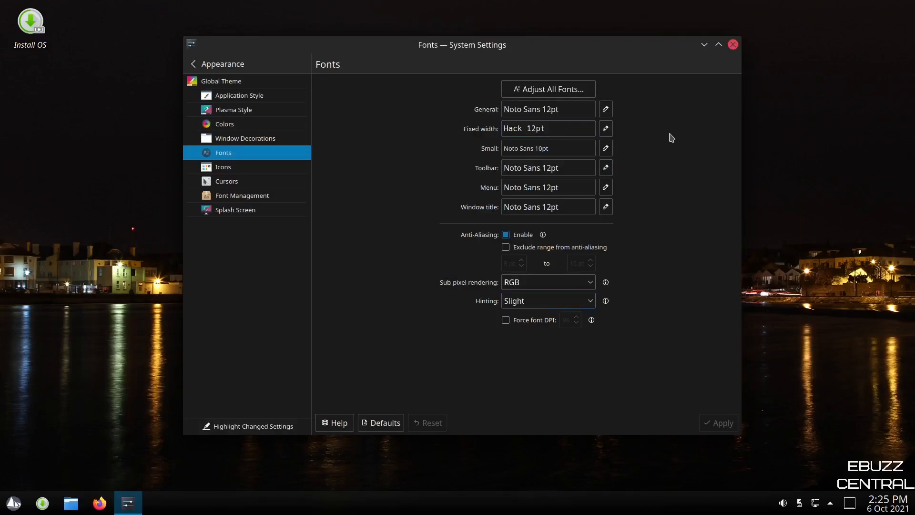
click(733, 44)
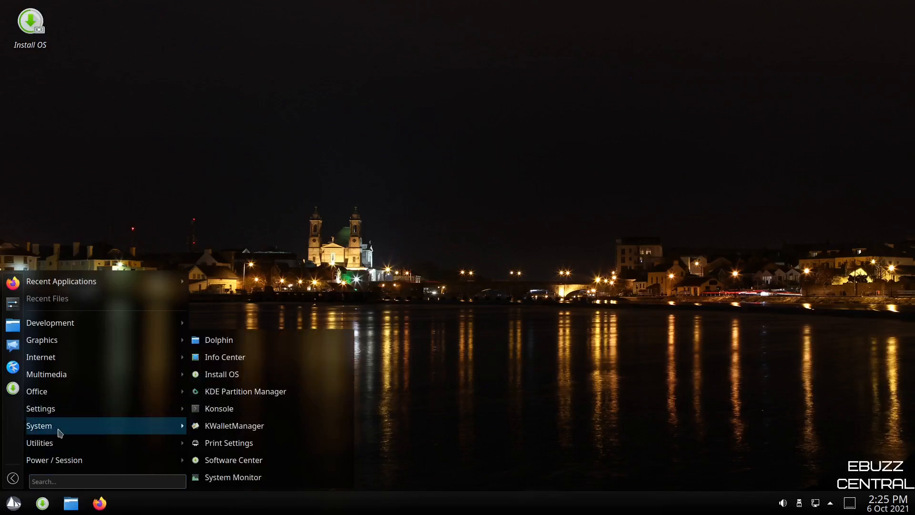
mouse_move(219, 408)
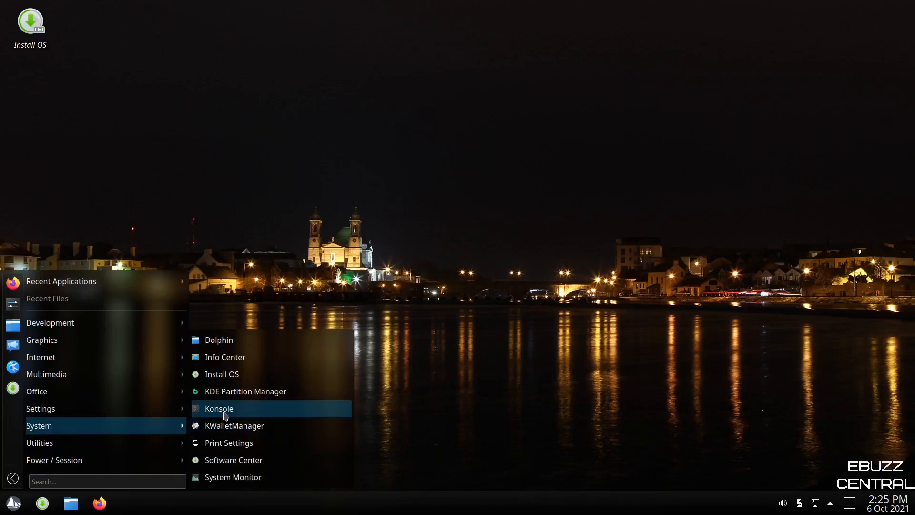
Pick Konsole from the application menu's System submenu.
click(219, 408)
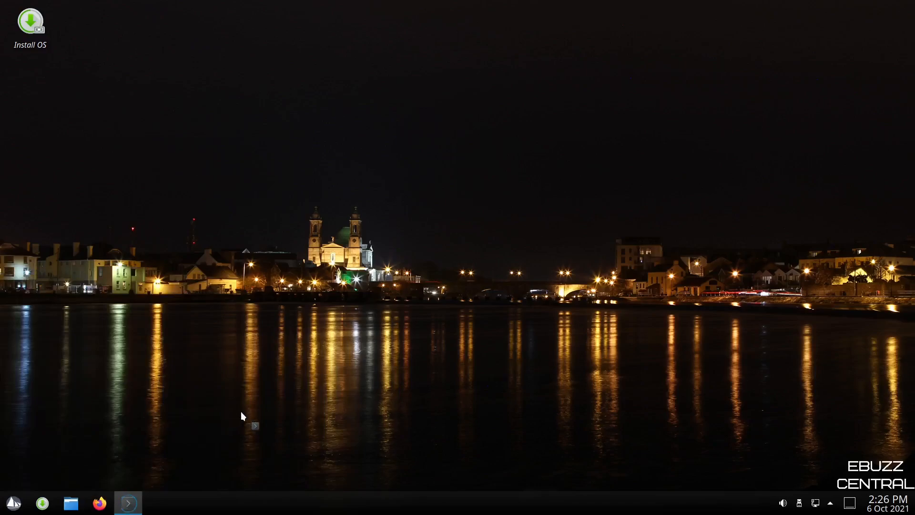
Run top in Konsole to watch live processes, then close the terminal.
click(127, 502)
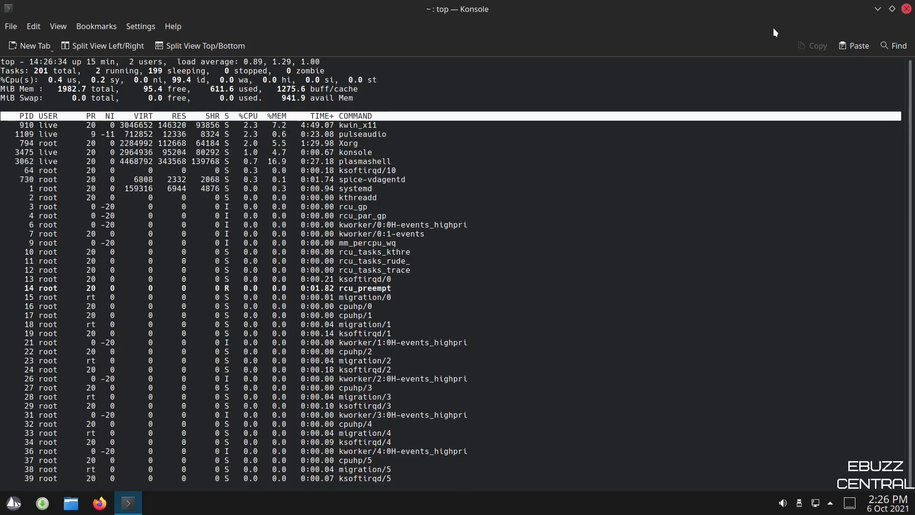
mouse_move(845, 29)
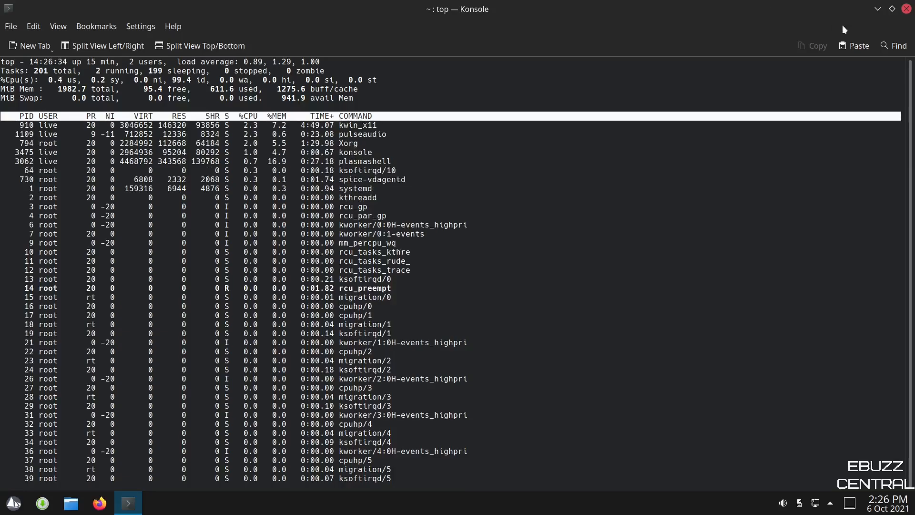
click(904, 9)
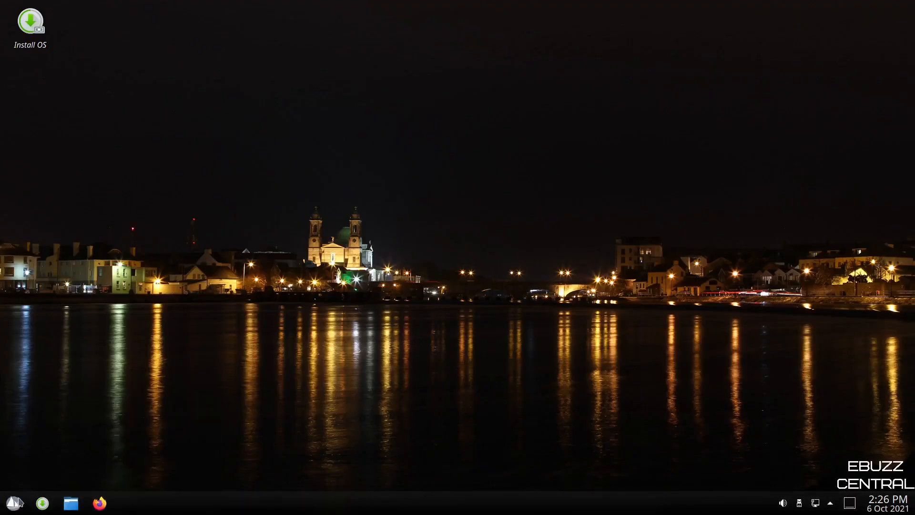
click(13, 502)
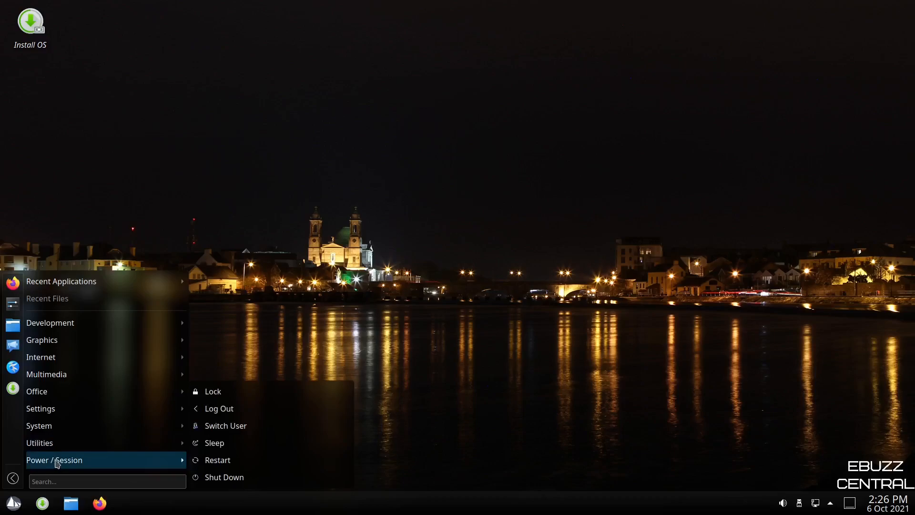
click(476, 270)
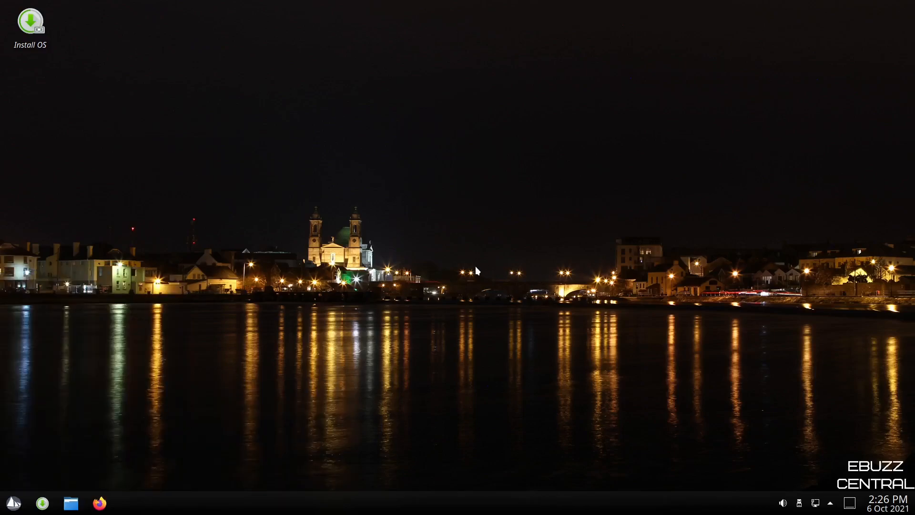